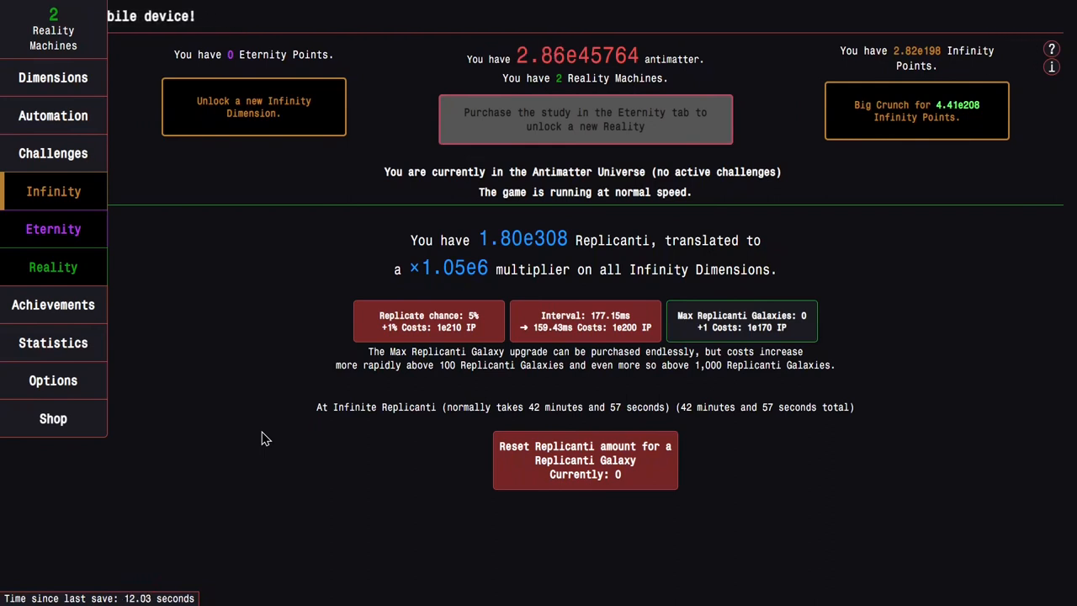
# - Unlock a new Infinity Dimension, then view the Achievements page with Replicanti capped at 1.80e308
pyautogui.moveTo(316, 407); pyautogui.dragTo(794, 407)
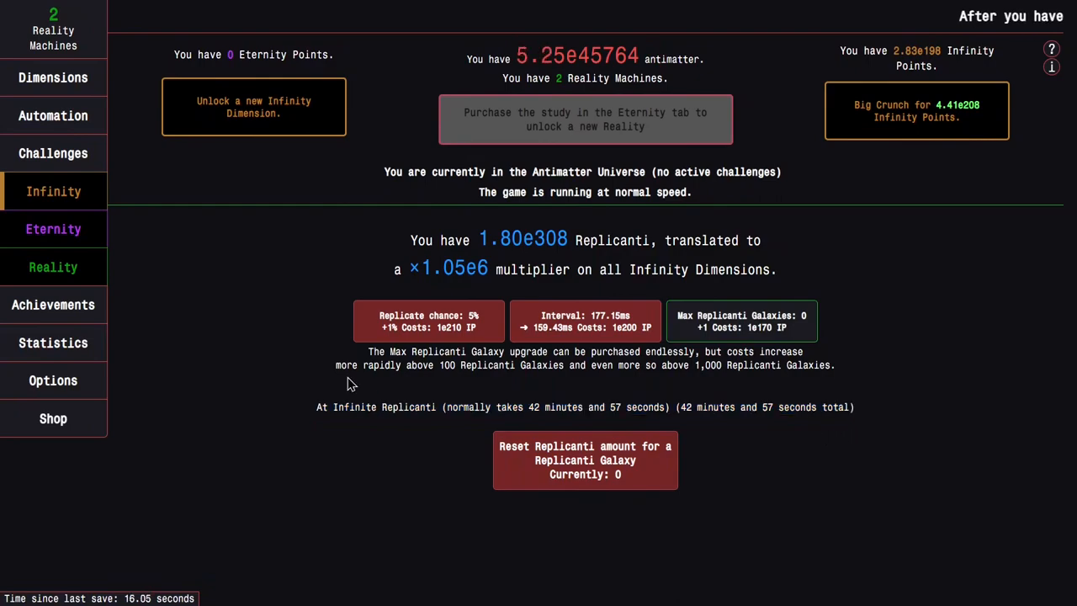
pyautogui.click(54, 304)
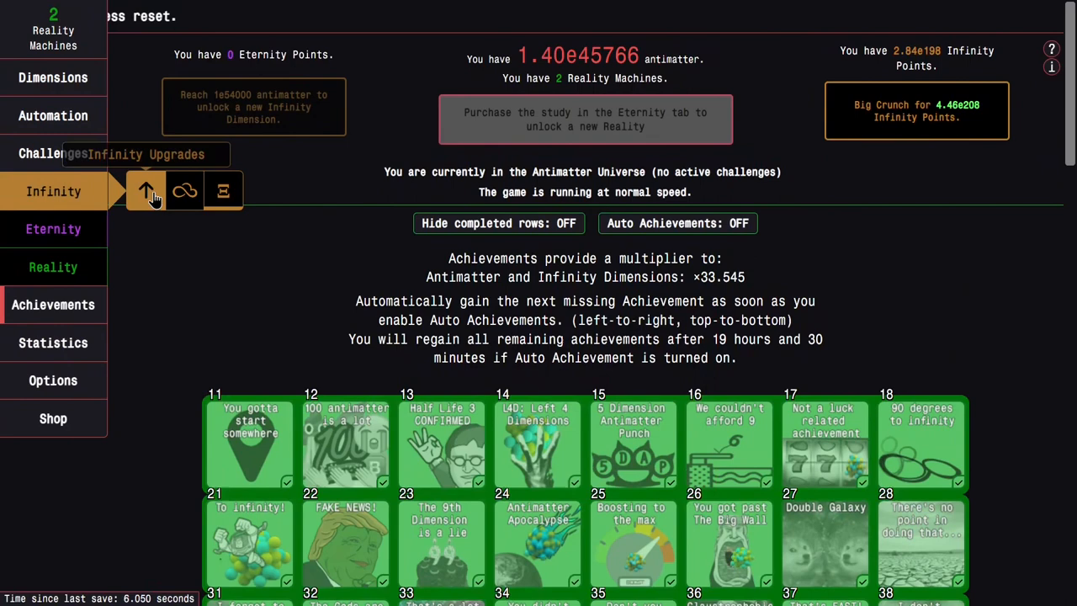
# - Buy max Infinity Dimensions and check the earned '4.3333 minutes of Infinity' achievement
pyautogui.click(54, 77)
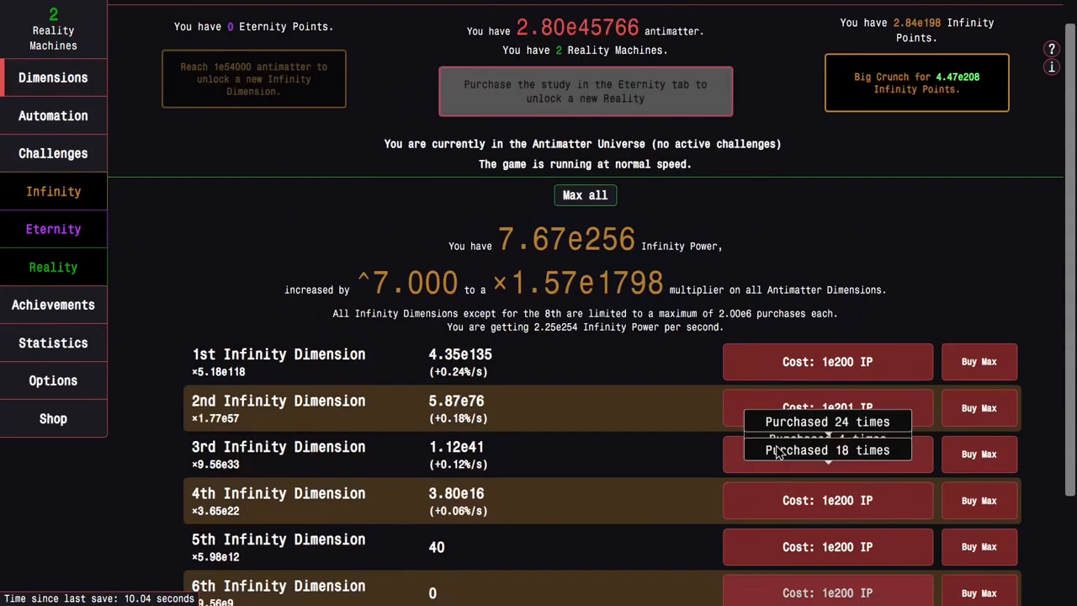
pyautogui.click(827, 375)
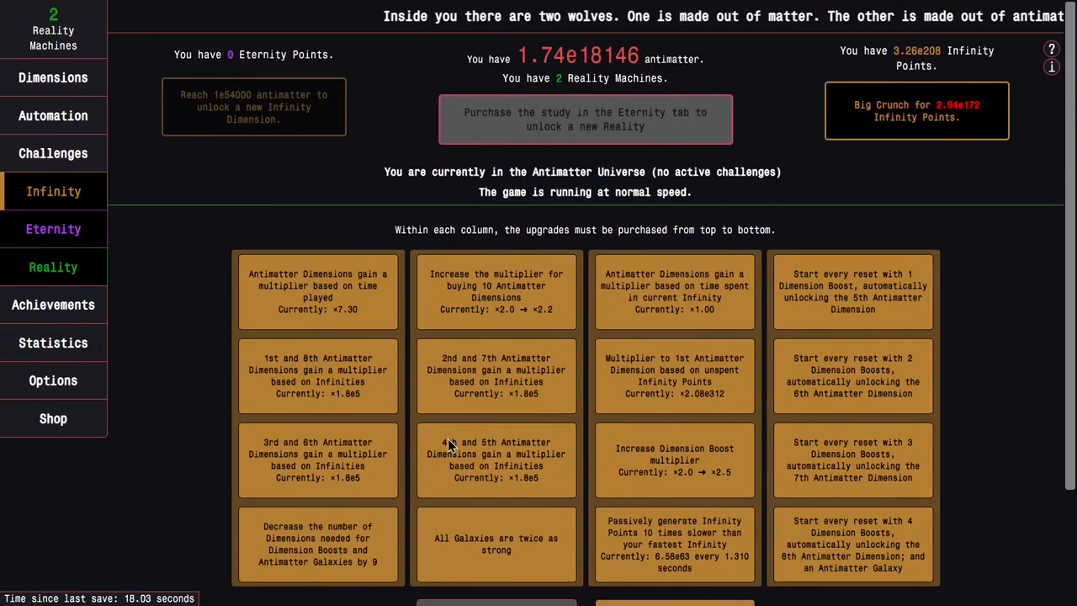
pyautogui.moveTo(607, 424)
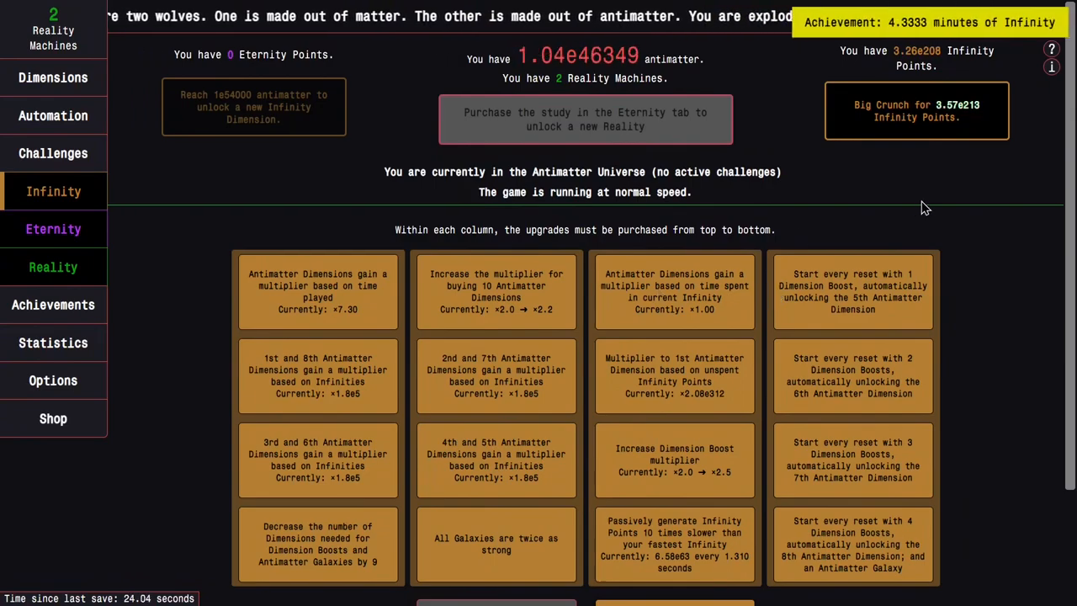
pyautogui.click(54, 305)
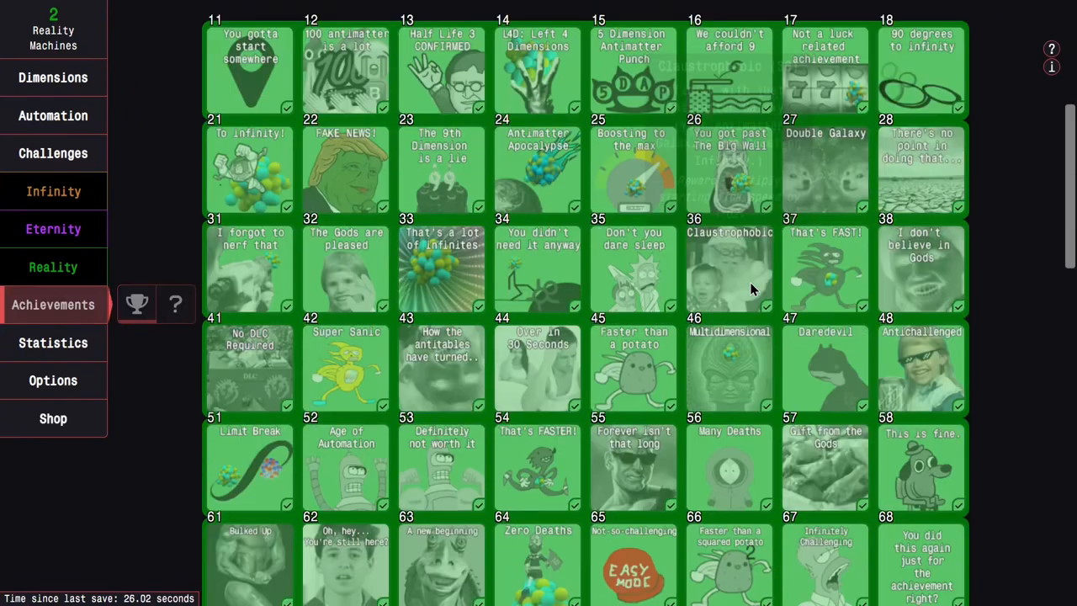
pyautogui.scroll(-3)
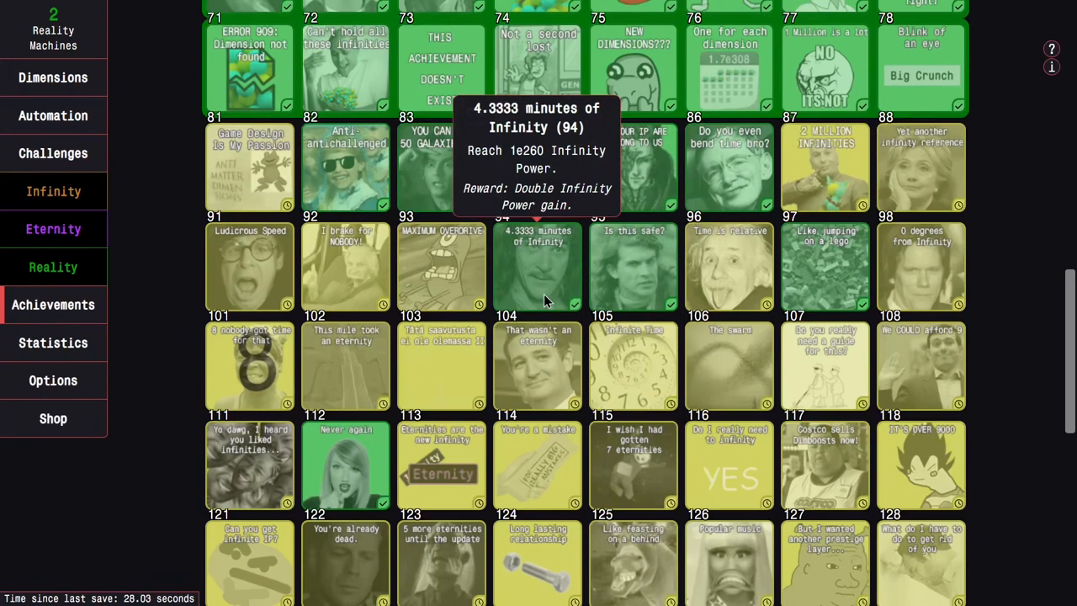
pyautogui.moveTo(540, 286)
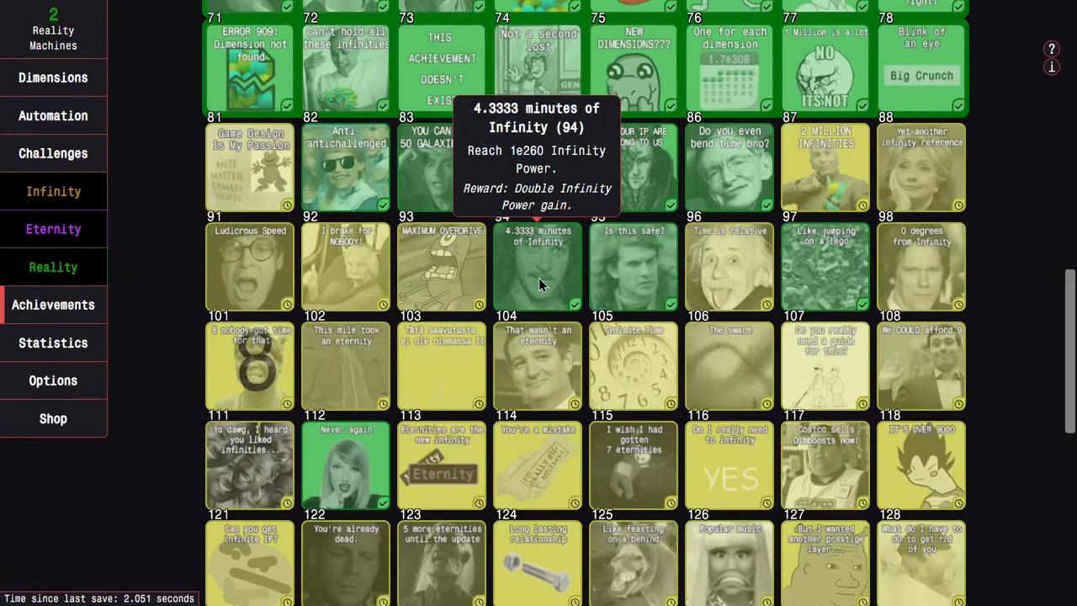
pyautogui.scroll(3)
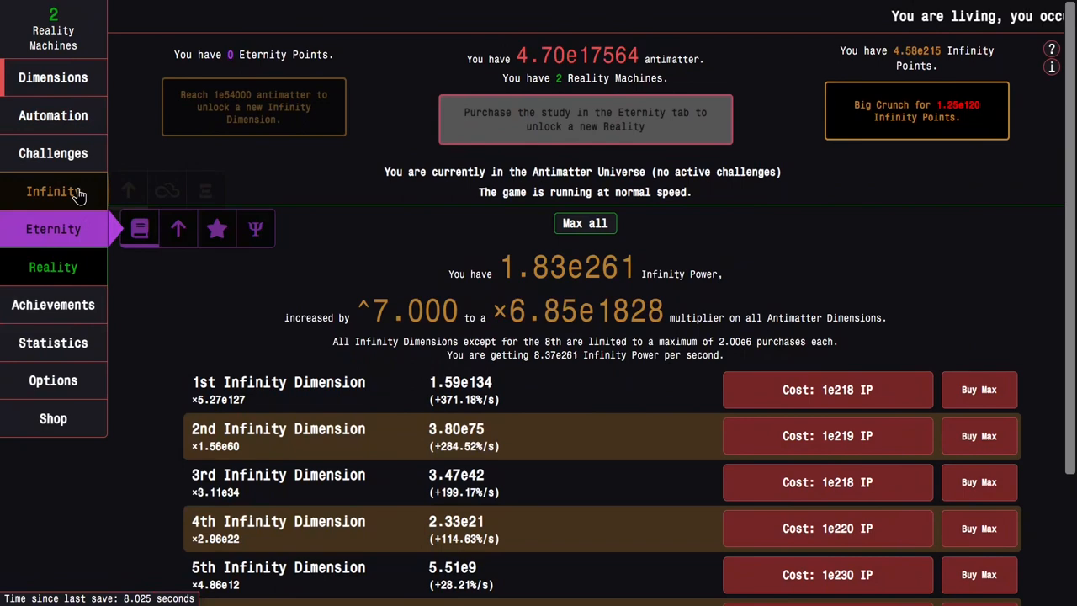
# - Review the Infinity upgrades, achievements and Eternity upgrades pages
pyautogui.click(54, 192)
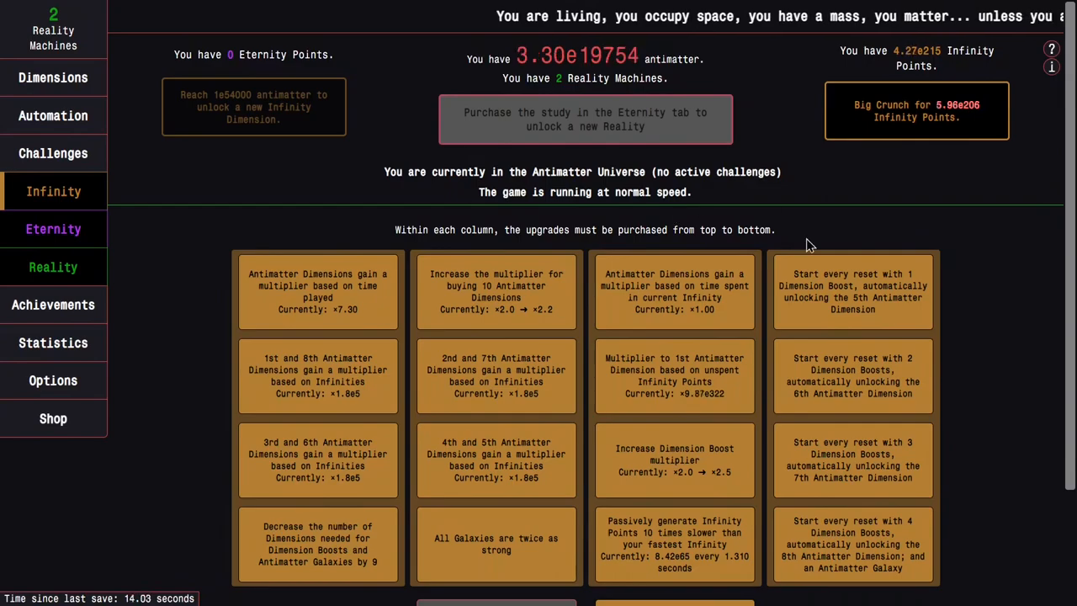
pyautogui.click(53, 304)
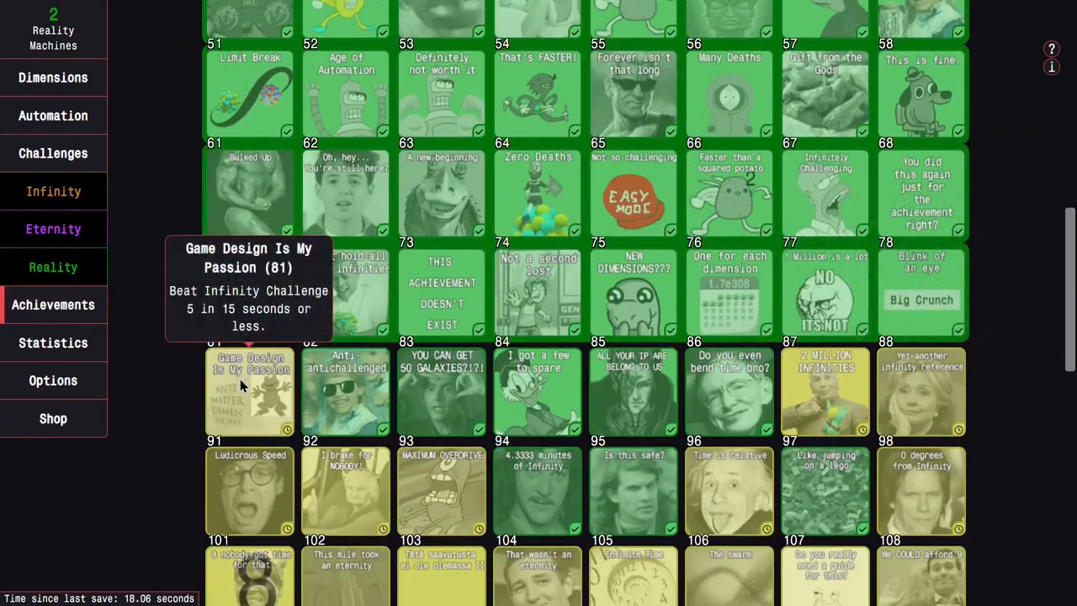
pyautogui.moveTo(920, 390)
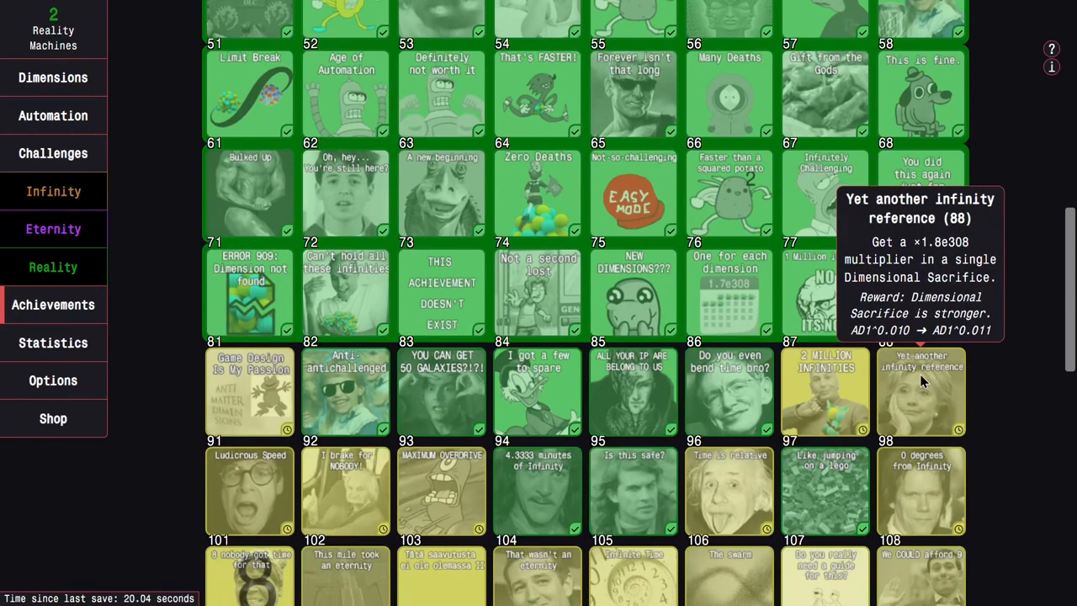
pyautogui.moveTo(929, 405)
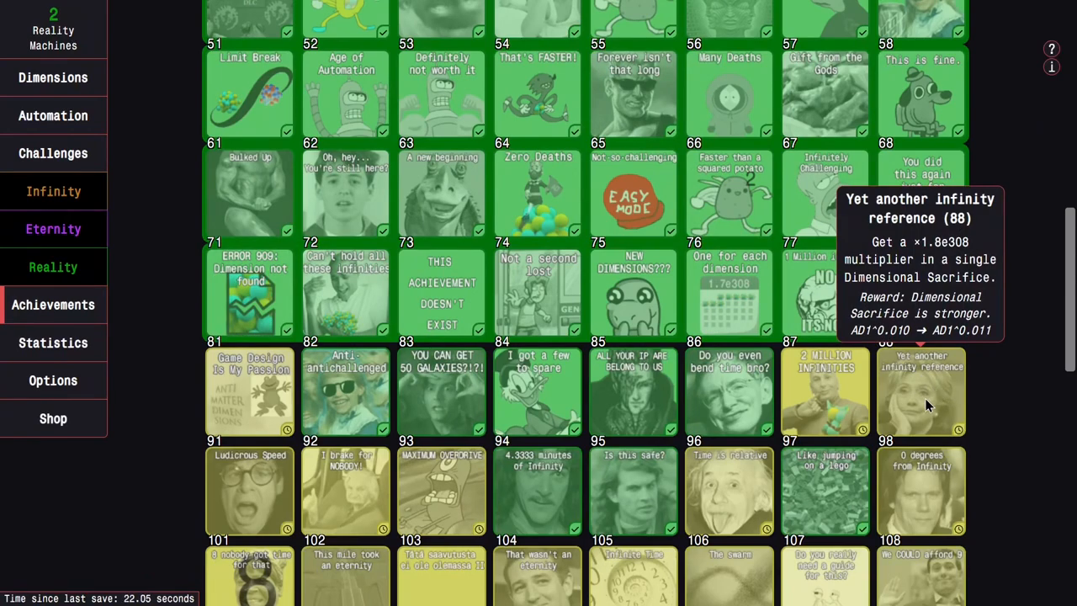
pyautogui.moveTo(921, 397)
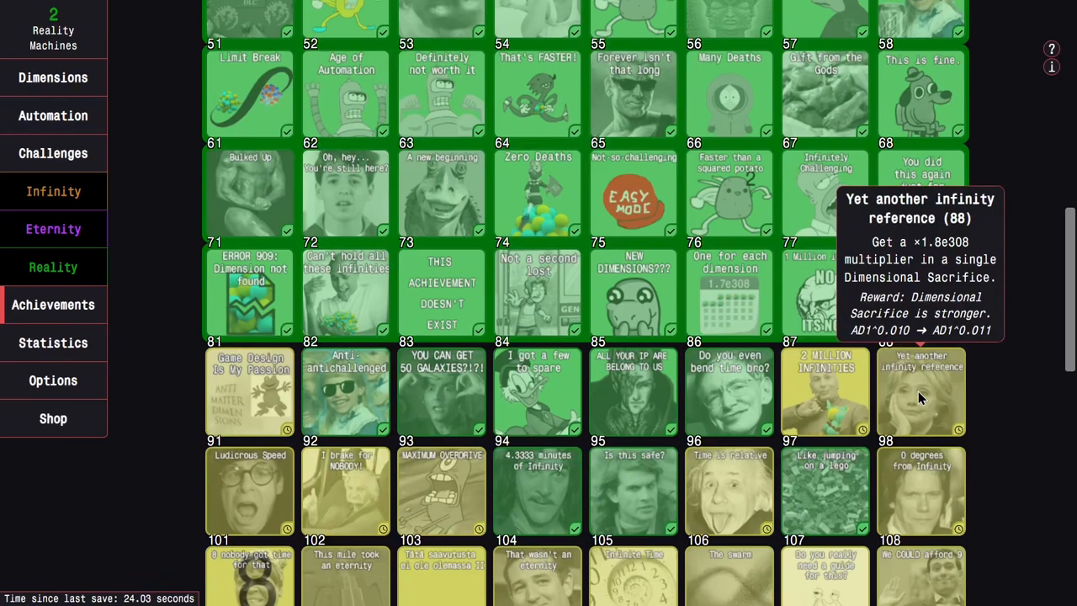
pyautogui.scroll(3)
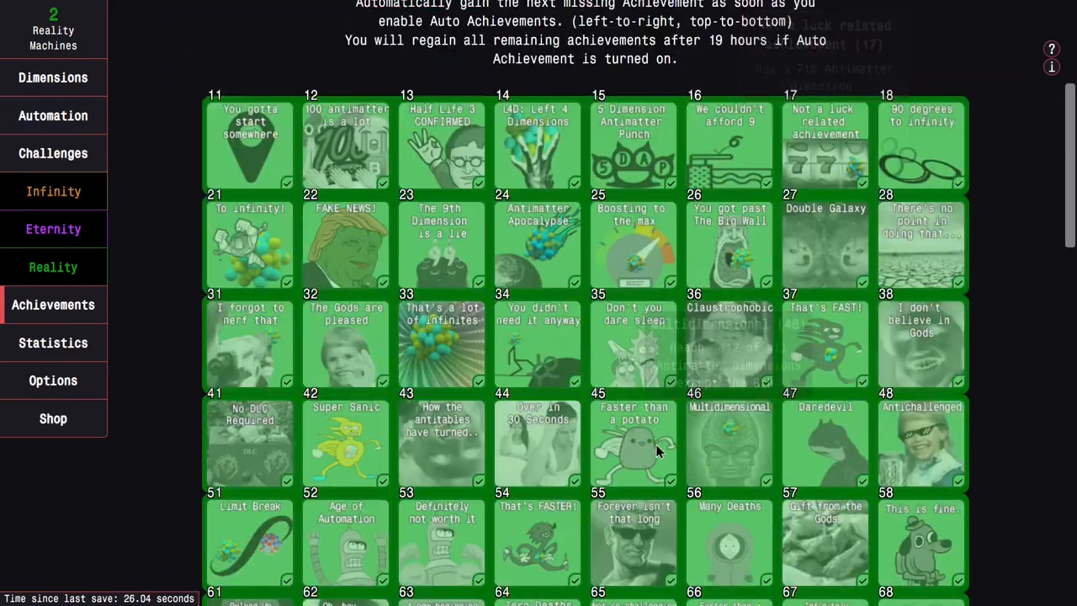
pyautogui.click(54, 229)
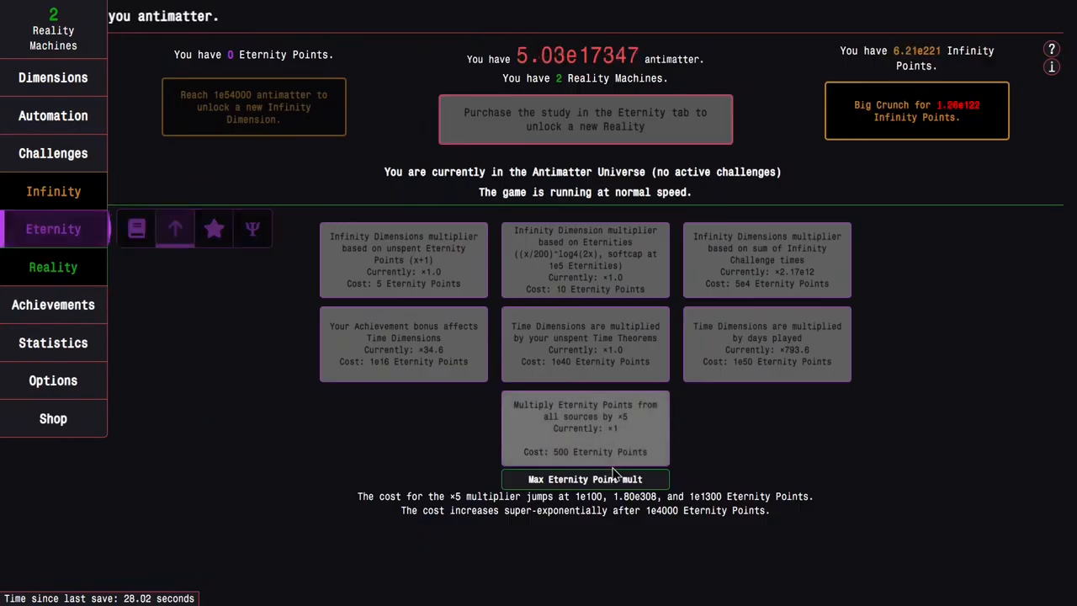
pyautogui.click(54, 192)
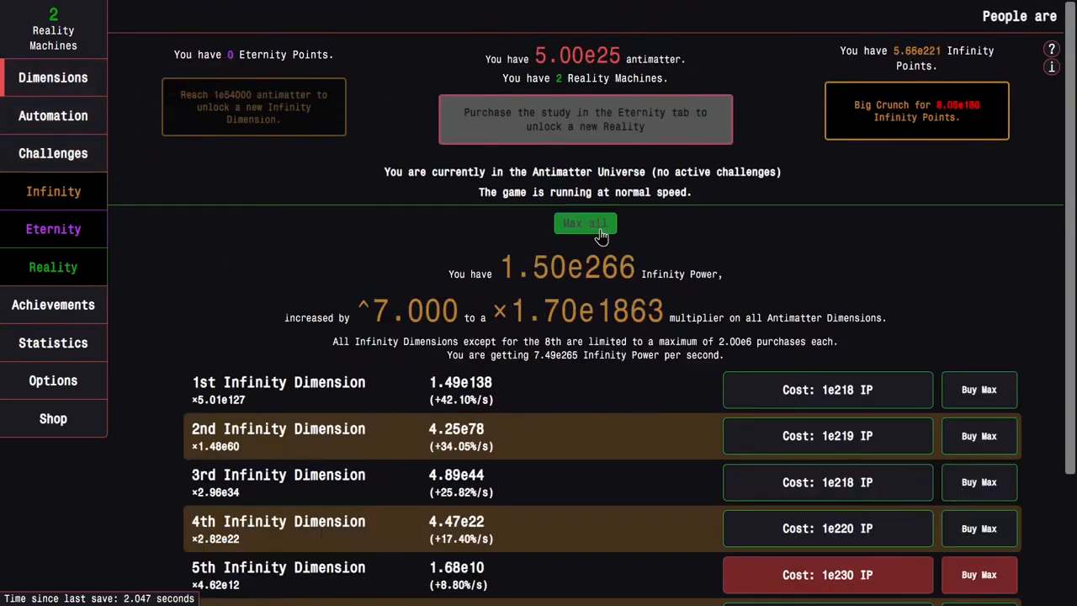
# - Buy max Infinity Dimensions and perform a Dimensional Sacrifice earning 'Yet another infinity reference'
pyautogui.click(54, 114)
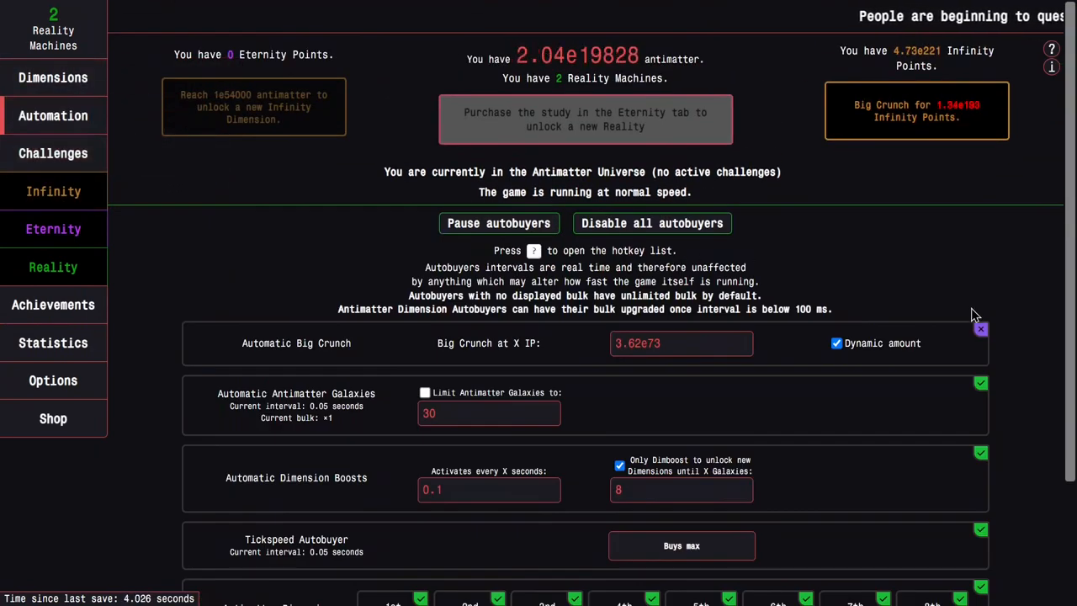
pyautogui.scroll(-3)
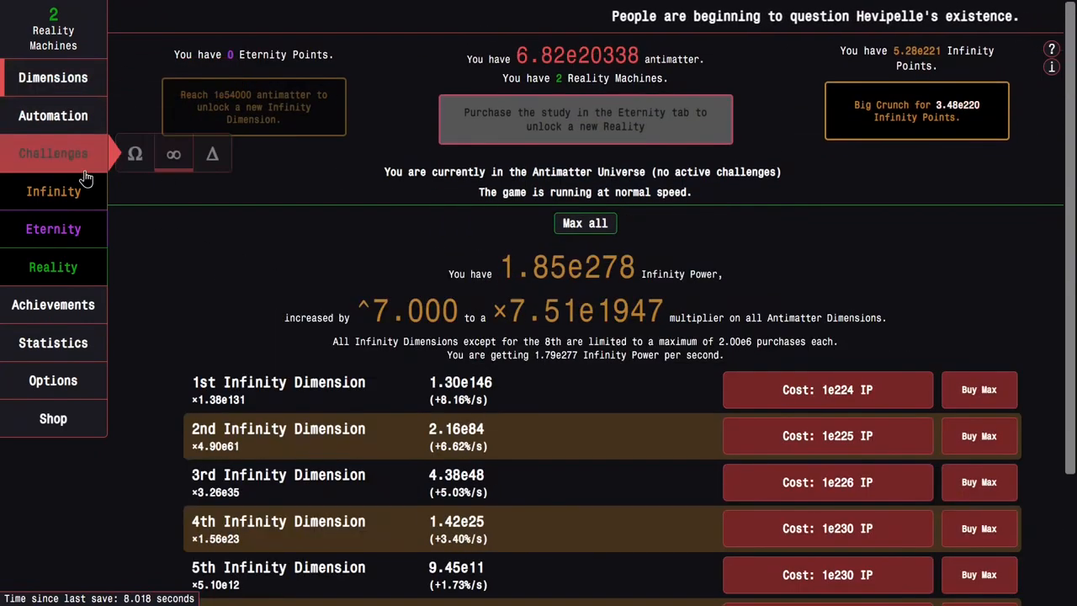
pyautogui.click(54, 77)
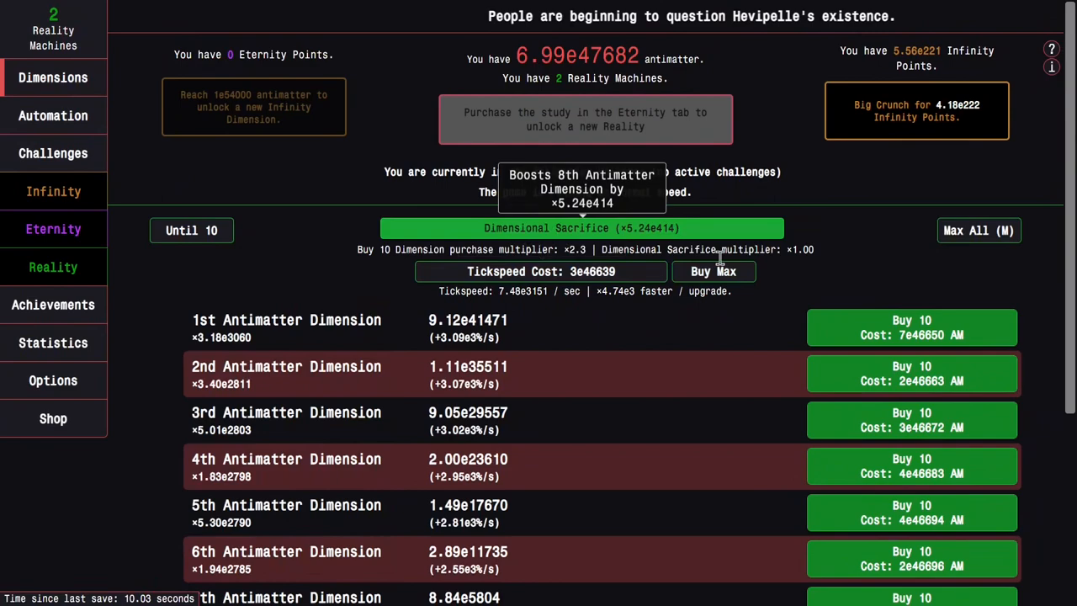
pyautogui.click(581, 229)
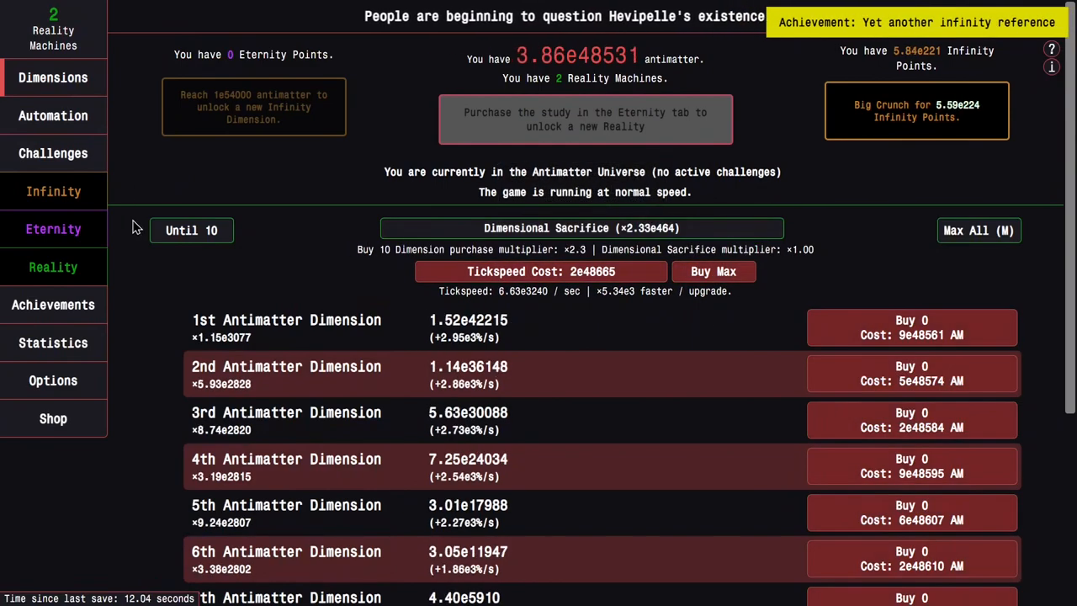
pyautogui.click(53, 115)
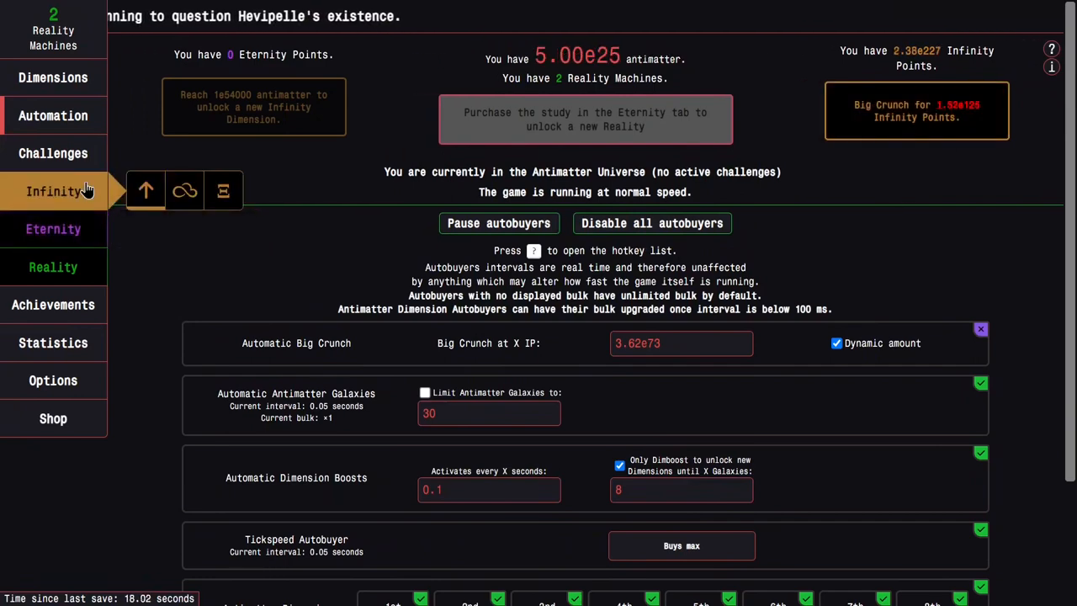
# - Set automatic Big Crunch to 0.00 IP and do a Big Crunch for Infinity Points
pyautogui.click(54, 229)
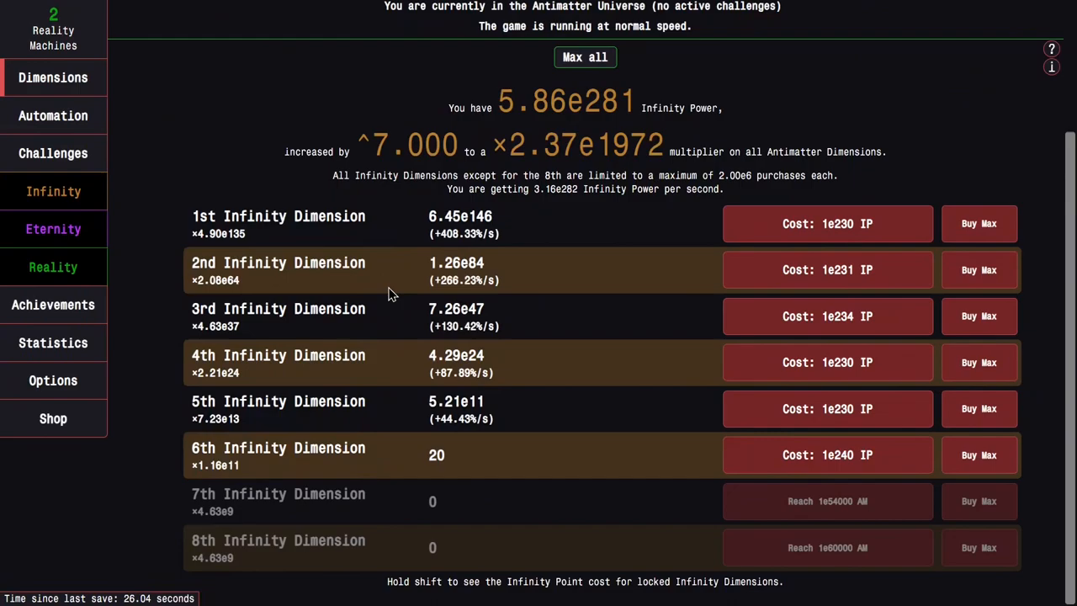
pyautogui.click(53, 305)
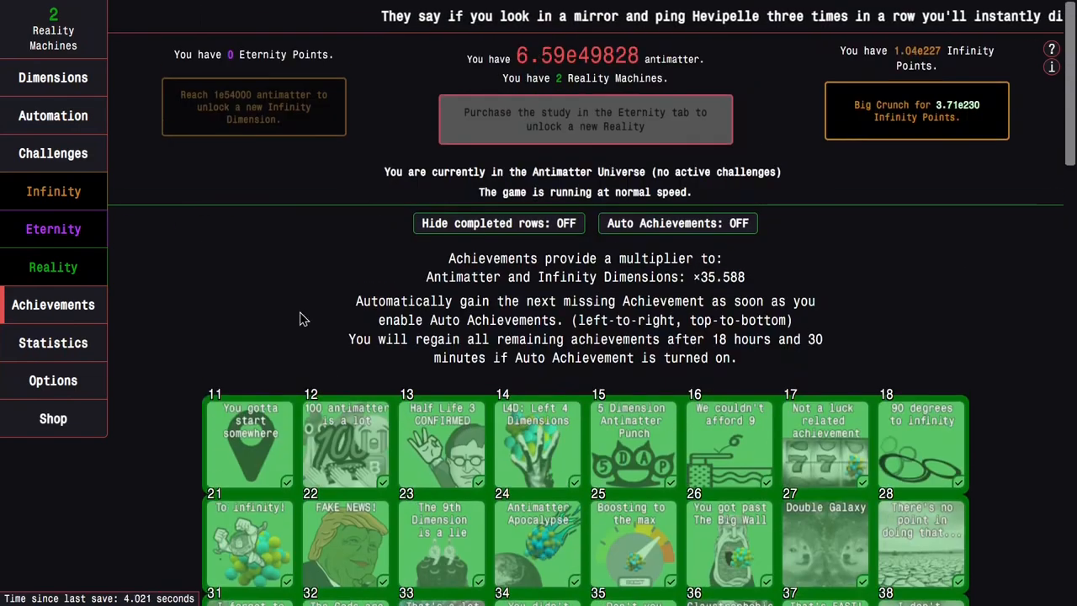
pyautogui.click(54, 115)
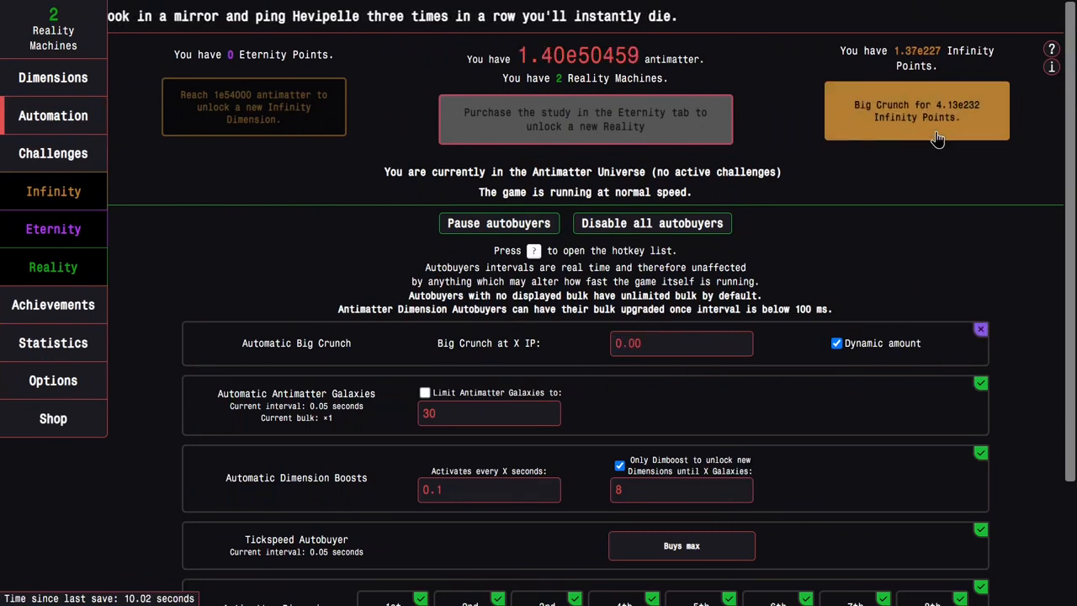
pyautogui.click(915, 111)
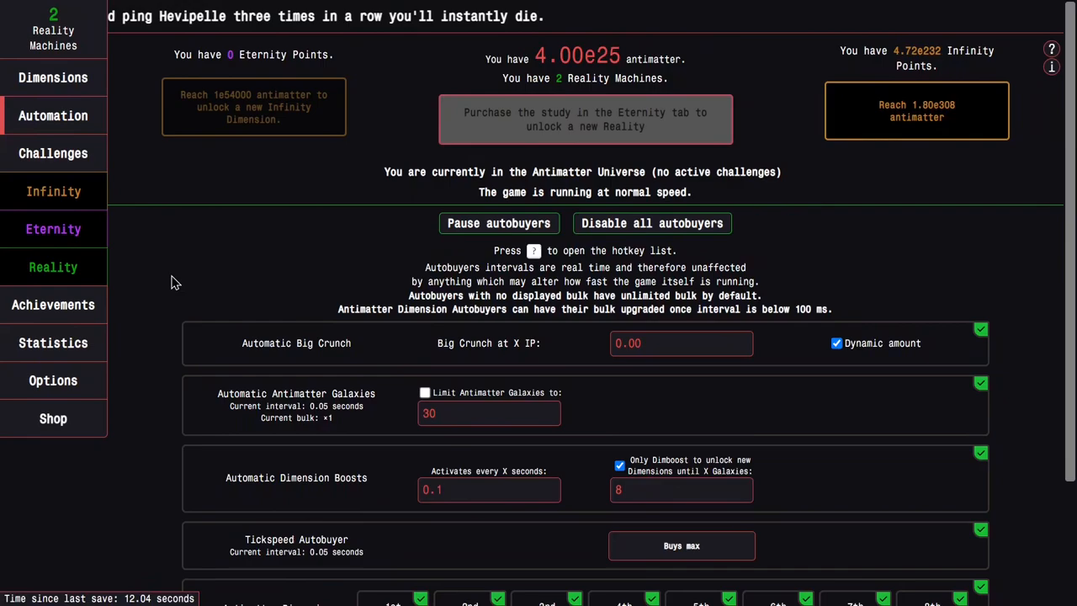
pyautogui.click(53, 305)
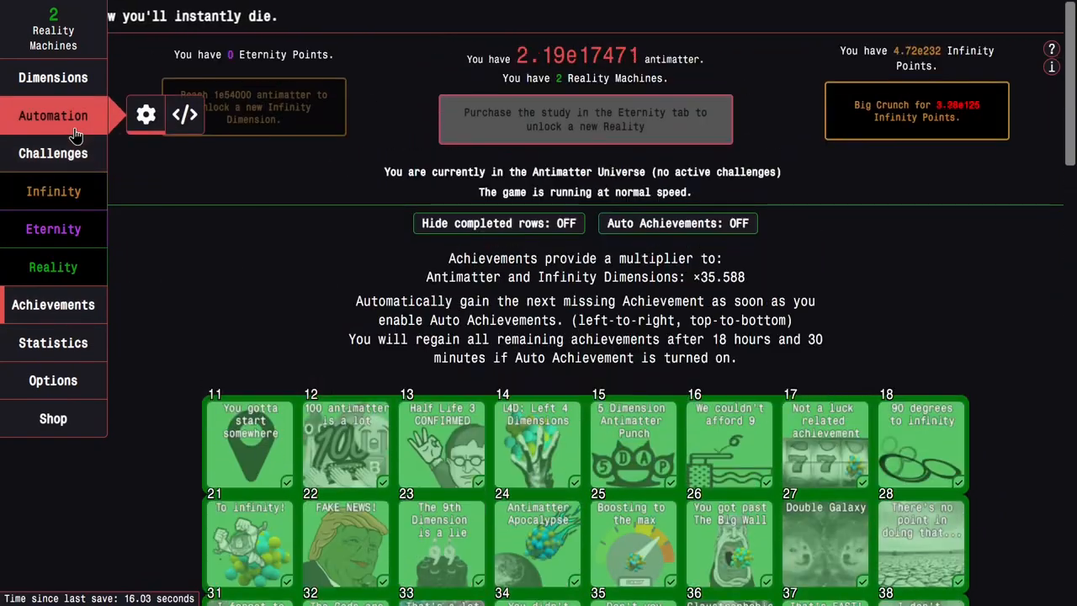
pyautogui.click(915, 111)
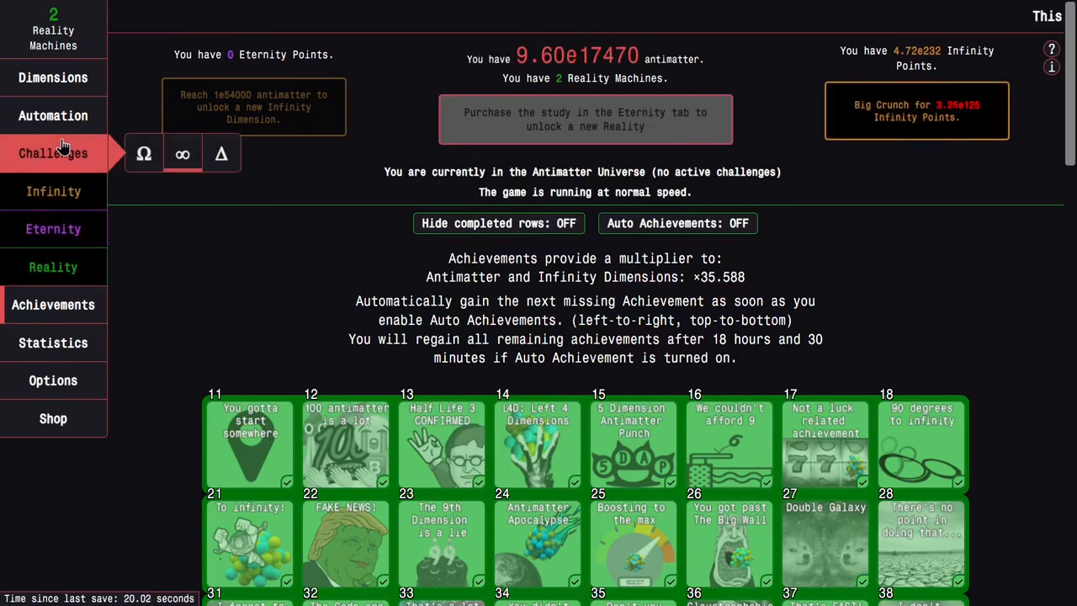
pyautogui.click(54, 343)
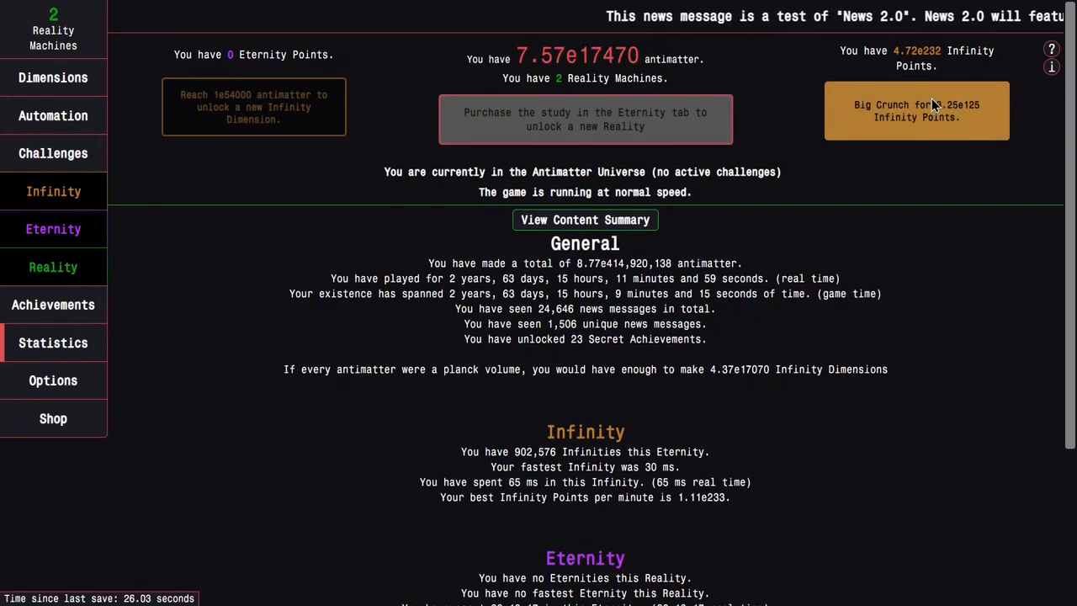
pyautogui.click(915, 111)
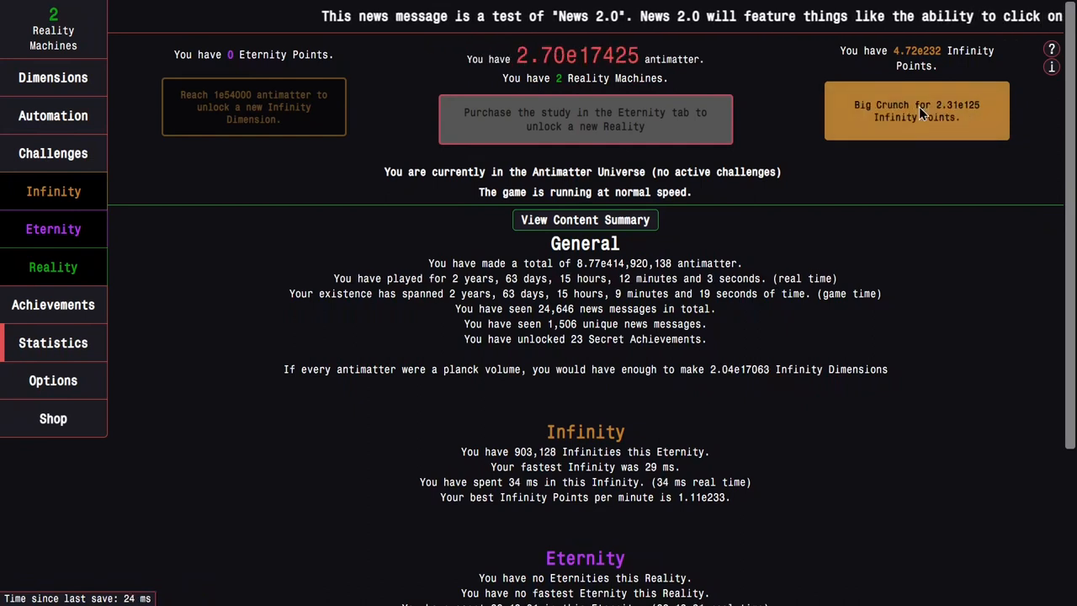
pyautogui.click(915, 111)
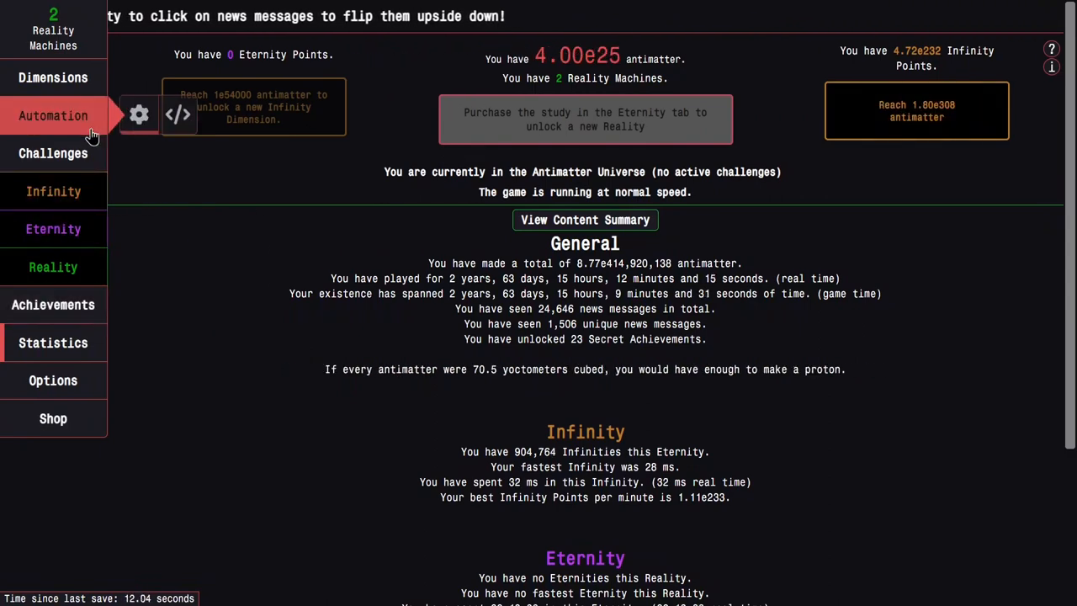
pyautogui.click(54, 191)
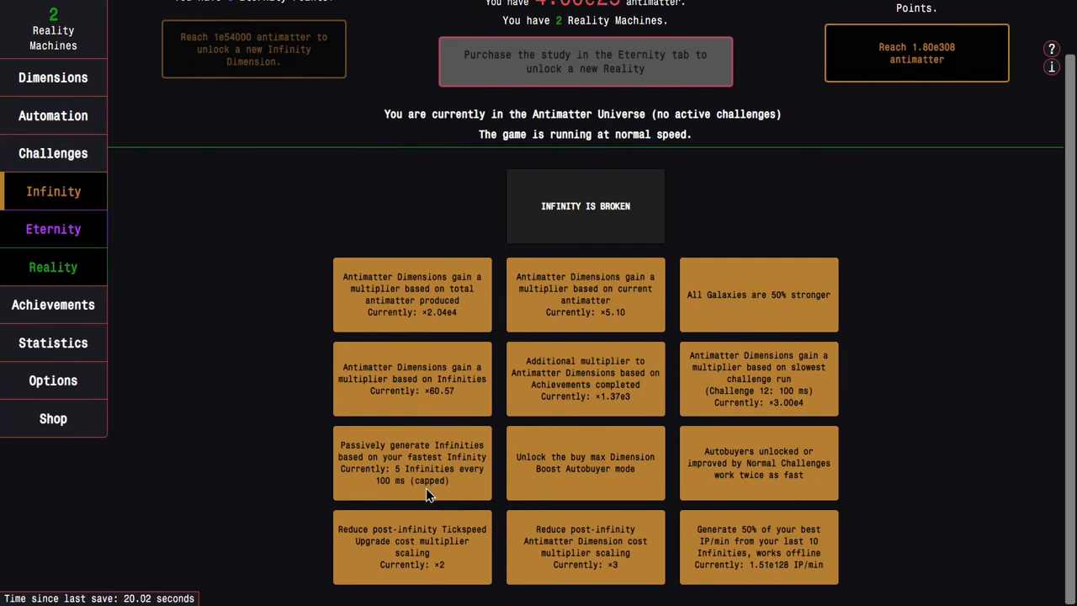
pyautogui.click(53, 115)
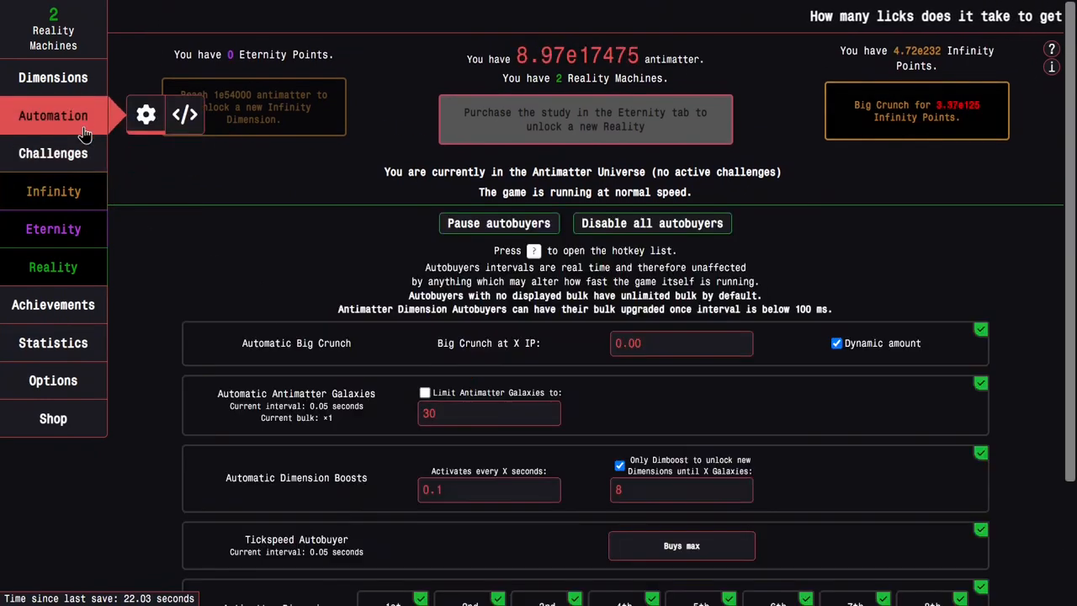
pyautogui.click(979, 328)
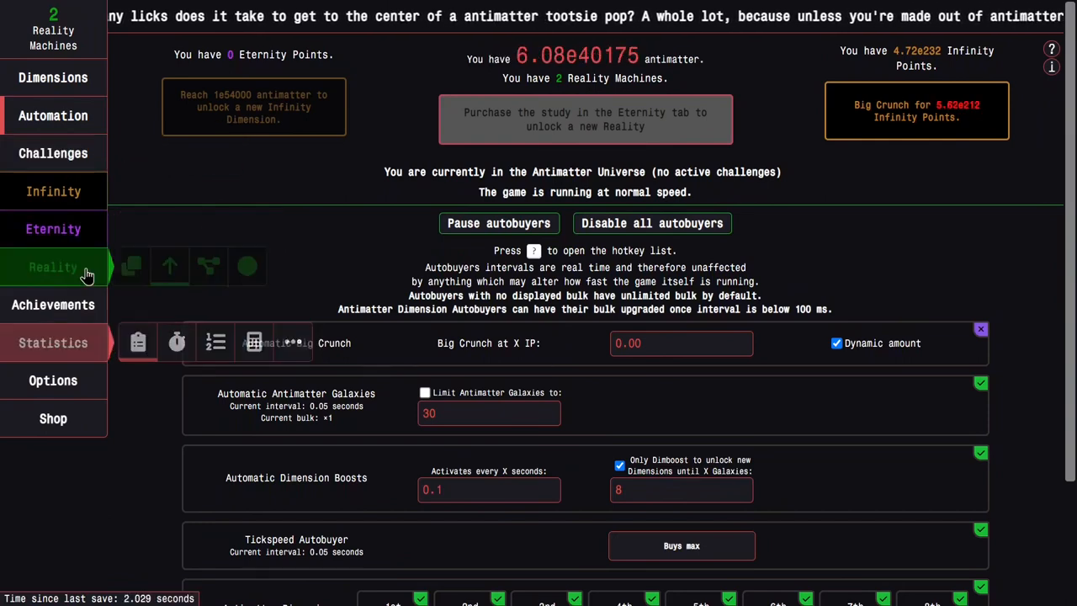
pyautogui.click(54, 343)
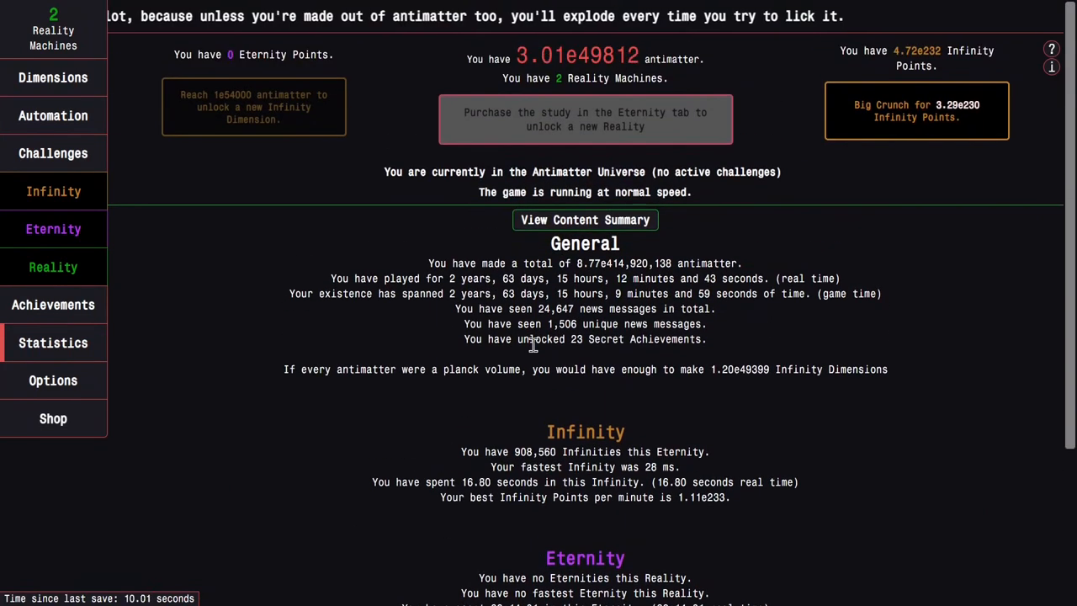
pyautogui.moveTo(53, 228)
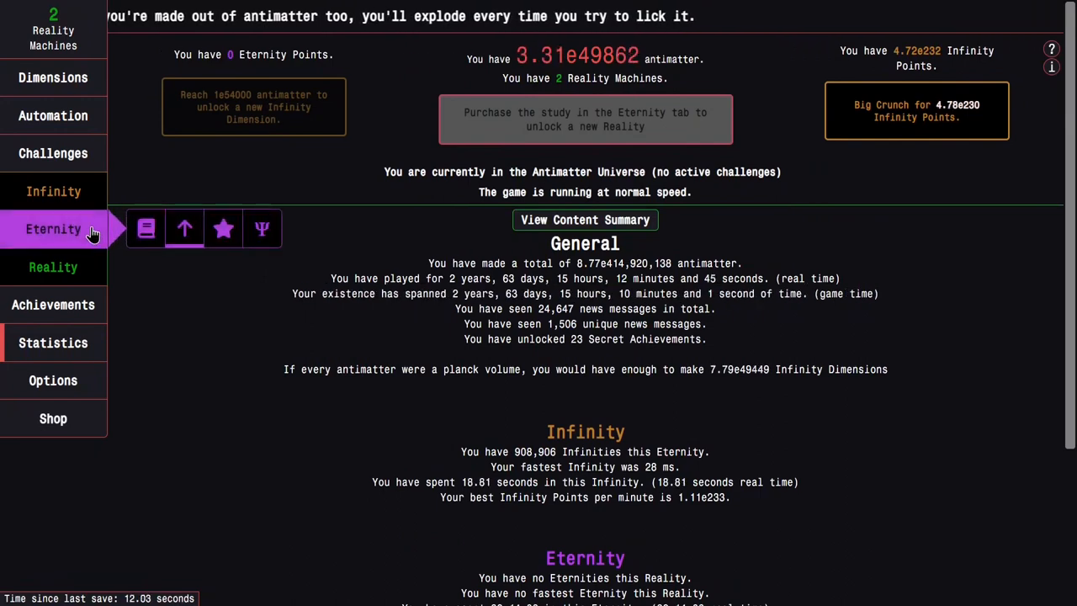
# - Check the Infinity upgrades, achievements and dimensions pages before crunching
pyautogui.click(54, 266)
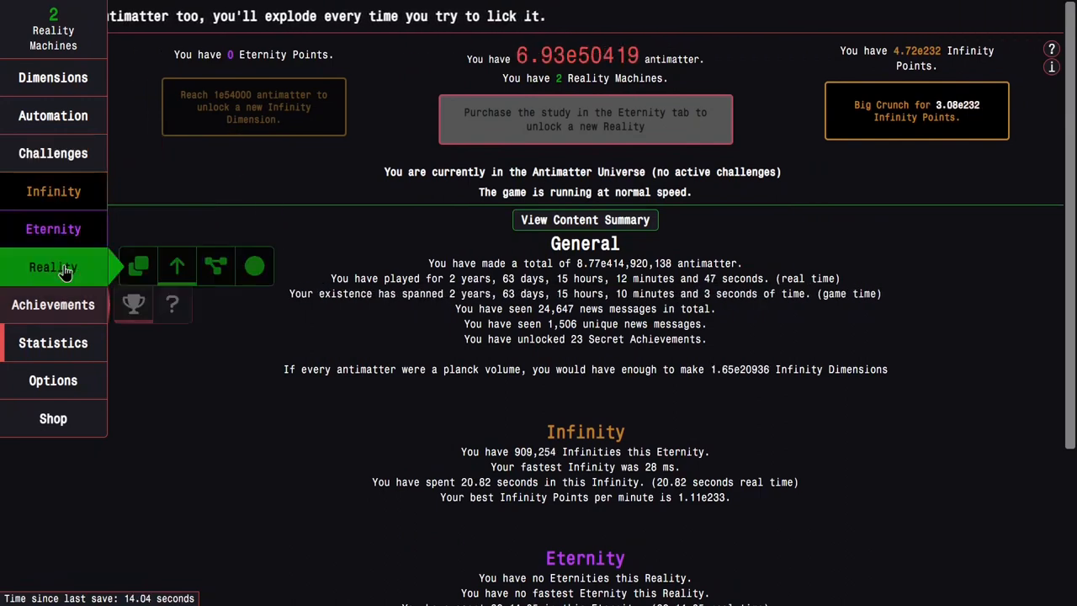
pyautogui.click(54, 266)
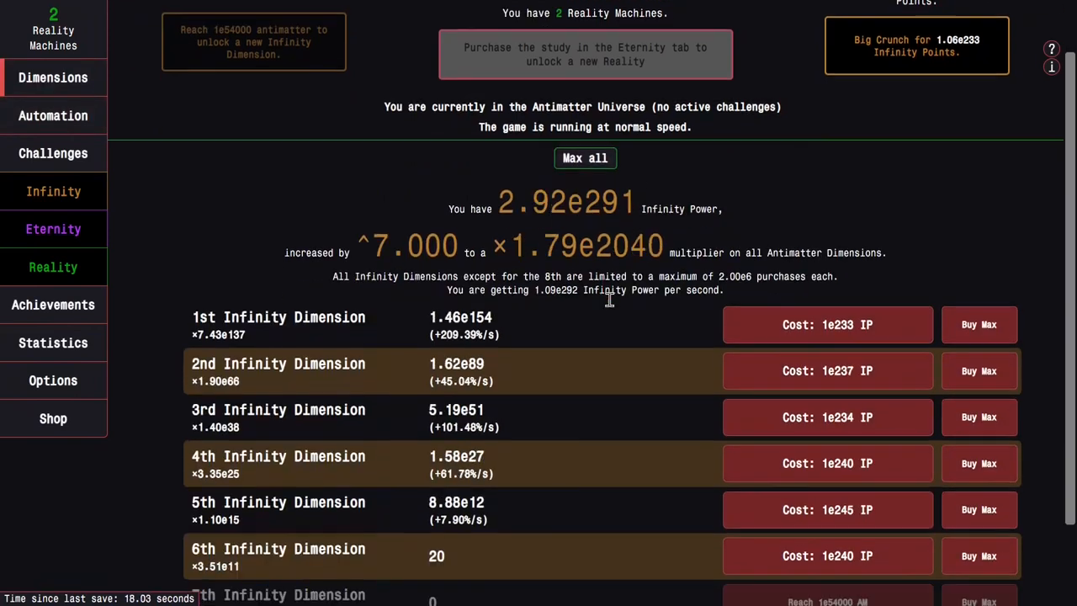
pyautogui.click(54, 192)
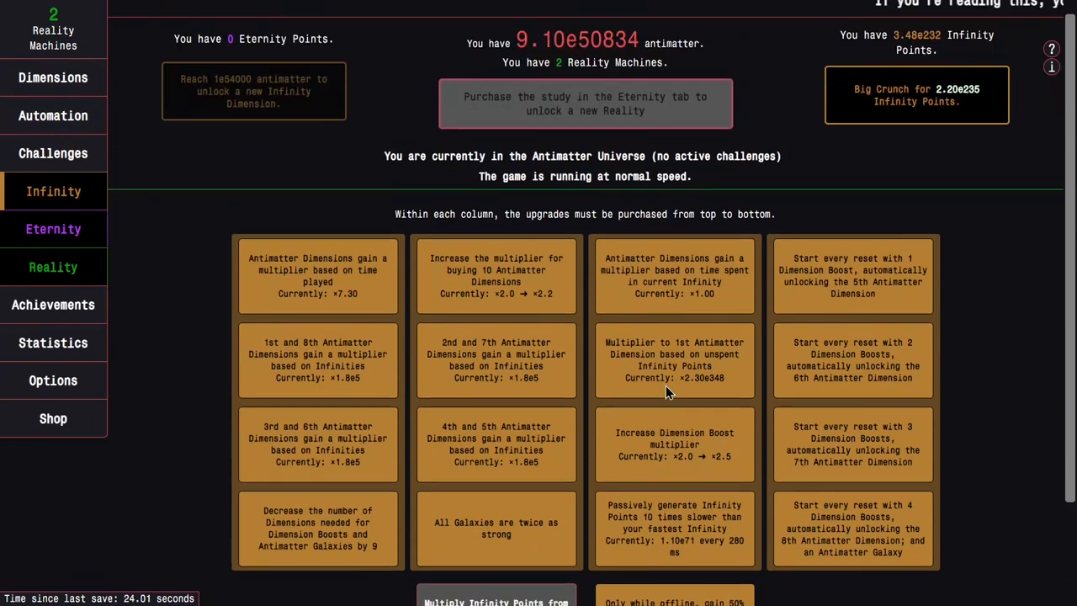
pyautogui.scroll(-3)
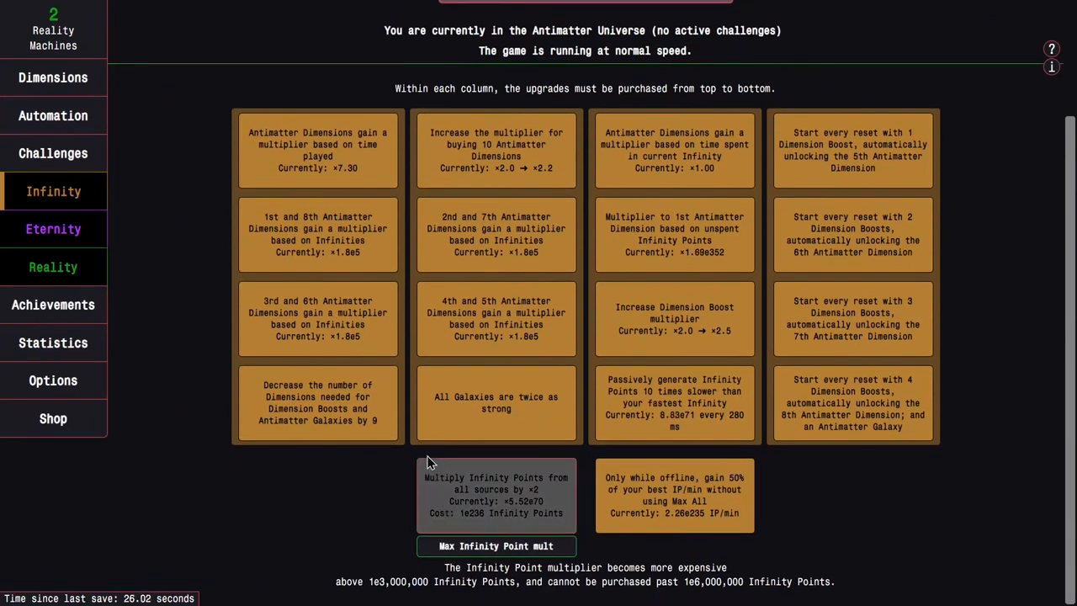
pyautogui.click(53, 78)
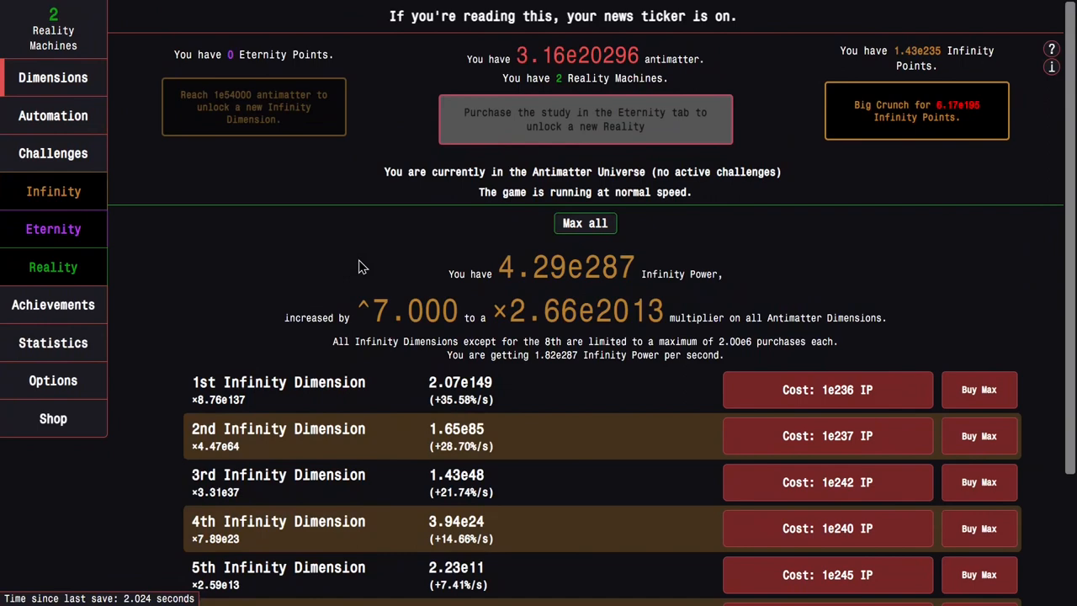
pyautogui.click(54, 304)
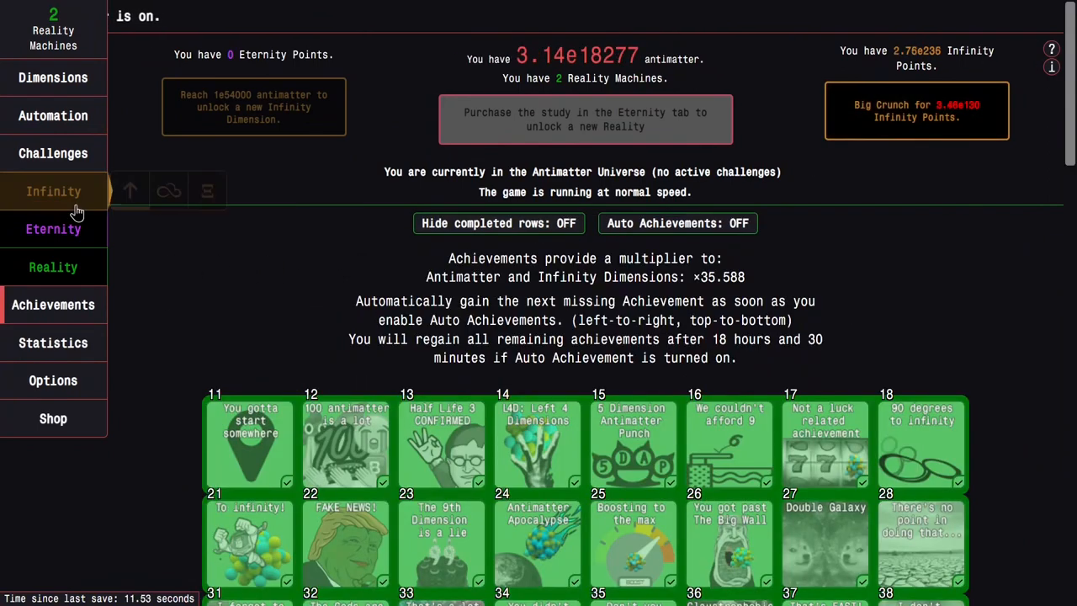
pyautogui.click(54, 229)
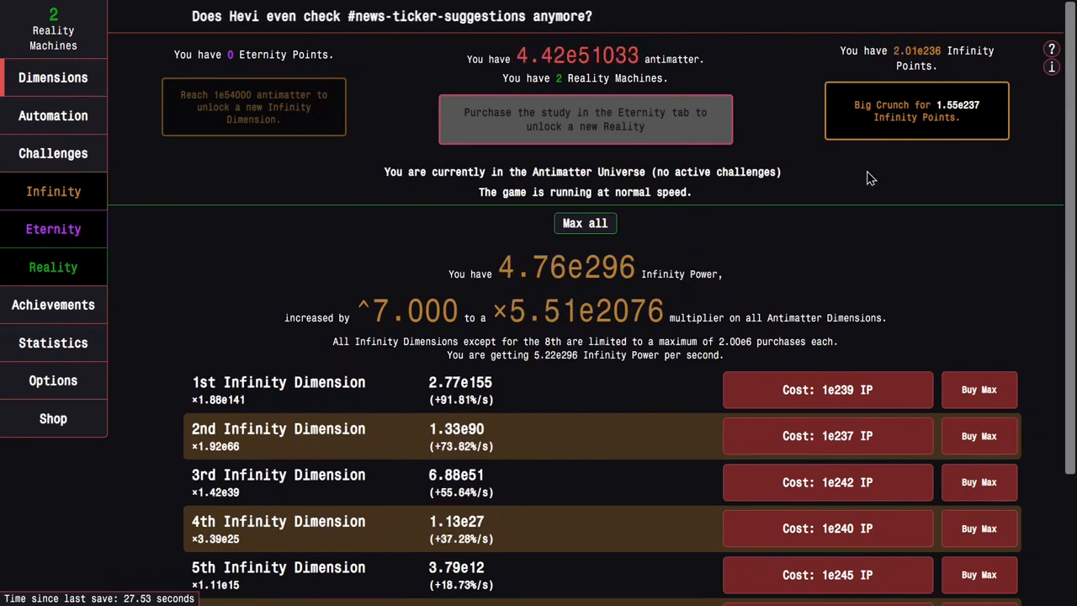
pyautogui.click(915, 111)
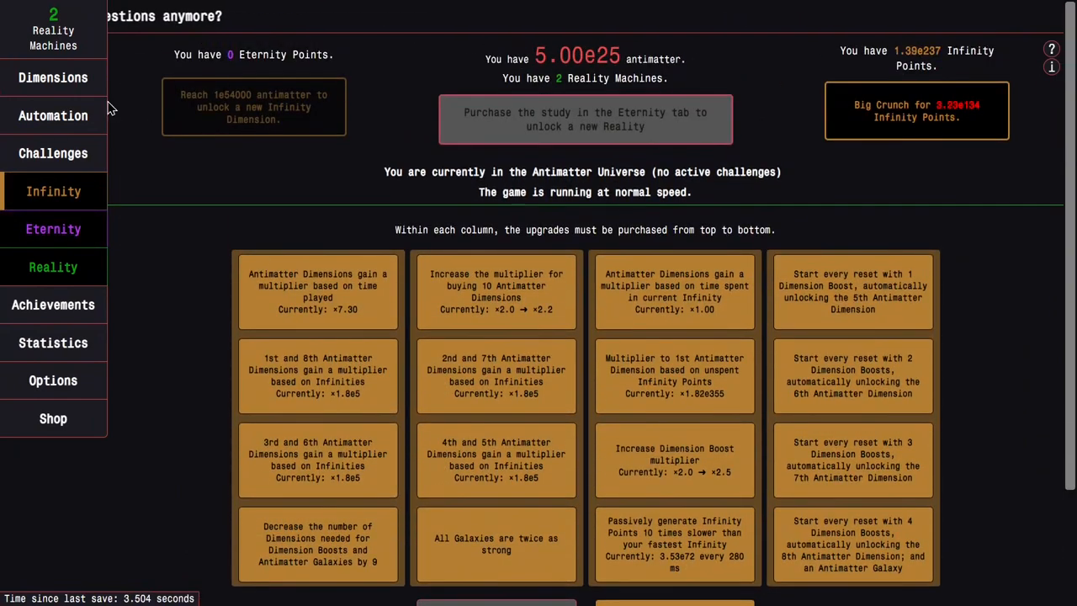
# - Big Crunch for 1.60e240 IP, buy max 4th Infinity Dimensions and the ×2 IP multiplier twice
pyautogui.click(54, 77)
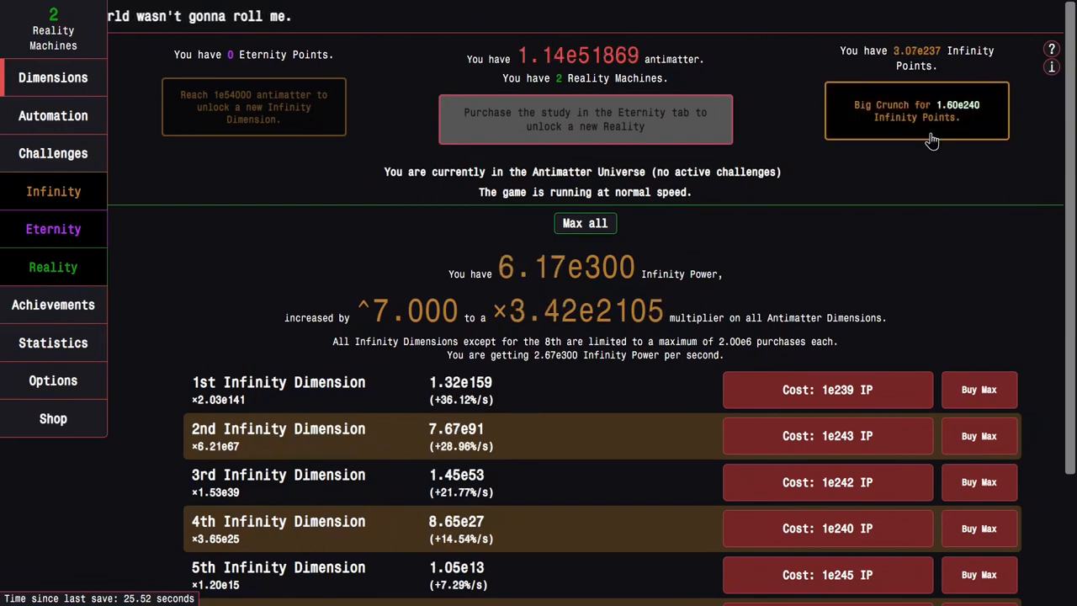
pyautogui.click(828, 390)
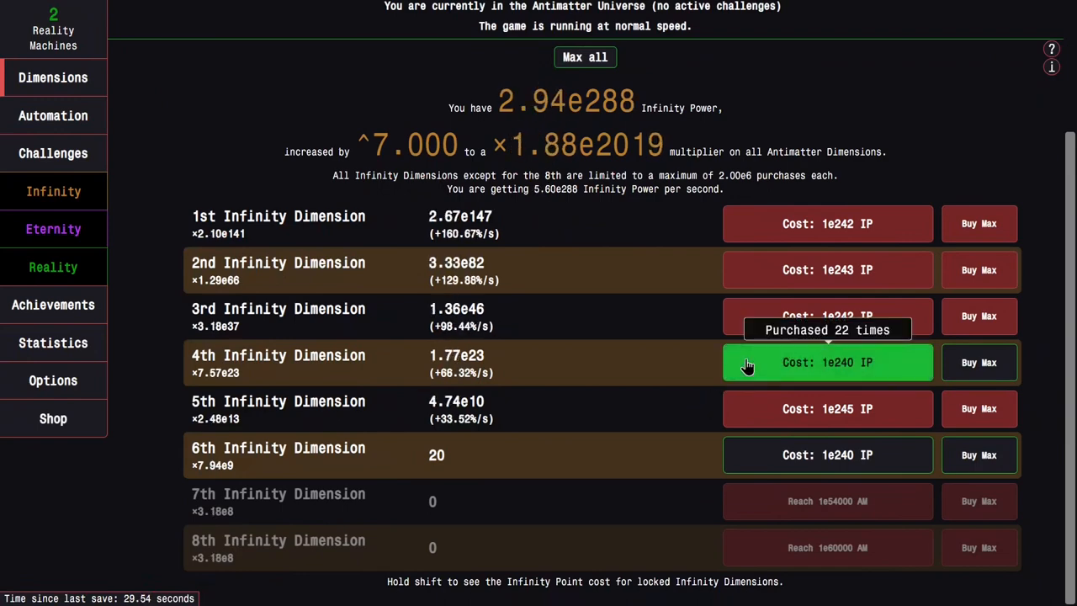
pyautogui.click(54, 191)
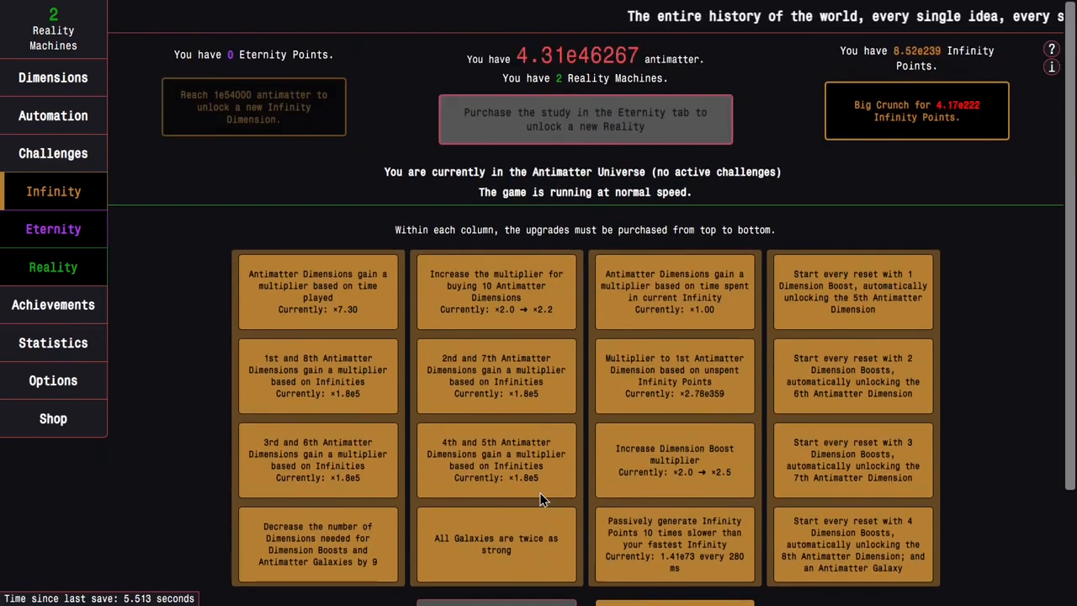
pyautogui.scroll(-3)
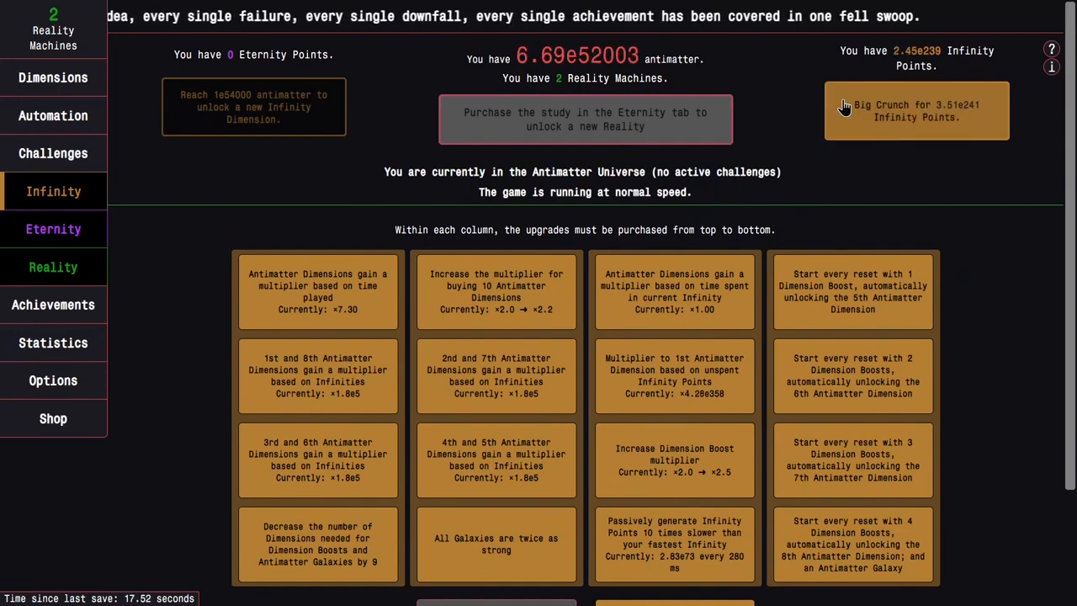
pyautogui.scroll(-3)
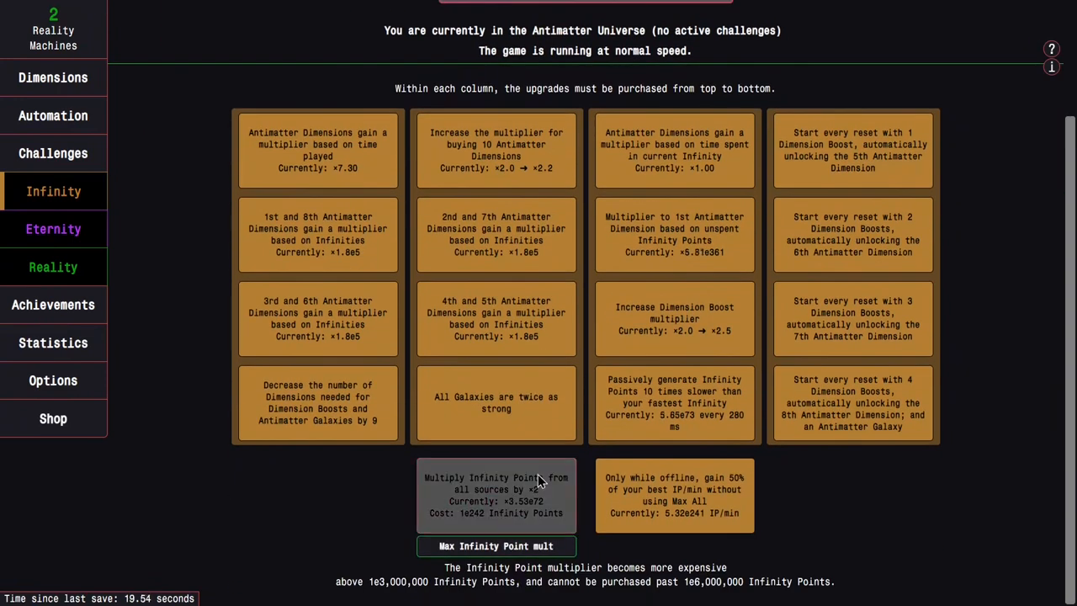
pyautogui.click(54, 78)
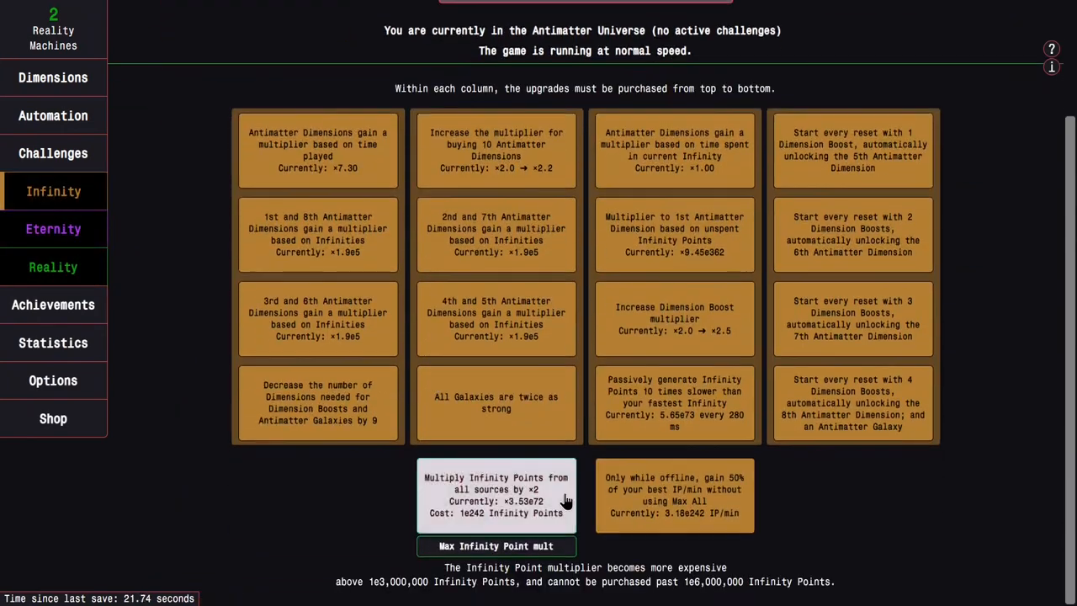
pyautogui.click(54, 77)
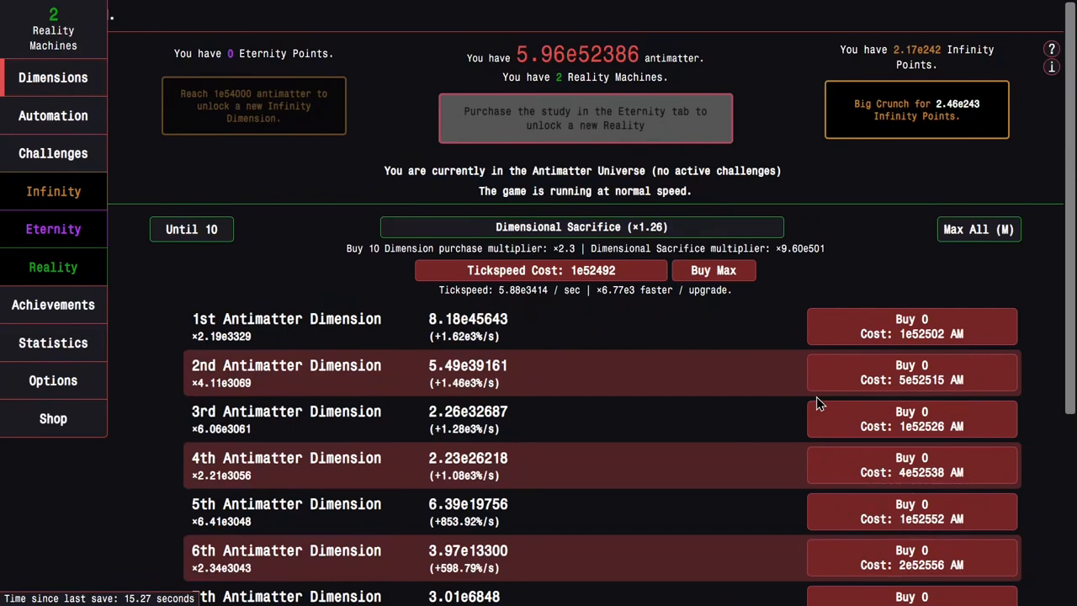
# - Buy max Infinity Dimensions and view the Infinity upgrades grid with about 1e252 IP
pyautogui.scroll(-3)
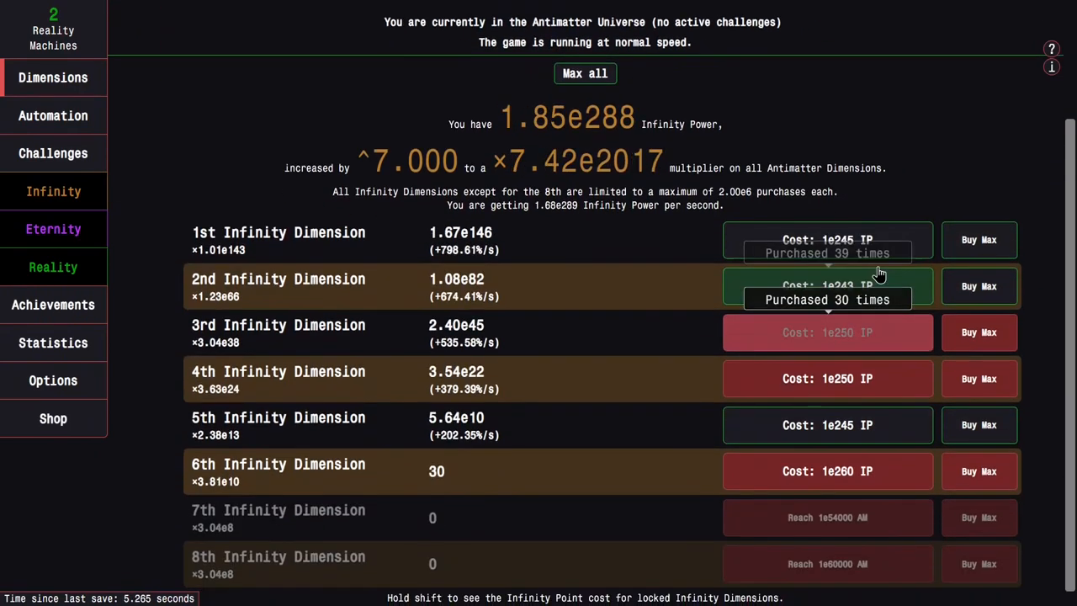
pyautogui.scroll(3)
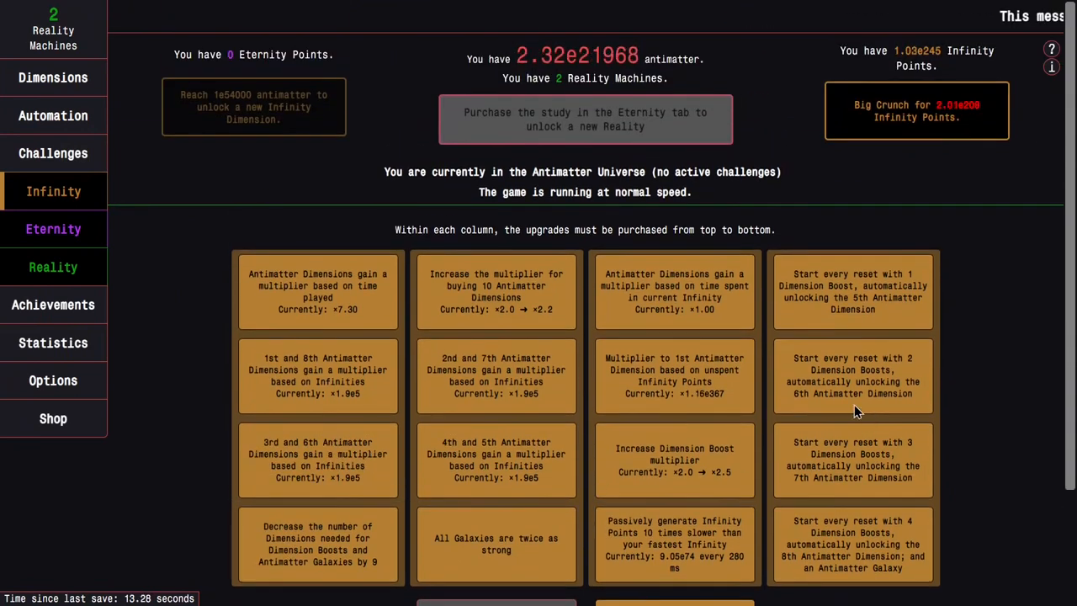
pyautogui.click(54, 78)
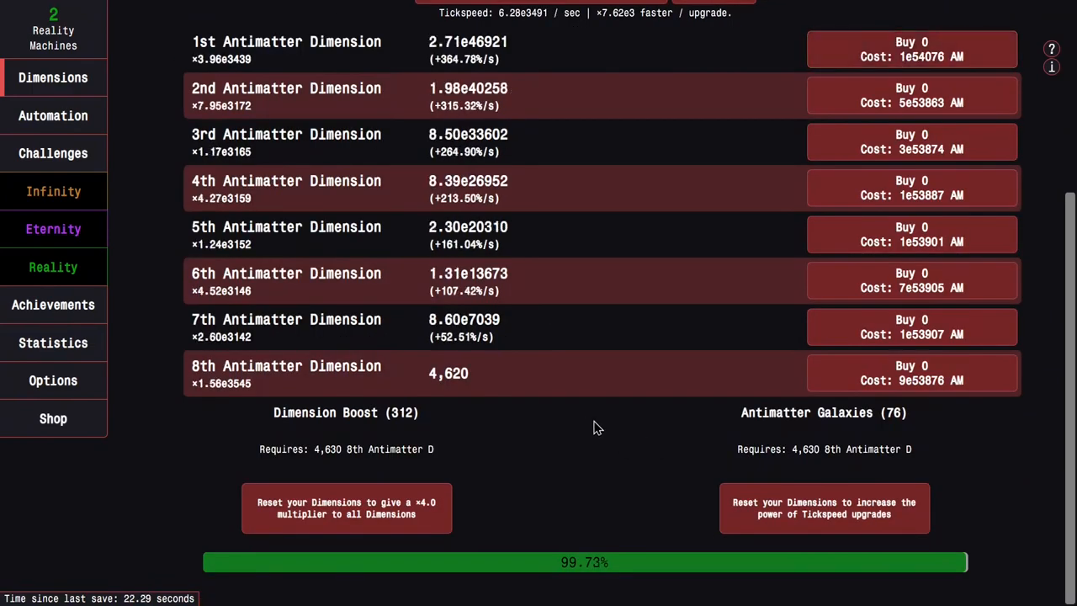
pyautogui.moveTo(912, 373)
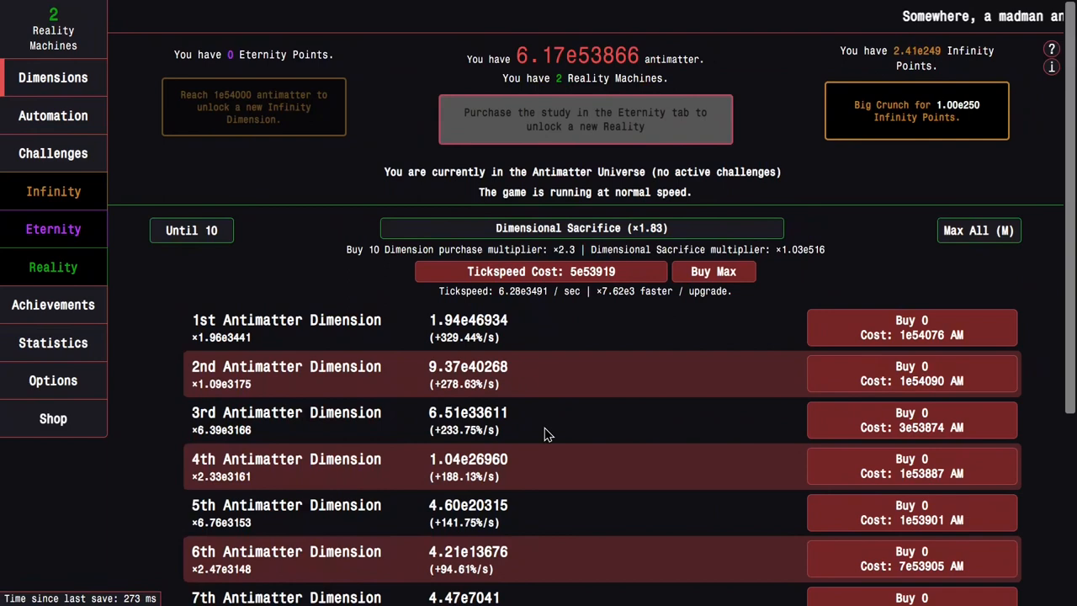
pyautogui.scroll(-3)
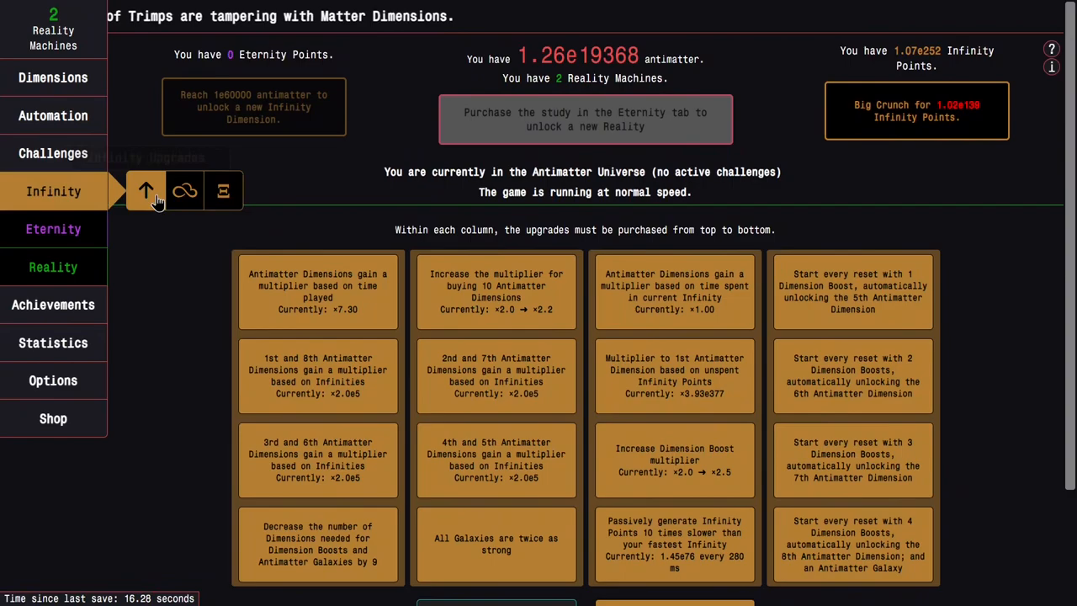
# - Buy the IP multiplier upgrade and let the auto crunch raise IP to 1.28e258
pyautogui.click(53, 78)
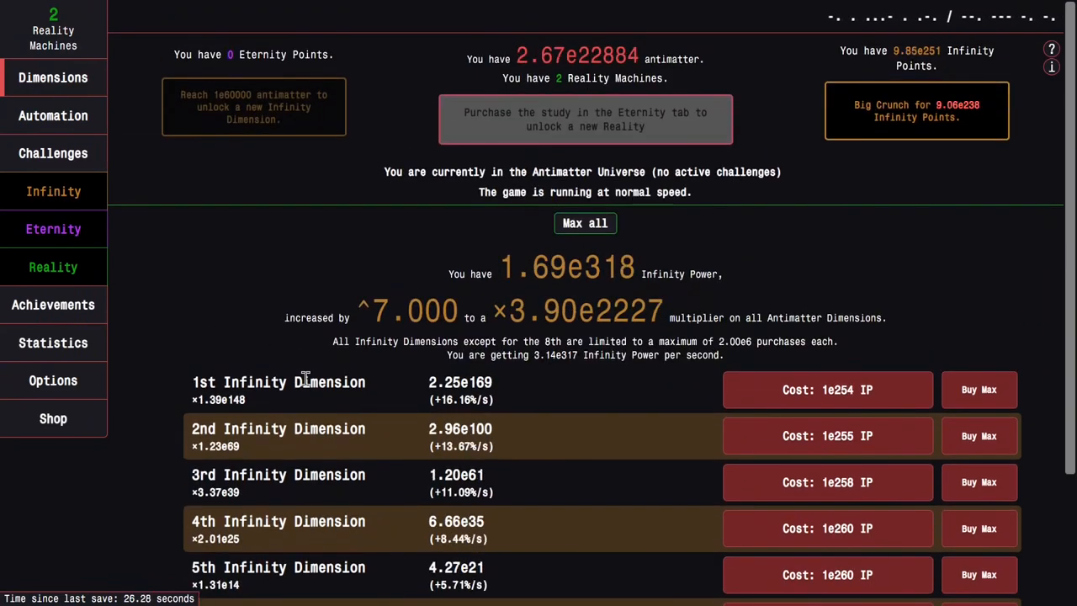
pyautogui.scroll(-3)
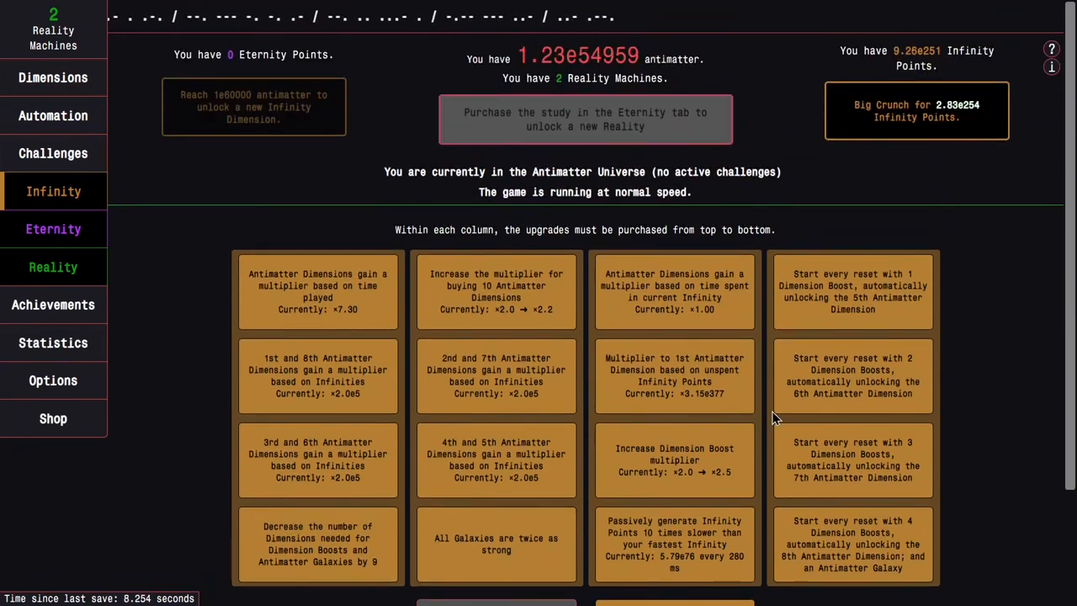
pyautogui.scroll(-3)
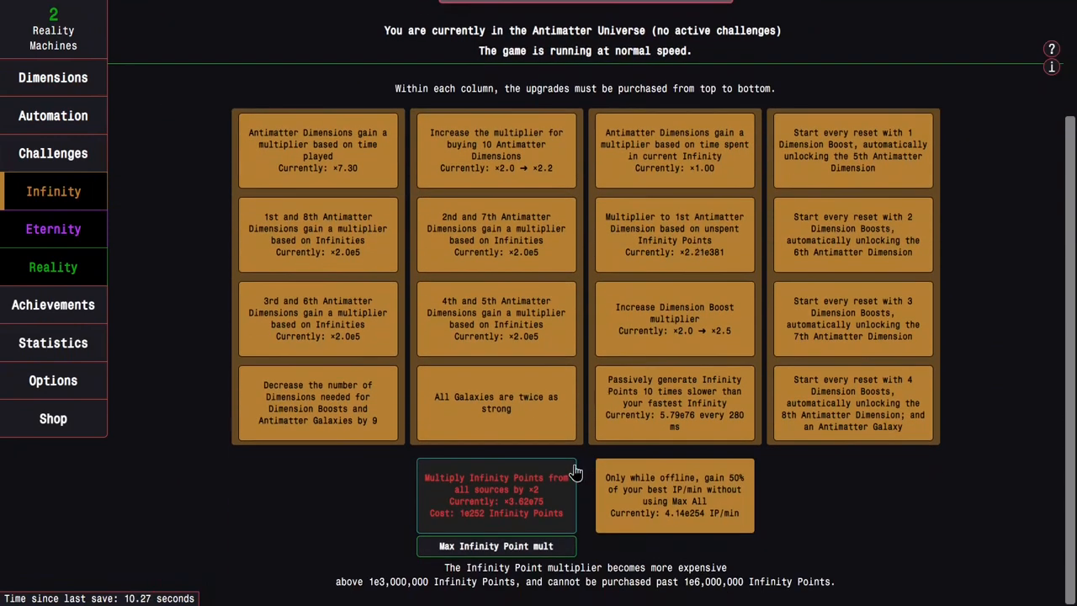
pyautogui.click(54, 78)
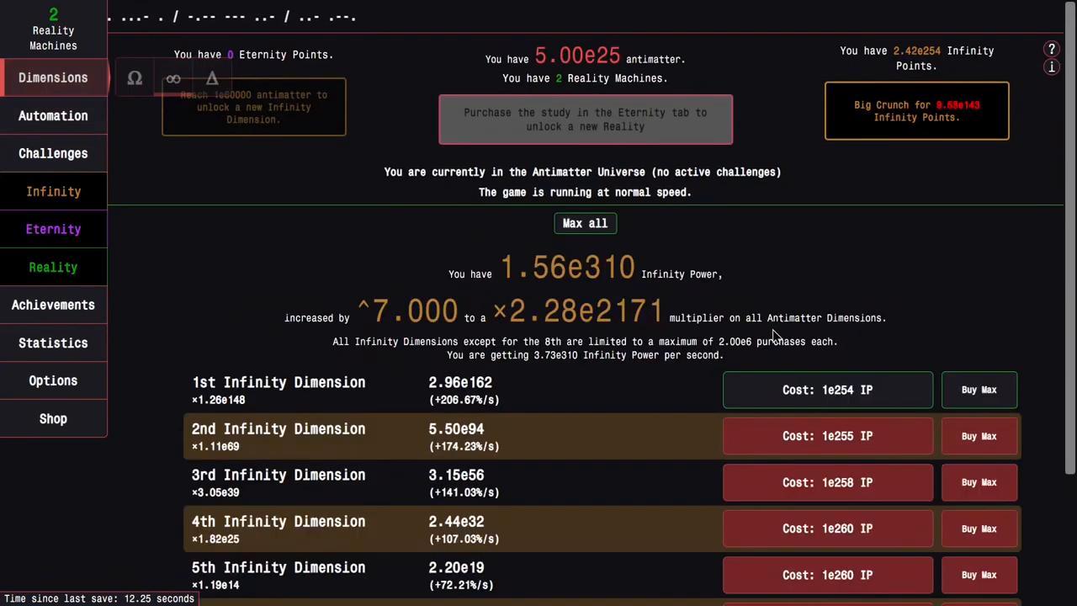
pyautogui.scroll(-3)
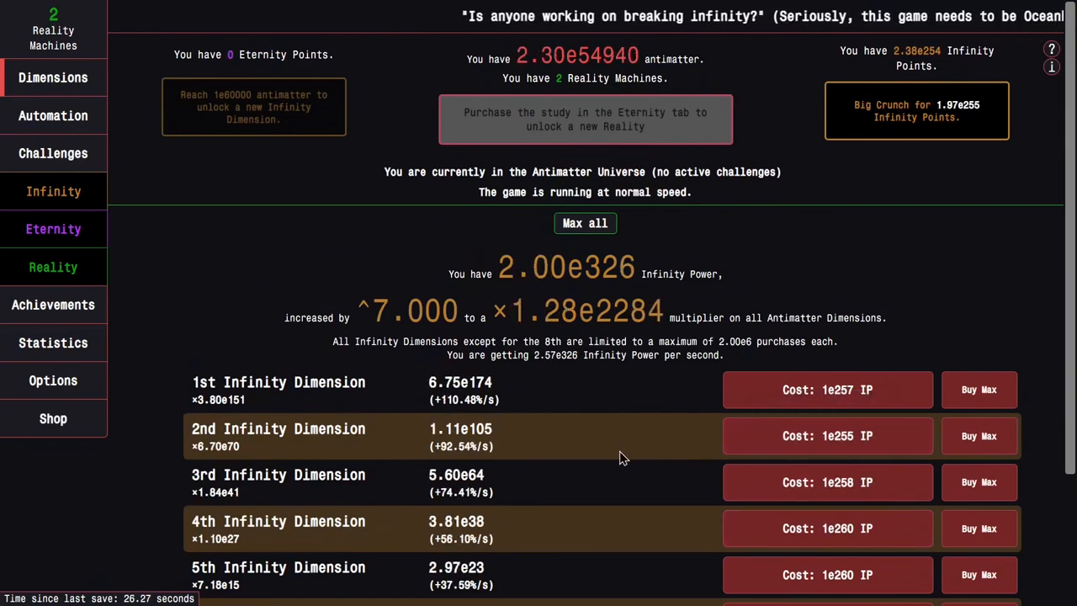
pyautogui.scroll(-3)
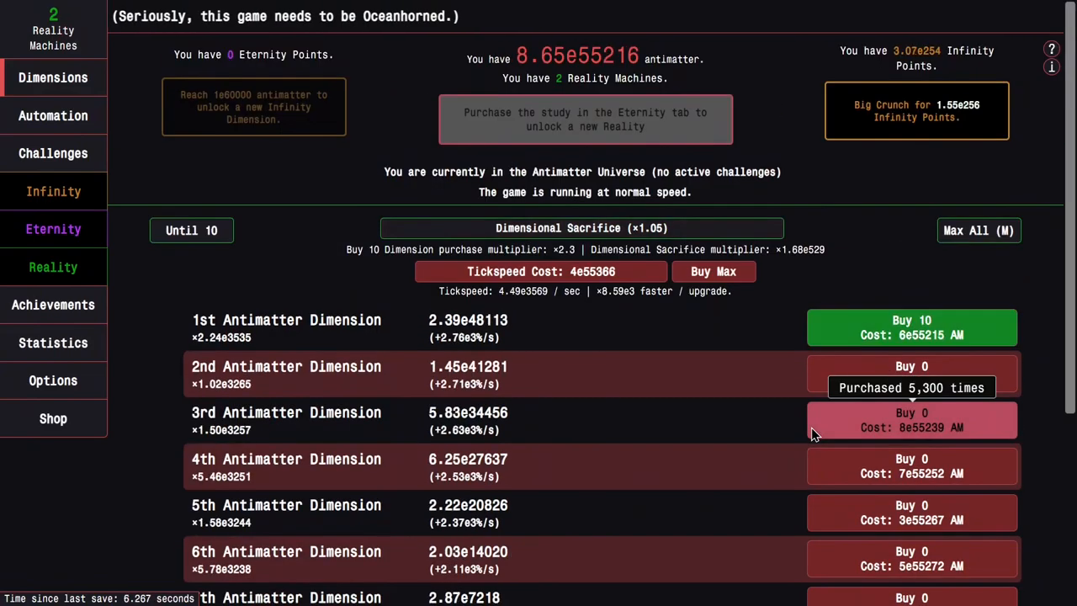
pyautogui.scroll(-3)
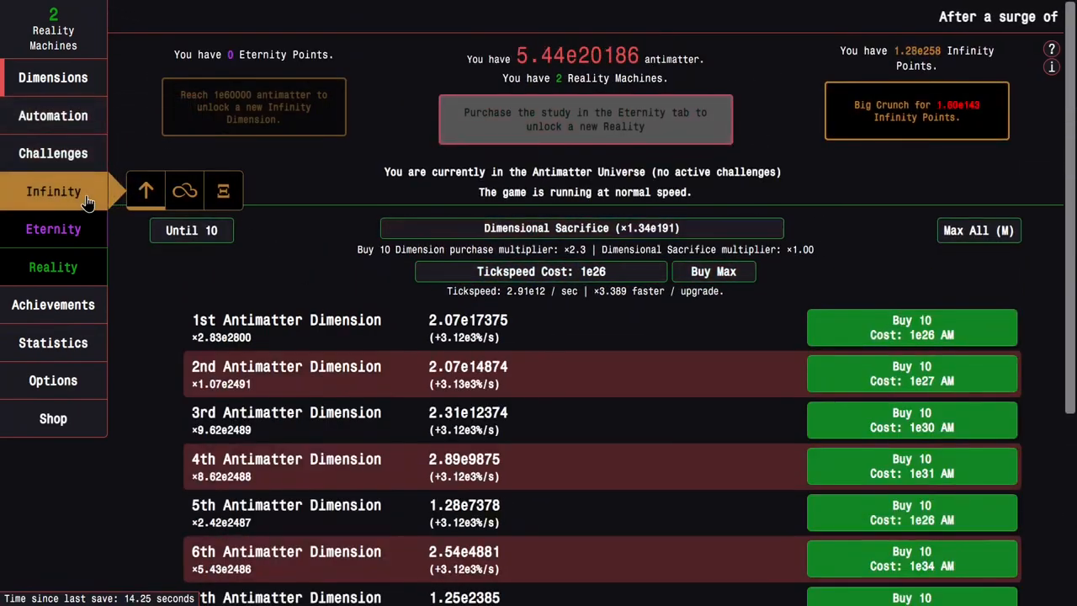
# - Buy the Infinity Point multiplier again to ×5.79e76 and view the achievements grid
pyautogui.click(183, 77)
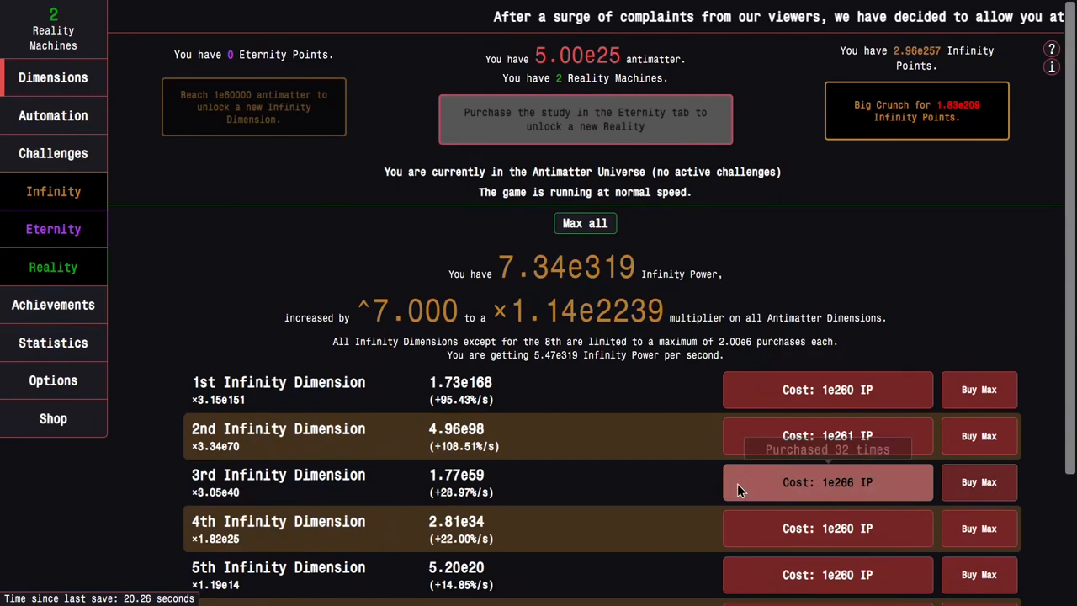
pyautogui.click(54, 192)
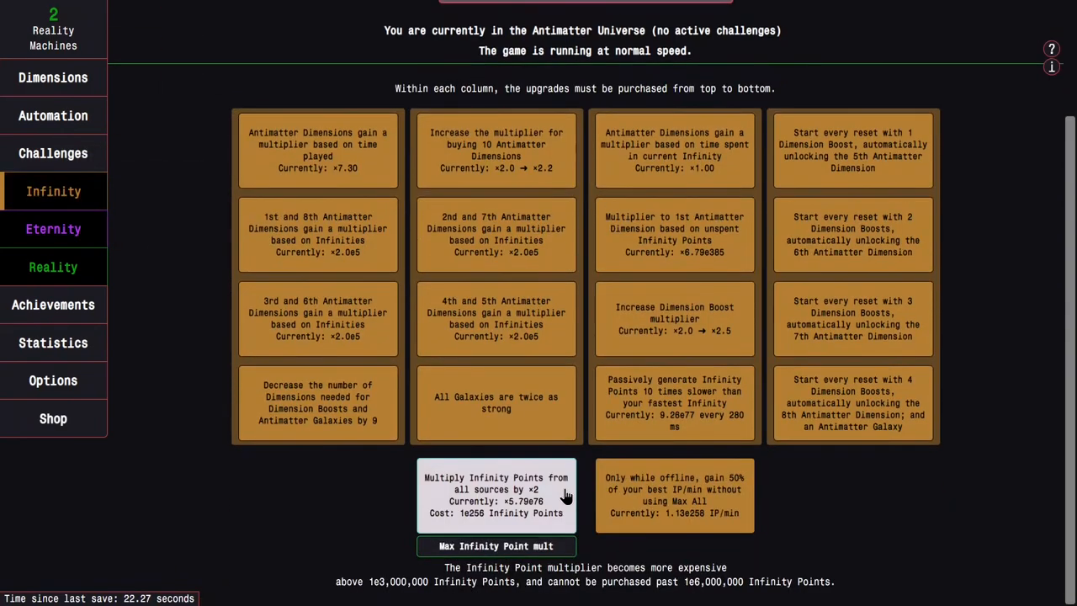
pyautogui.click(54, 77)
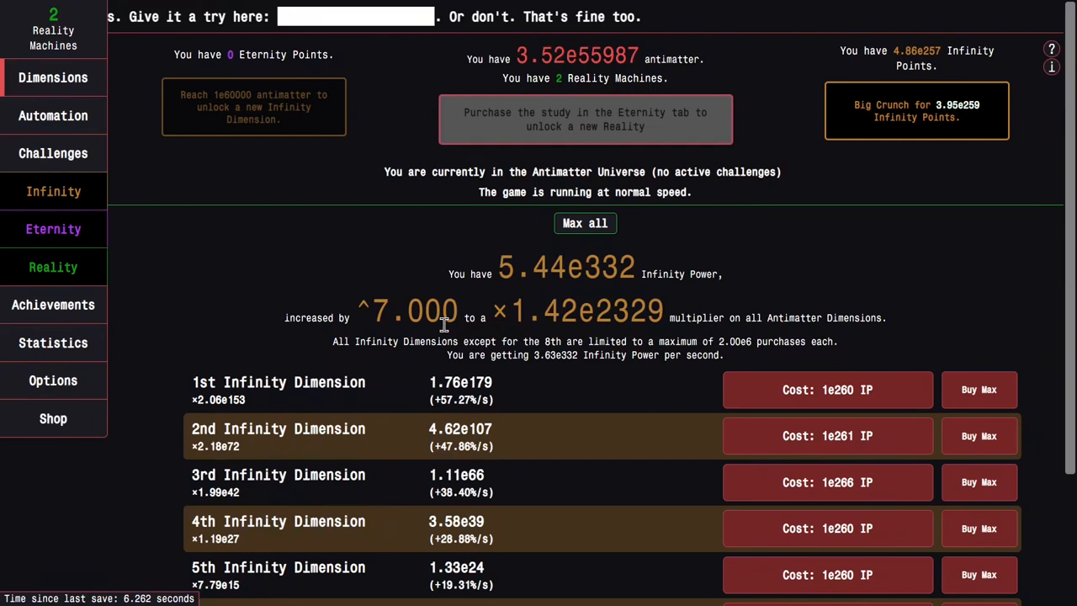
pyautogui.scroll(-3)
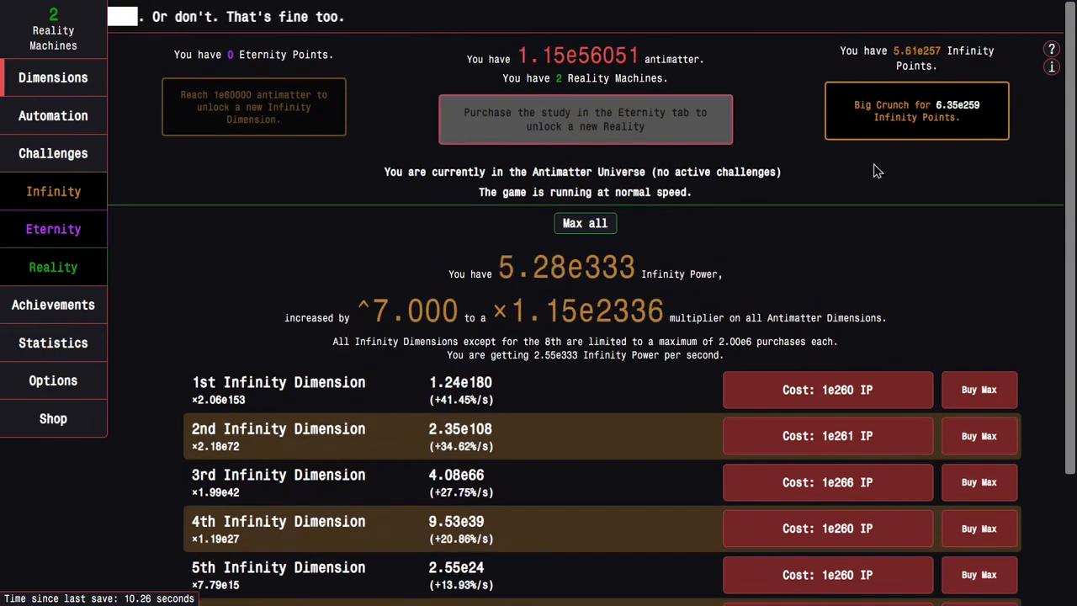
pyautogui.click(53, 304)
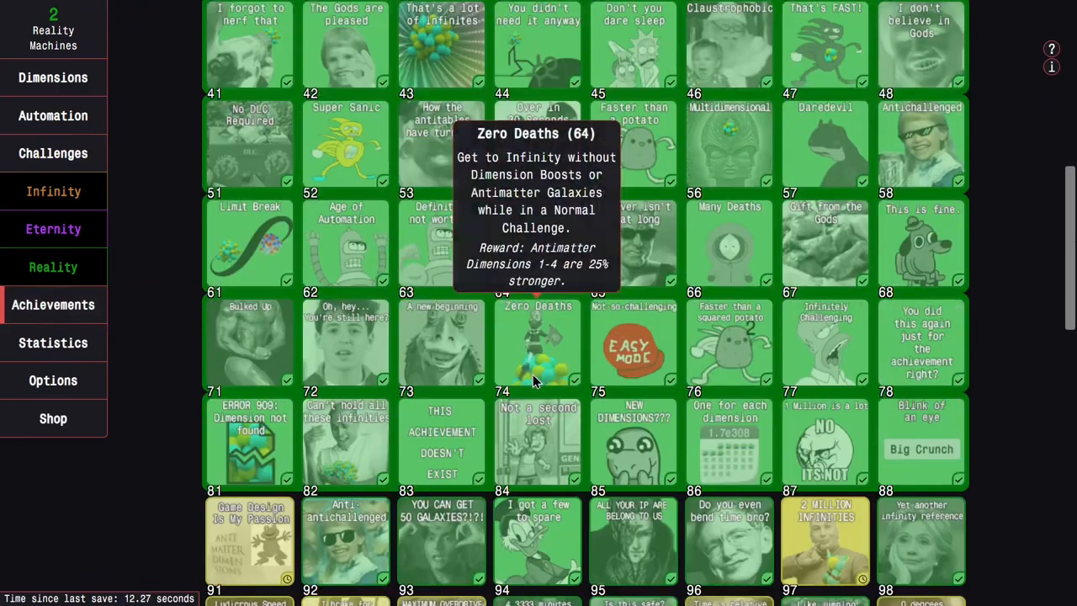
# - Browse achievements and Infinity upgrades, then view Infinity Challenges IC1–IC4 all Completed
pyautogui.scroll(3)
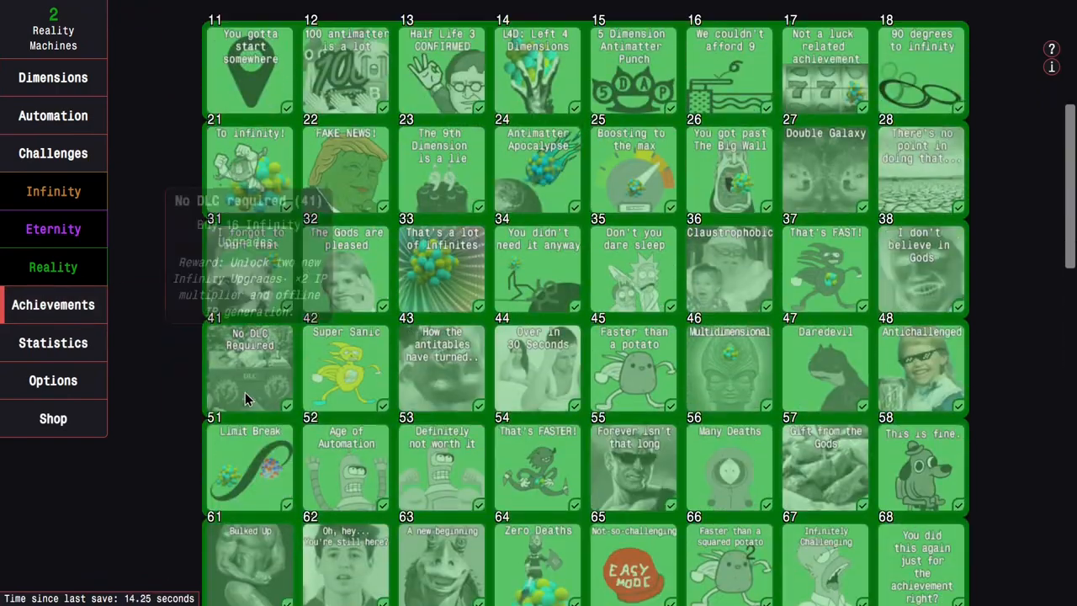
pyautogui.scroll(-3)
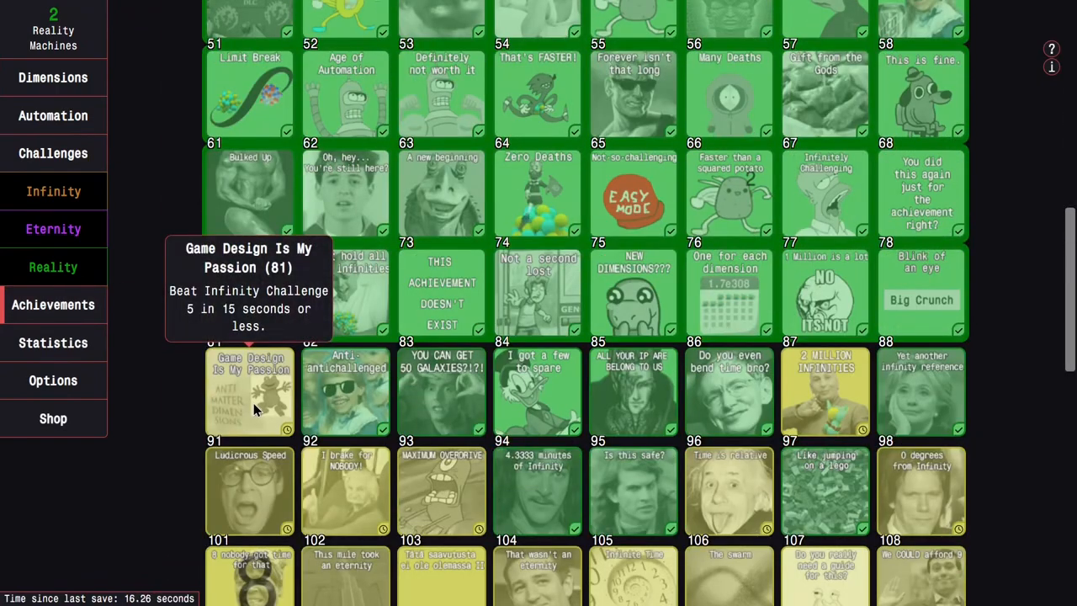
pyautogui.scroll(-3)
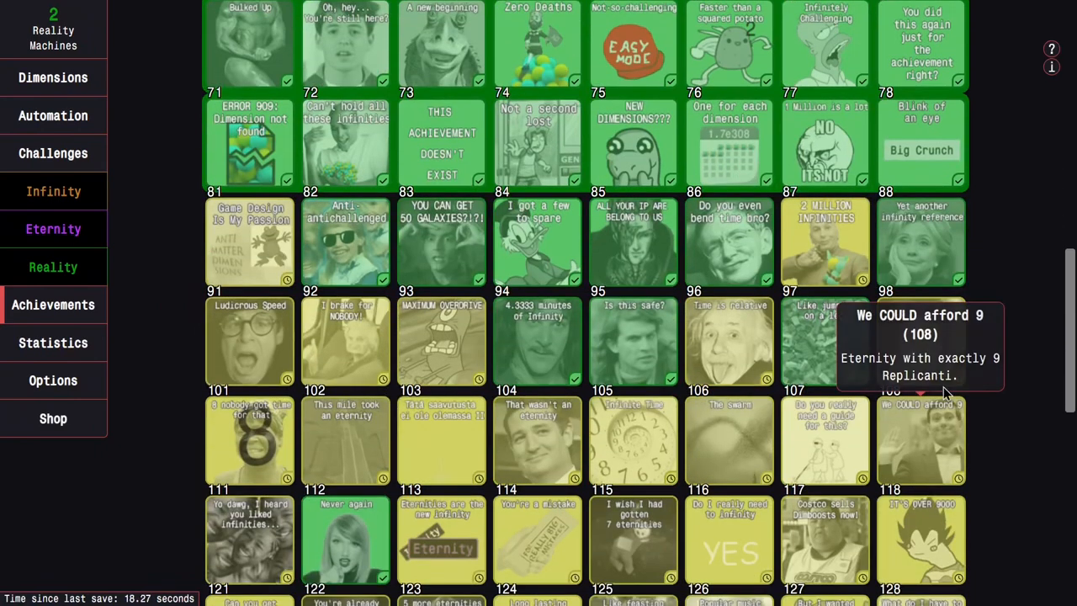
pyautogui.moveTo(992, 444)
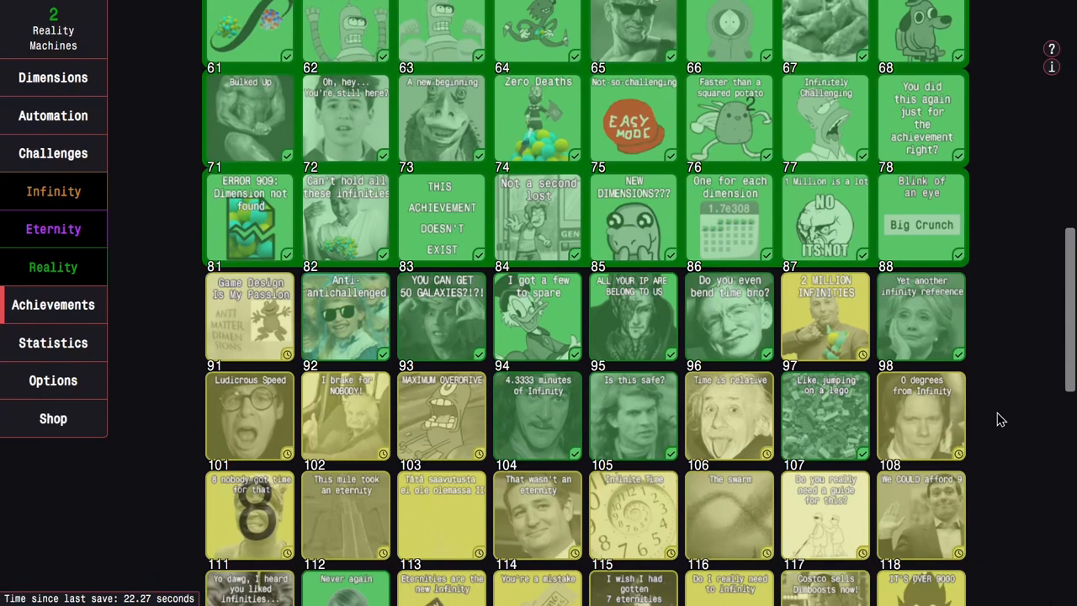
pyautogui.moveTo(729, 317)
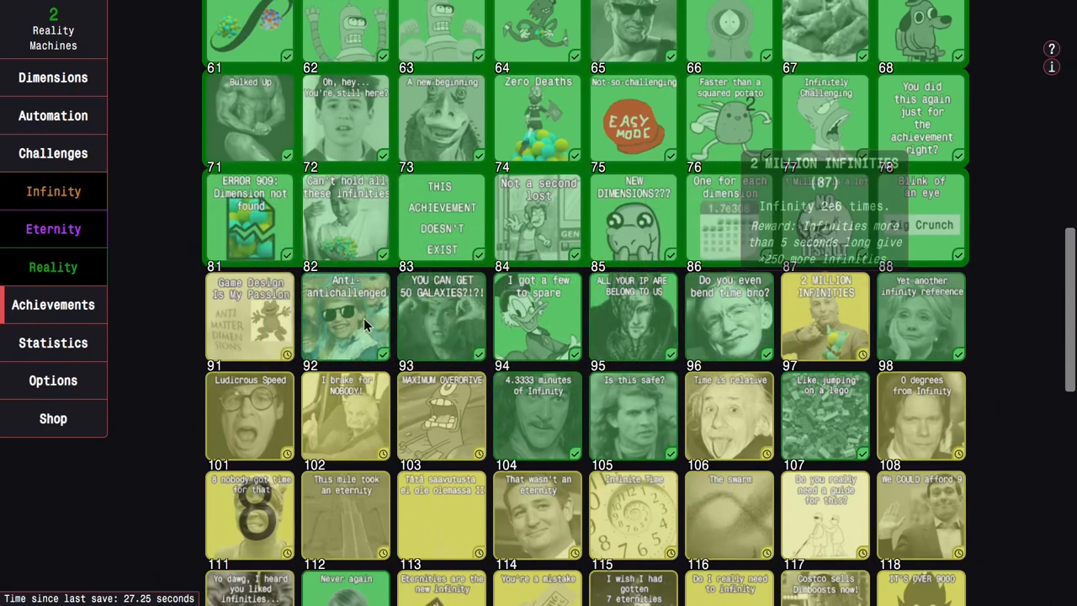
pyautogui.scroll(-3)
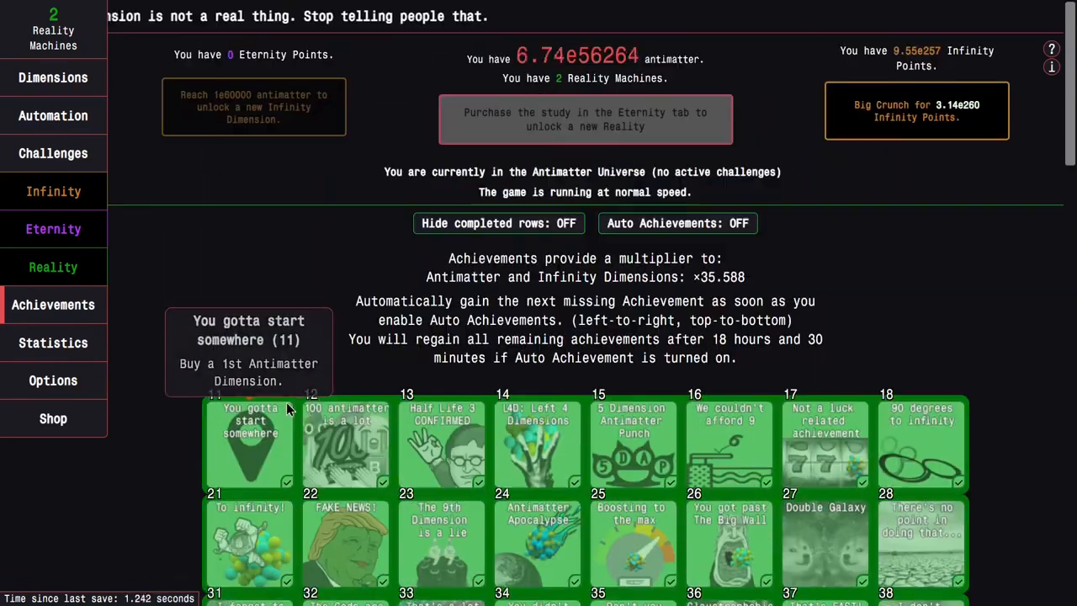
pyautogui.click(54, 192)
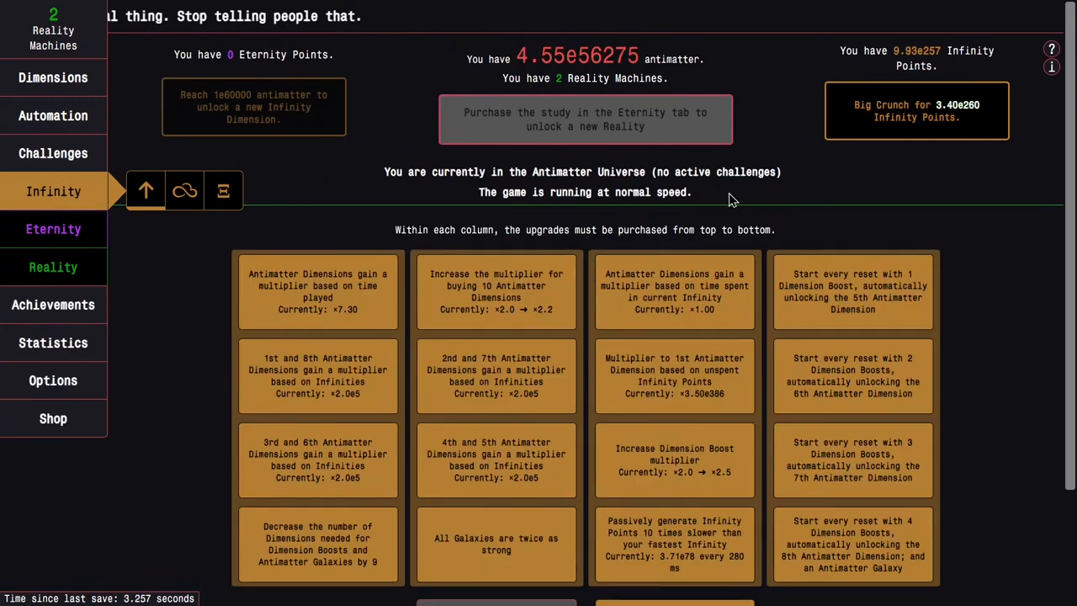
pyautogui.scroll(-3)
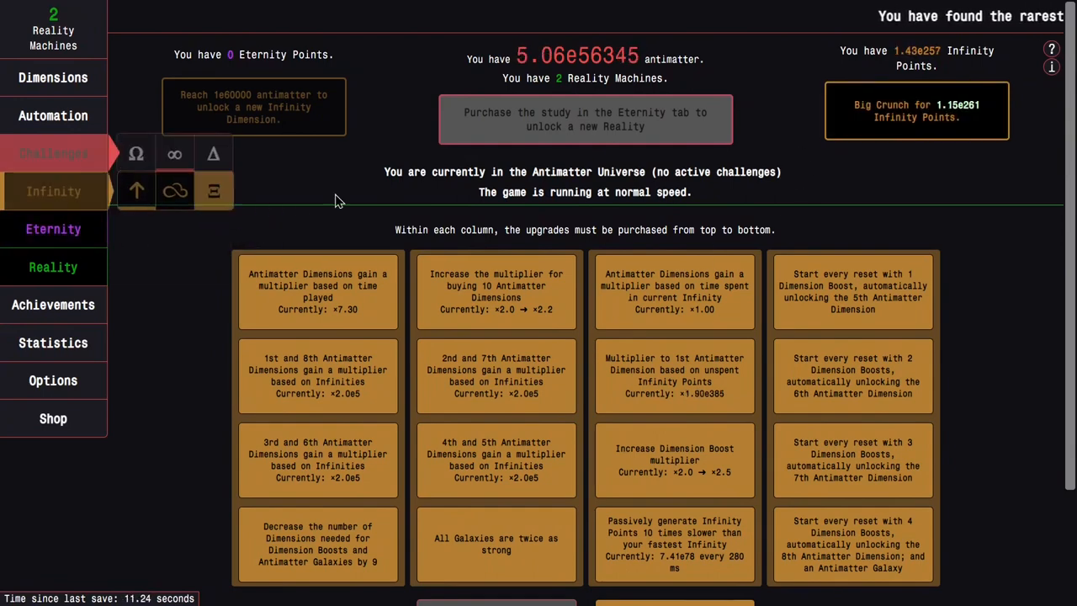
pyautogui.scroll(-3)
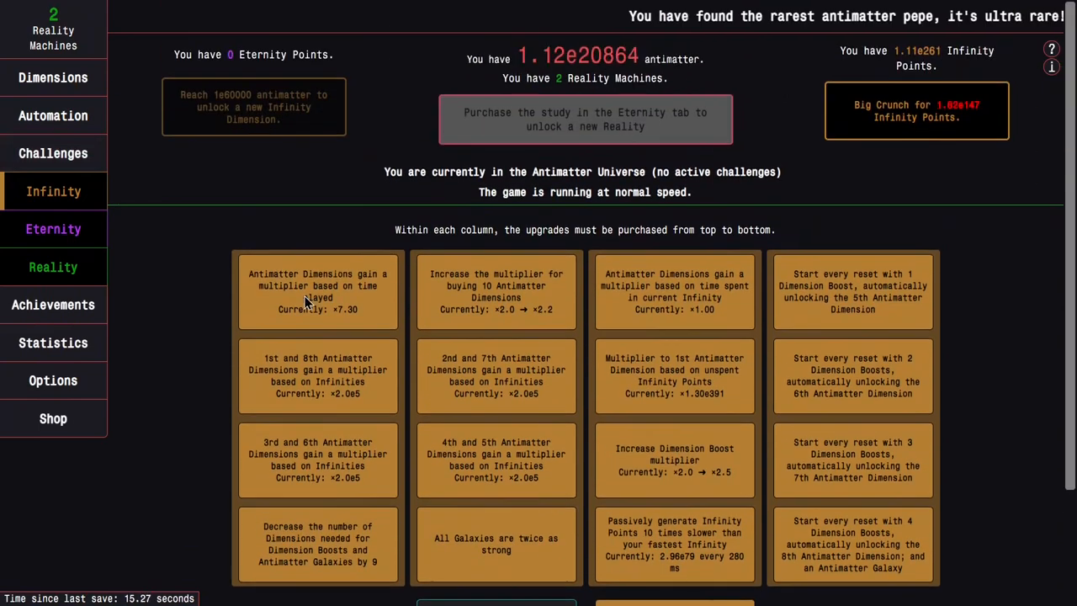
pyautogui.click(54, 78)
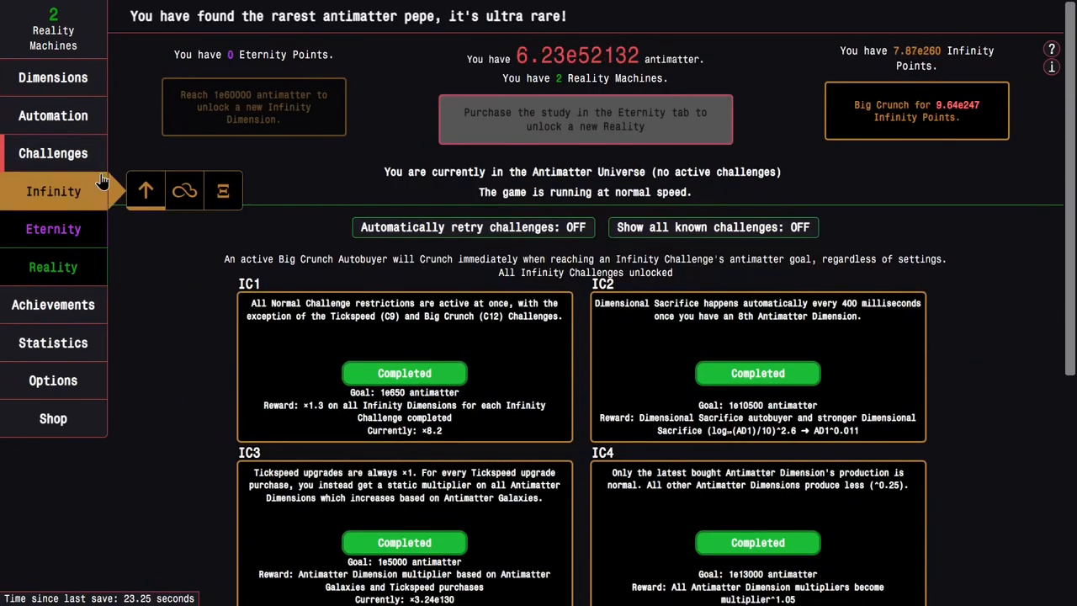
# - Visit Antimatter Dimensions and return to autobuyer settings with dynamic Big Crunch and 2.55e261 IP
pyautogui.click(54, 115)
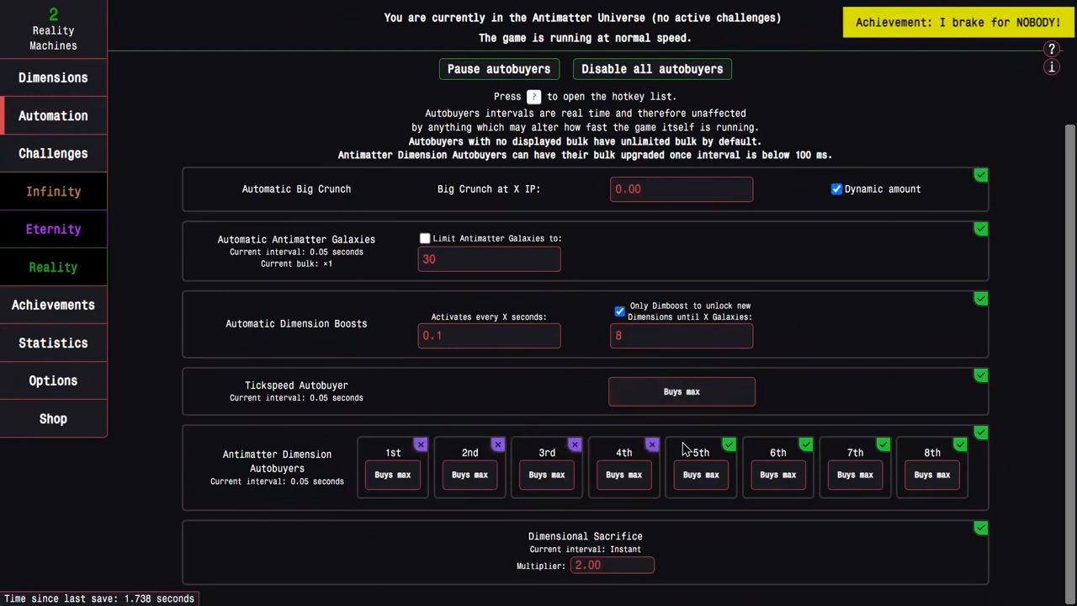
pyautogui.moveTo(765, 444)
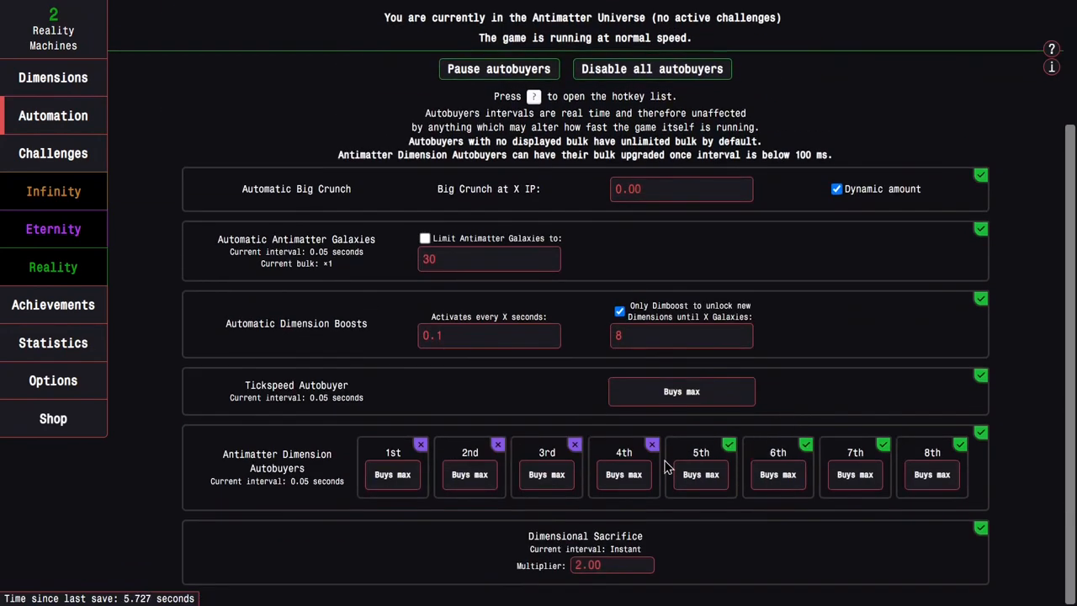
pyautogui.click(777, 475)
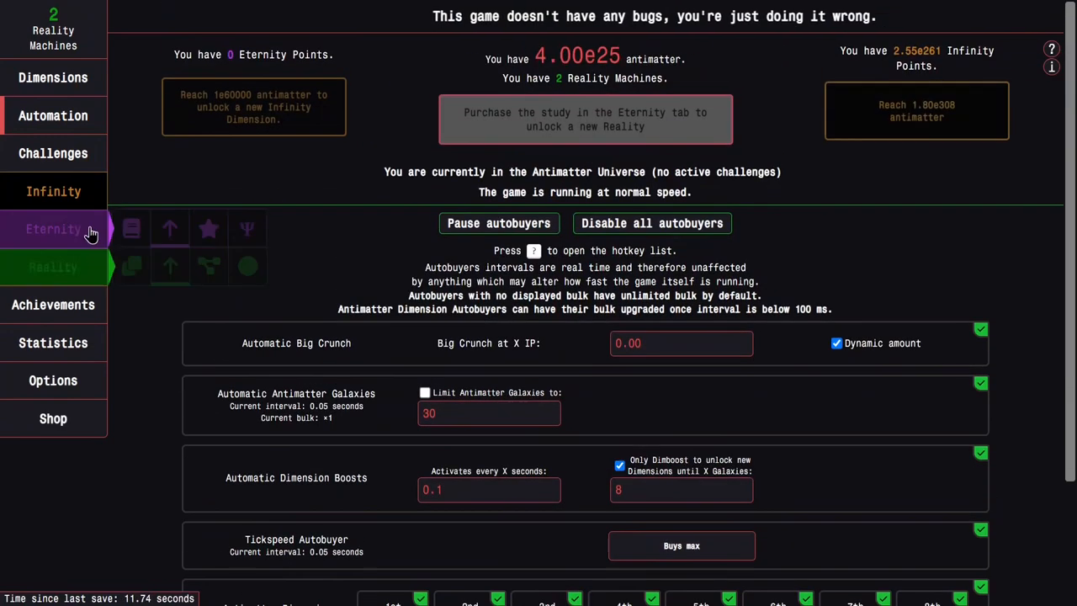
pyautogui.click(54, 77)
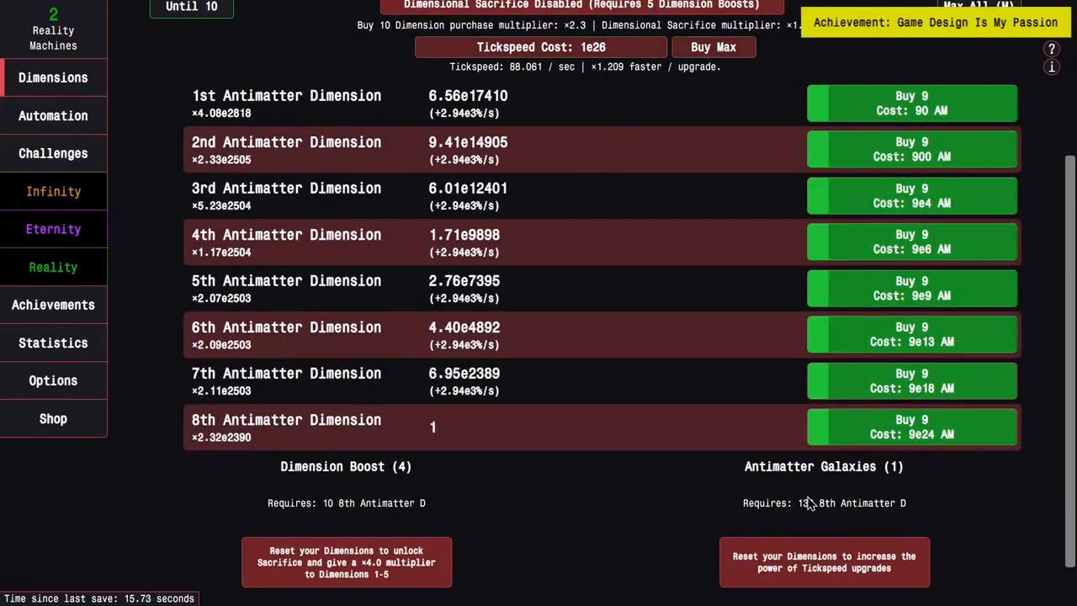
pyautogui.click(53, 153)
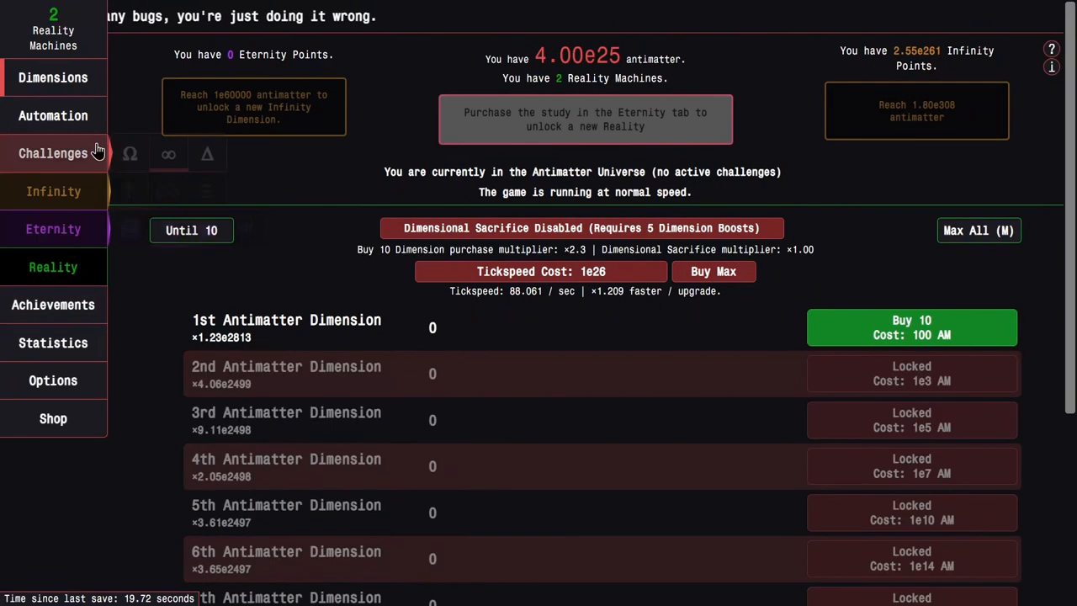
pyautogui.click(54, 114)
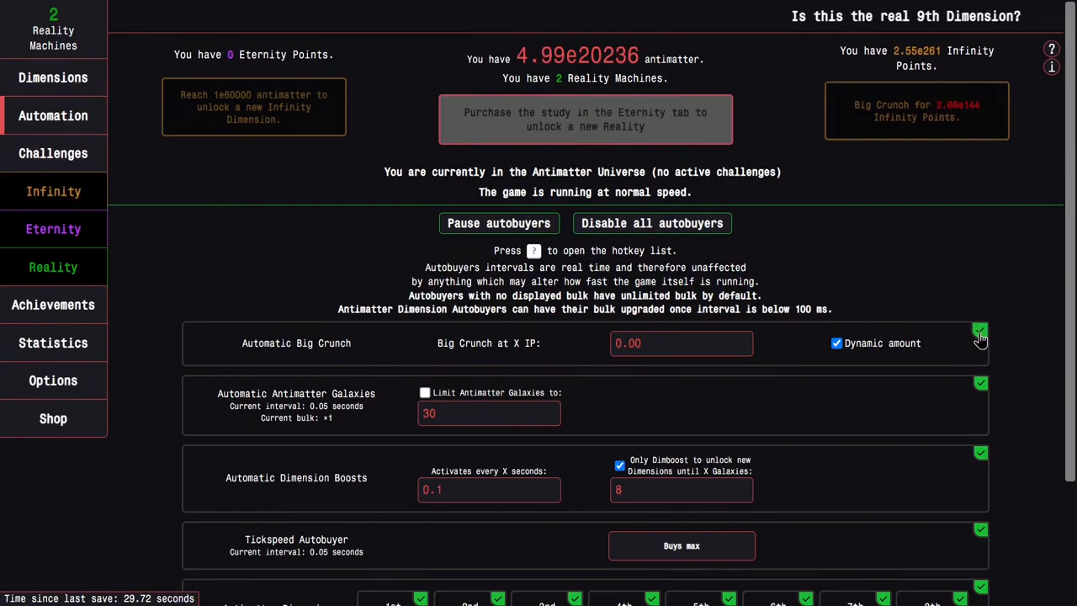
# - Review the achievements grid, scrolling through the rows
pyautogui.click(54, 304)
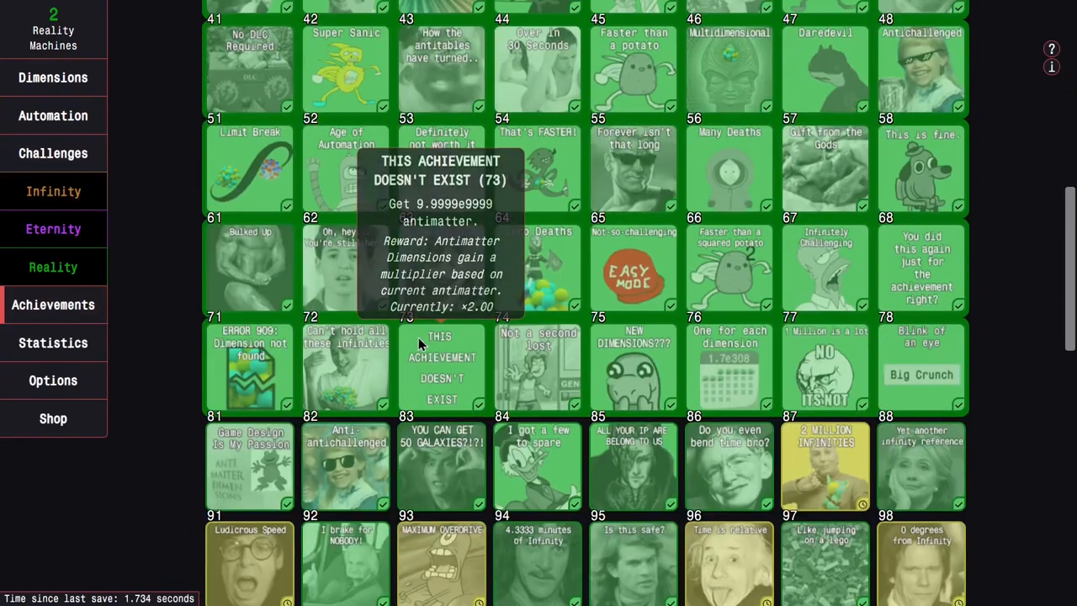
pyautogui.scroll(-3)
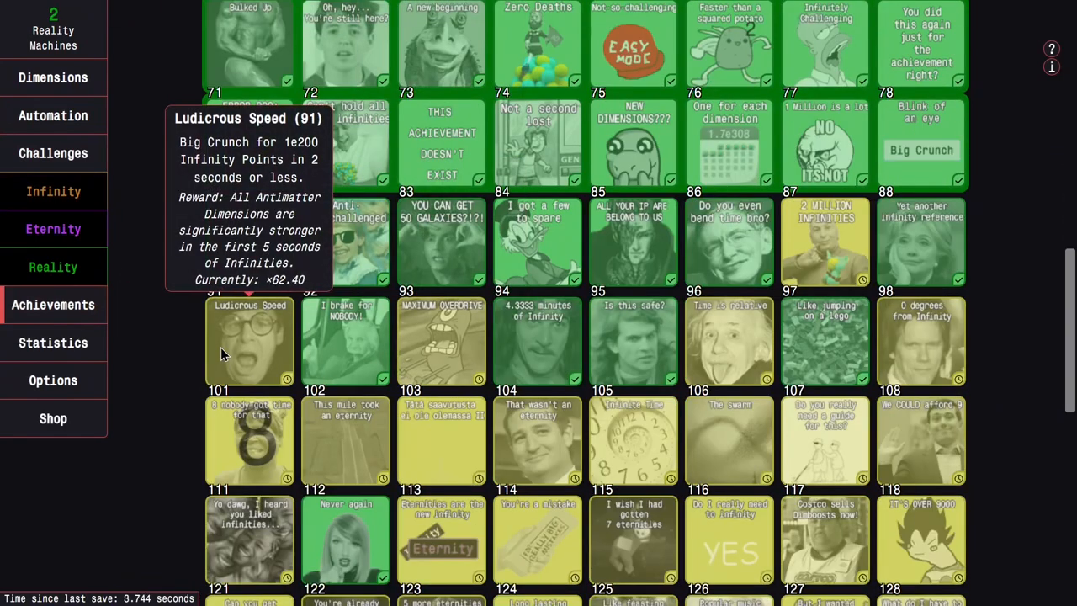
pyautogui.scroll(3)
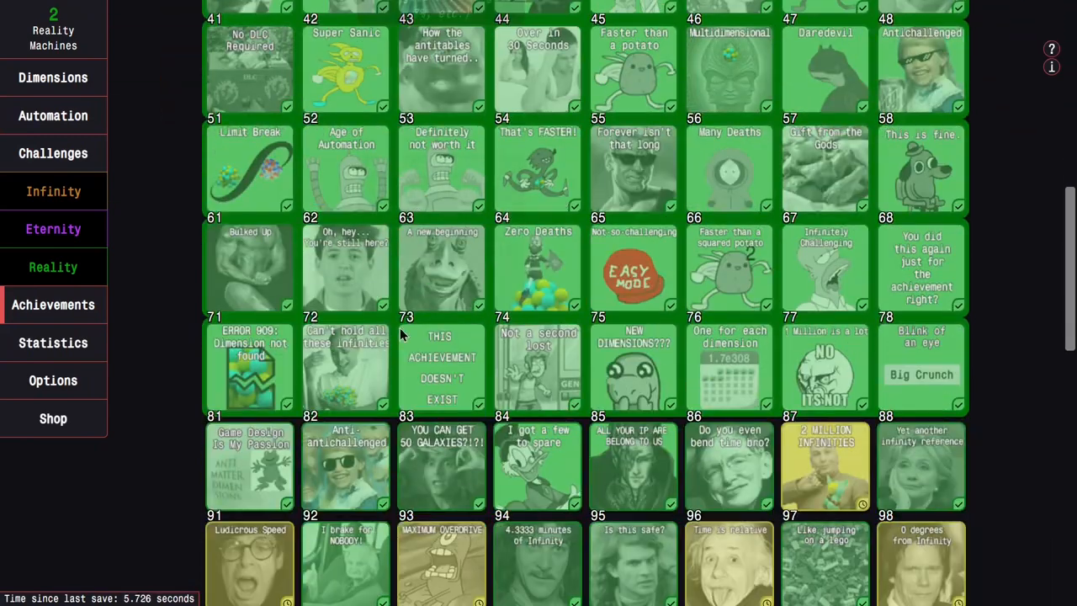
pyautogui.scroll(3)
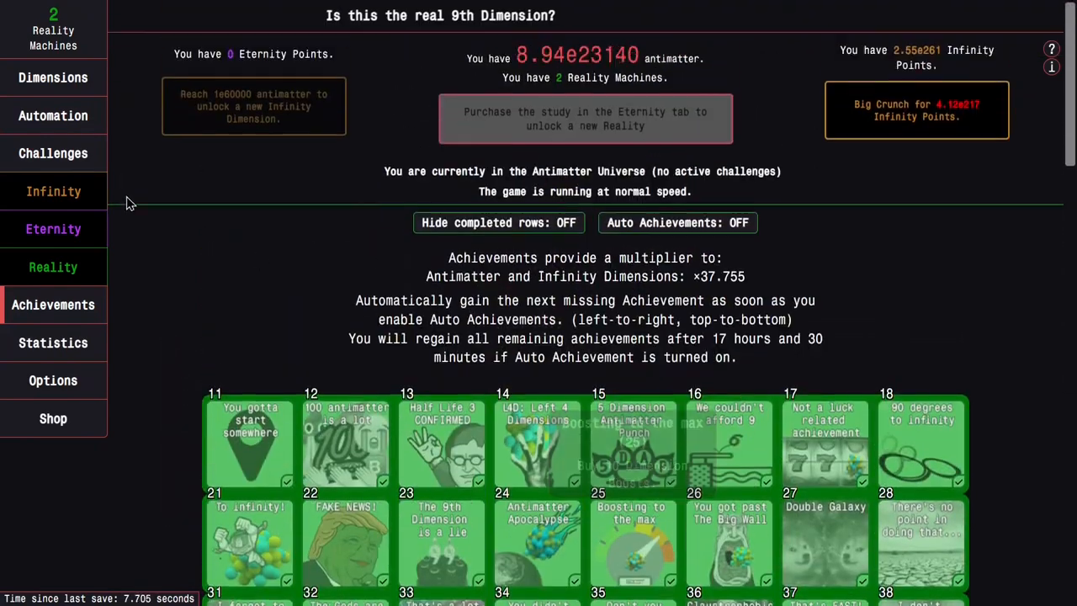
# - Set the automatic Big Crunch threshold to 1e200 IP in Automation
pyautogui.click(54, 114)
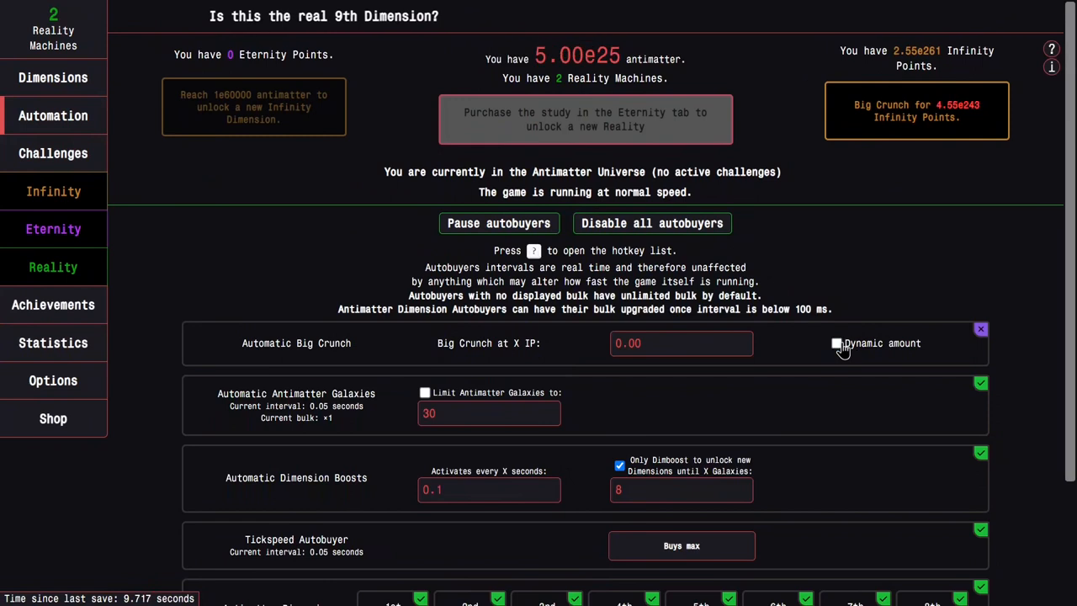
pyautogui.write('1e20')
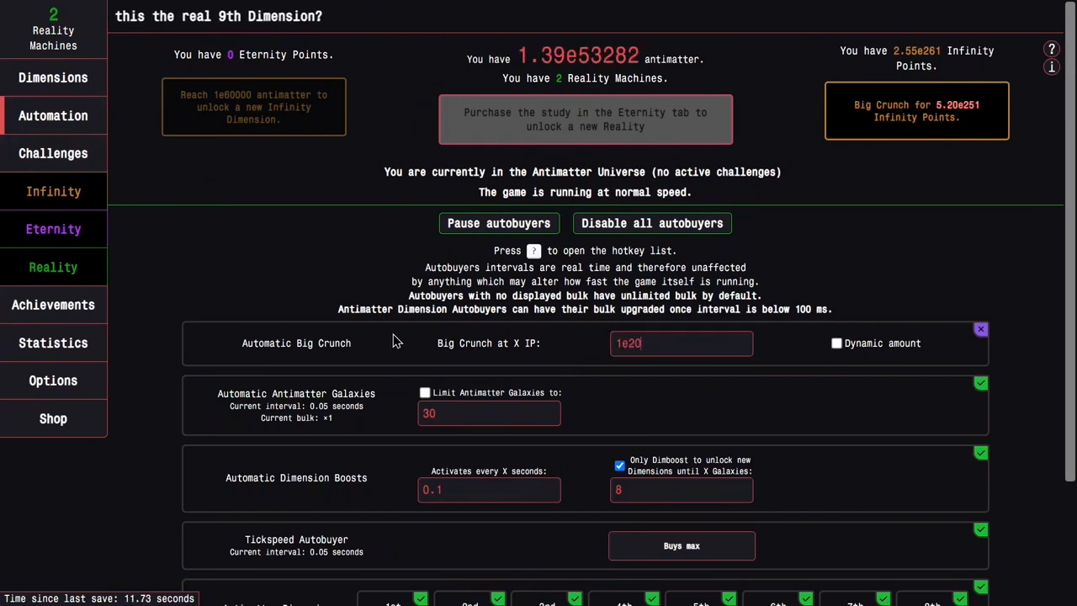
pyautogui.scroll(-3)
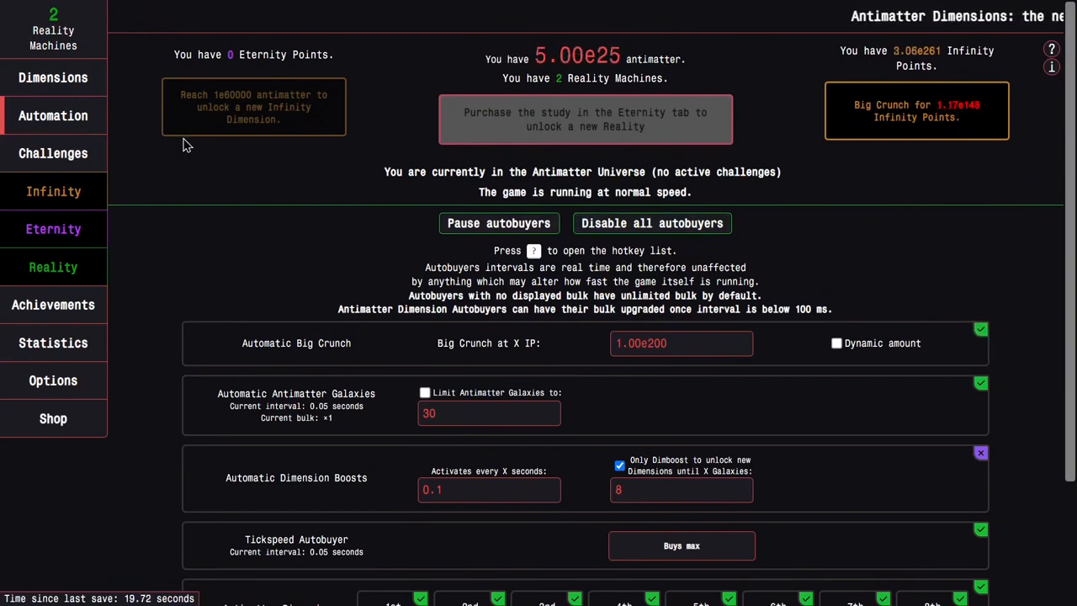
pyautogui.click(54, 77)
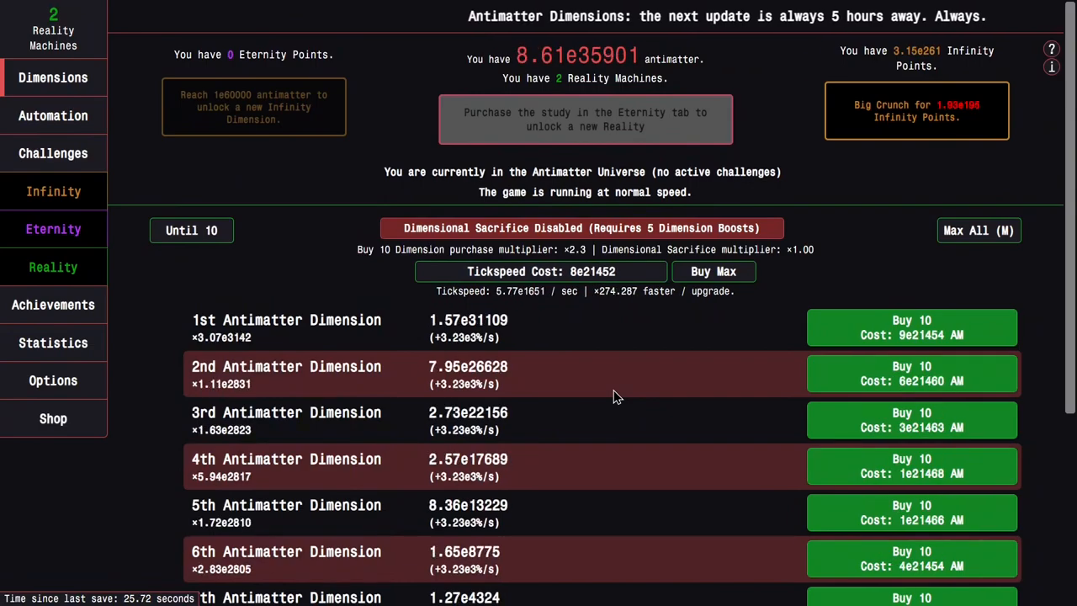
# - Toggle the antimatter galaxy limit in Automation and return to the achievements grid
pyautogui.click(54, 115)
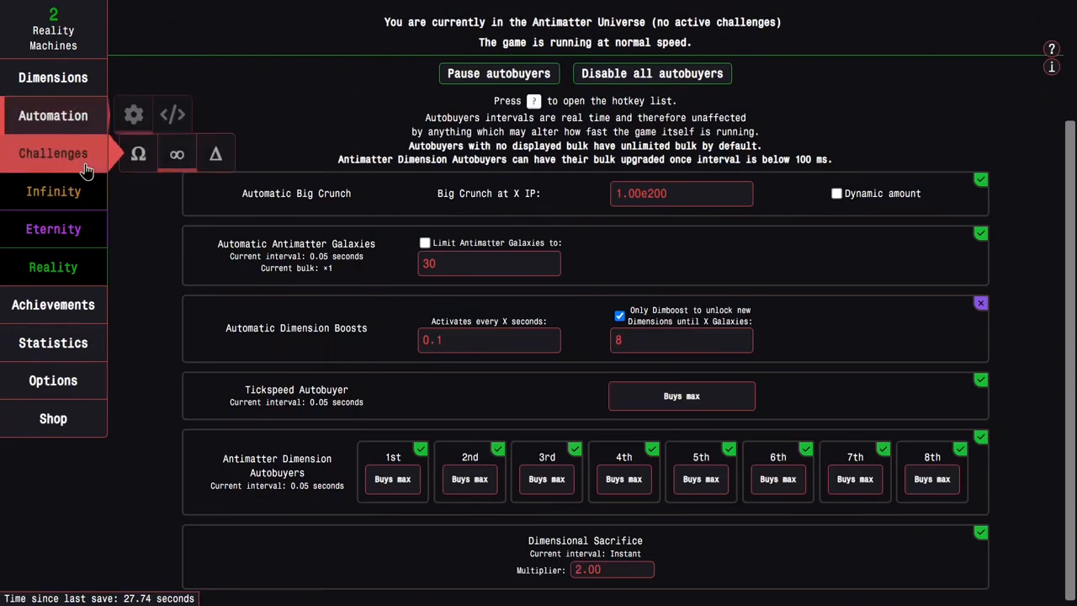
pyautogui.moveTo(878, 250)
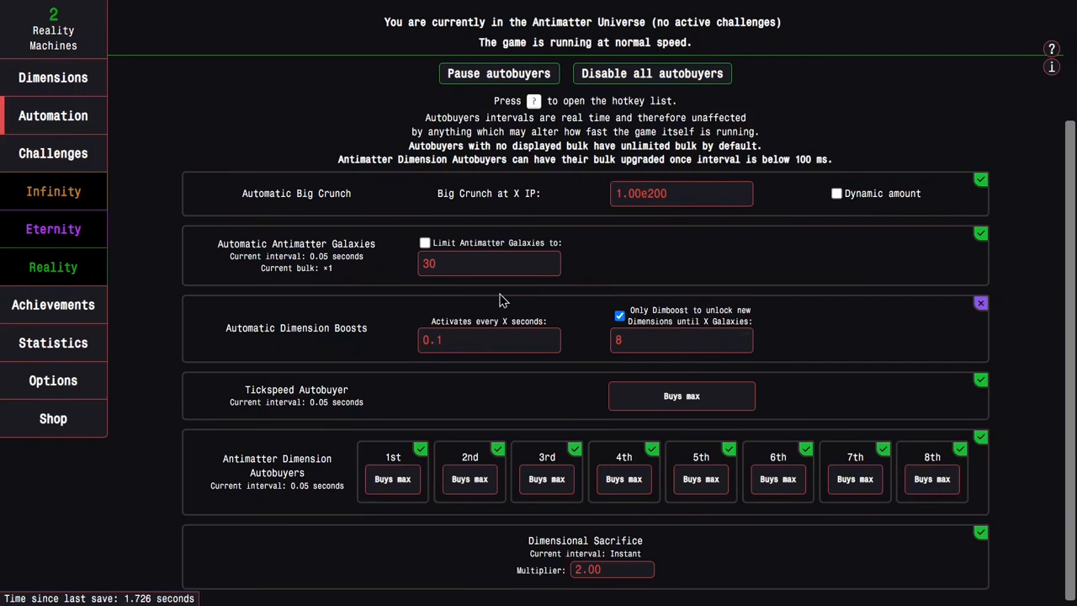
pyautogui.click(488, 262)
pyautogui.write('5')
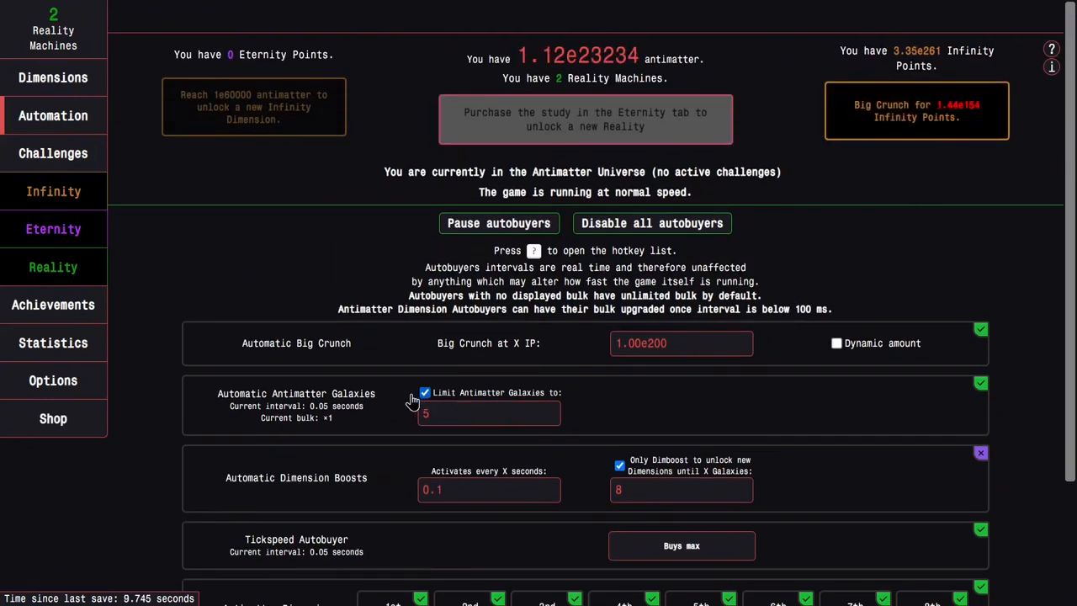
pyautogui.click(424, 392)
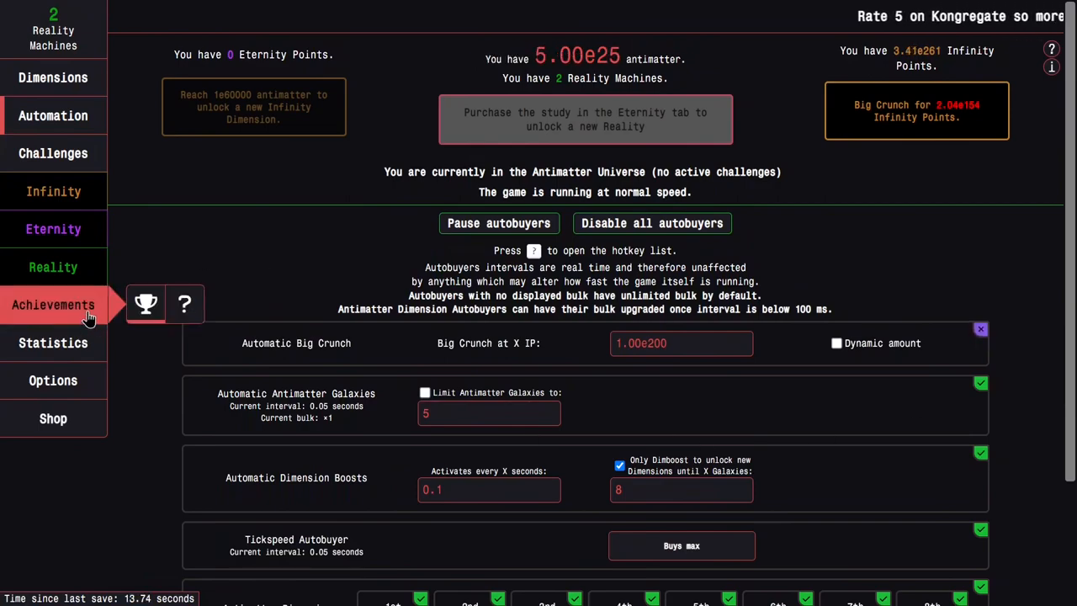
pyautogui.click(54, 304)
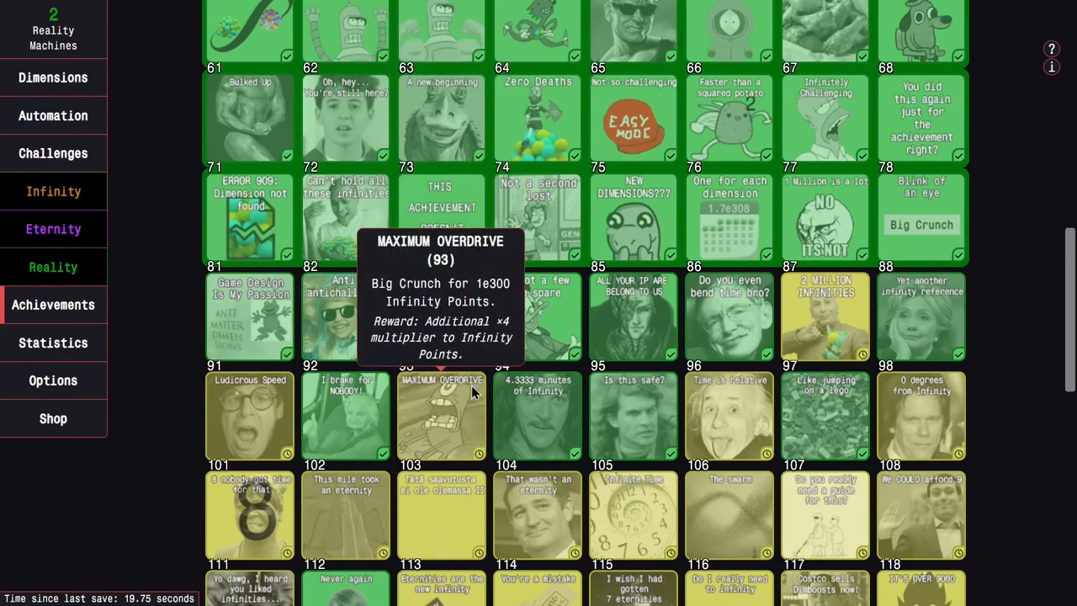
pyautogui.moveTo(459, 420)
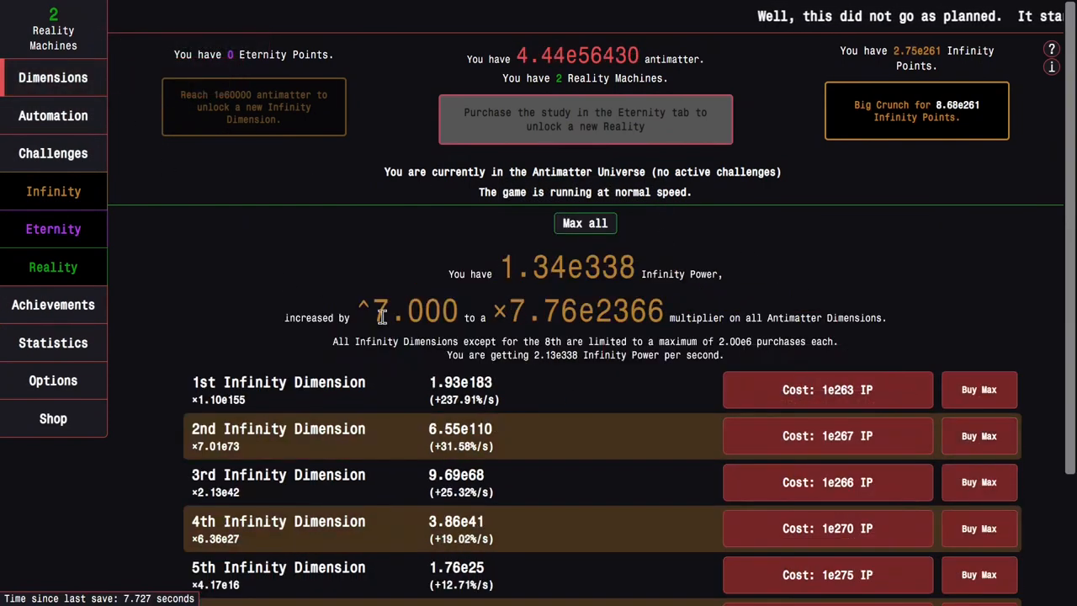
pyautogui.click(54, 192)
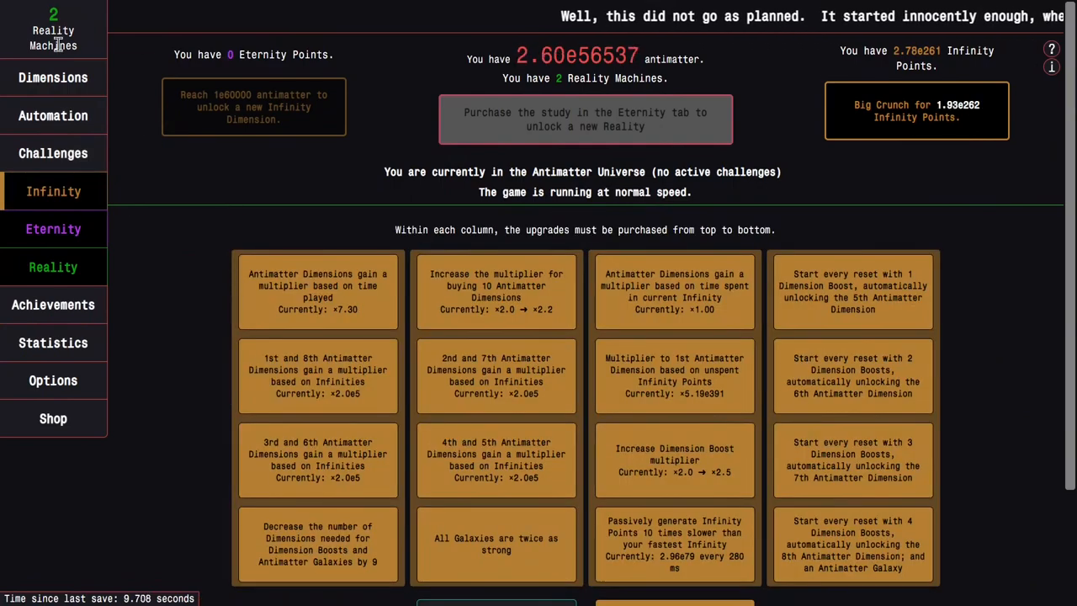
pyautogui.click(54, 77)
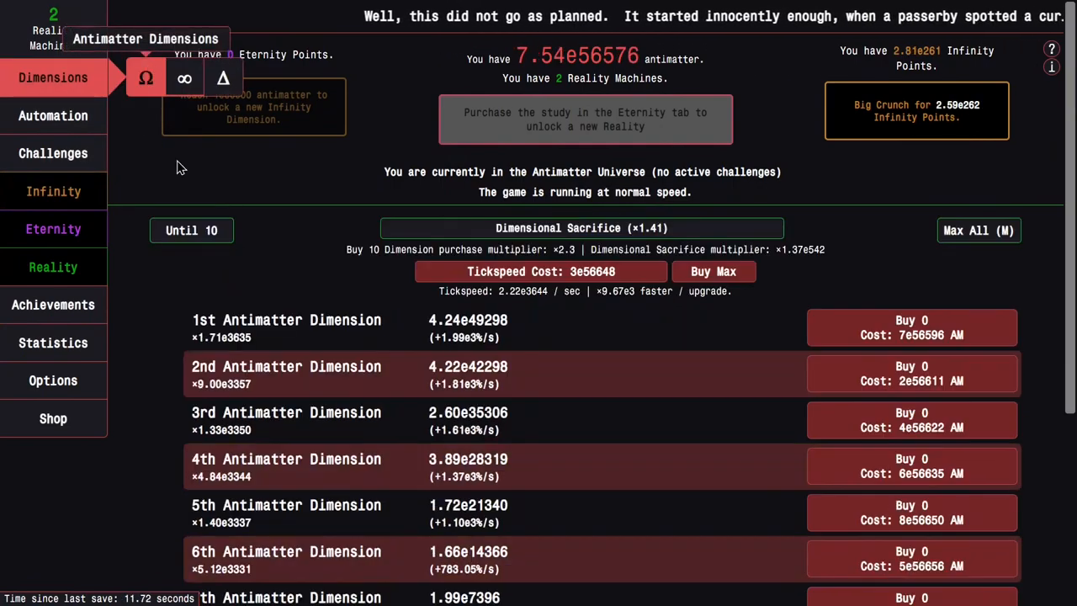
pyautogui.click(53, 192)
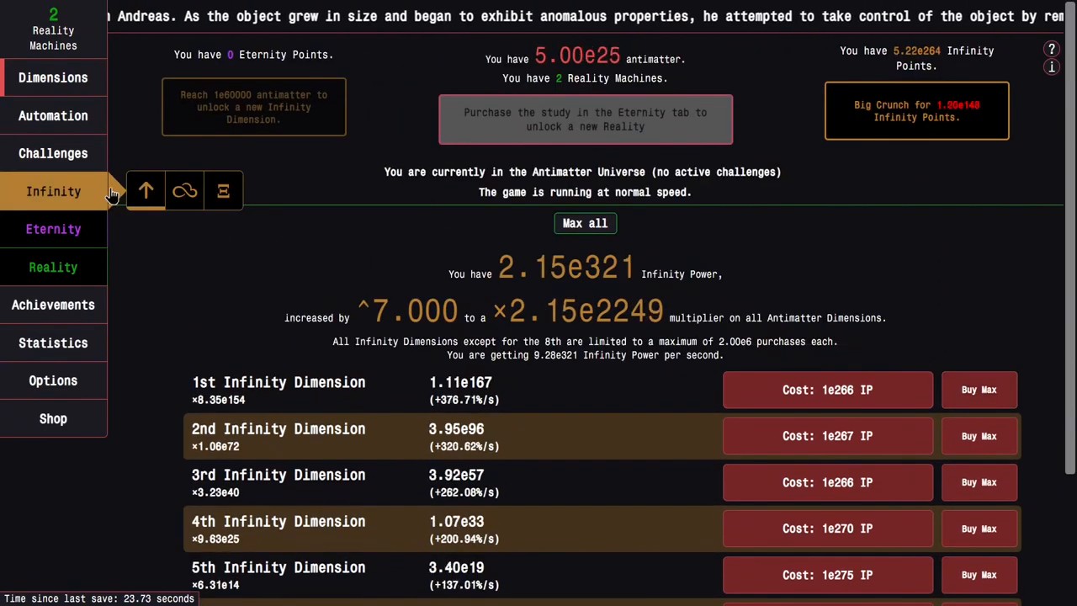
pyautogui.click(185, 190)
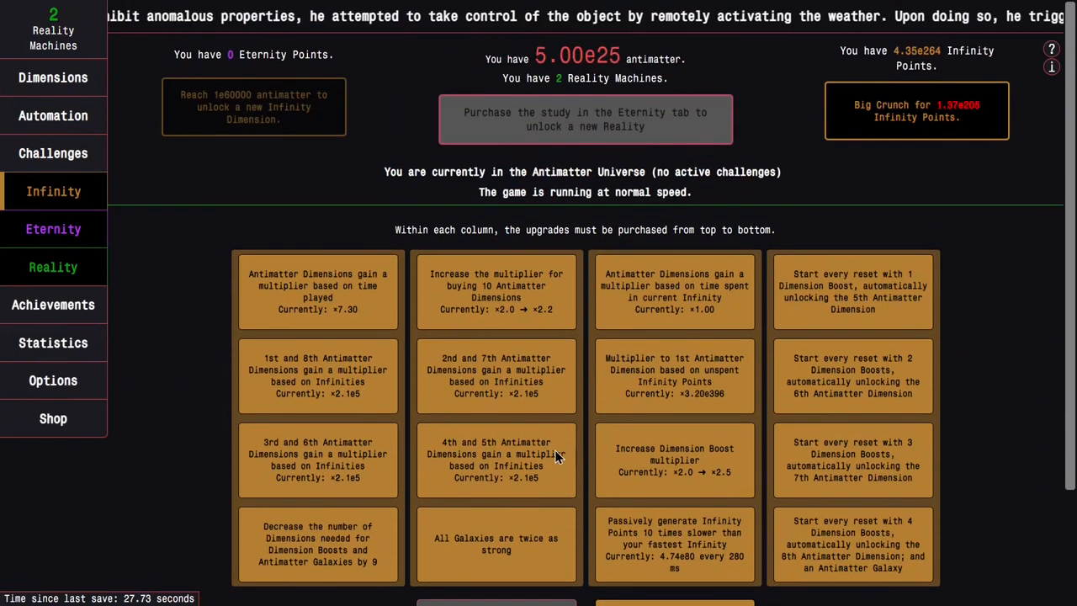
pyautogui.click(54, 304)
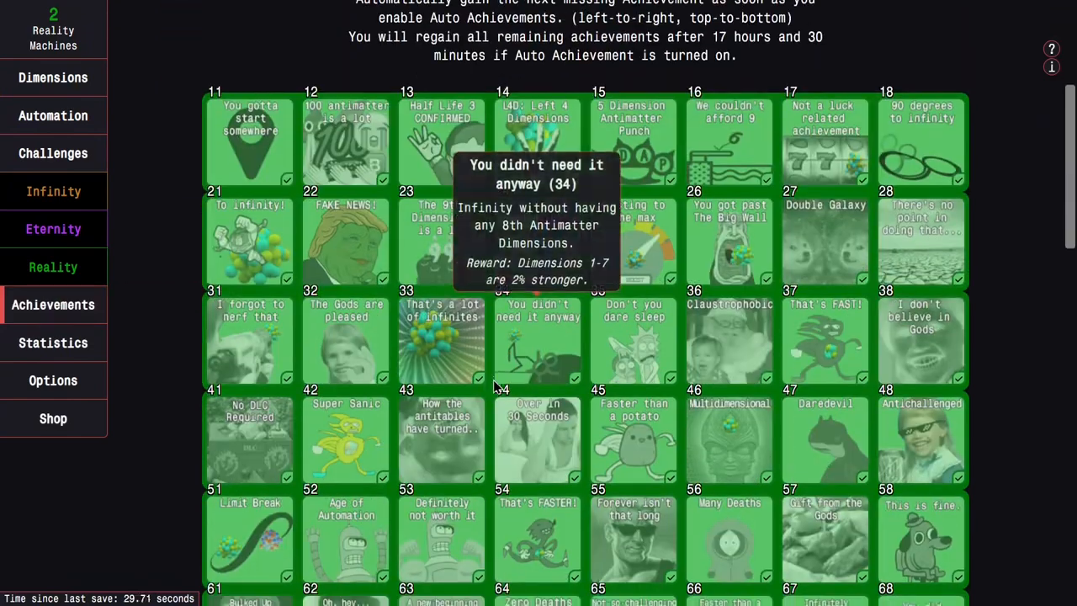
pyautogui.scroll(-3)
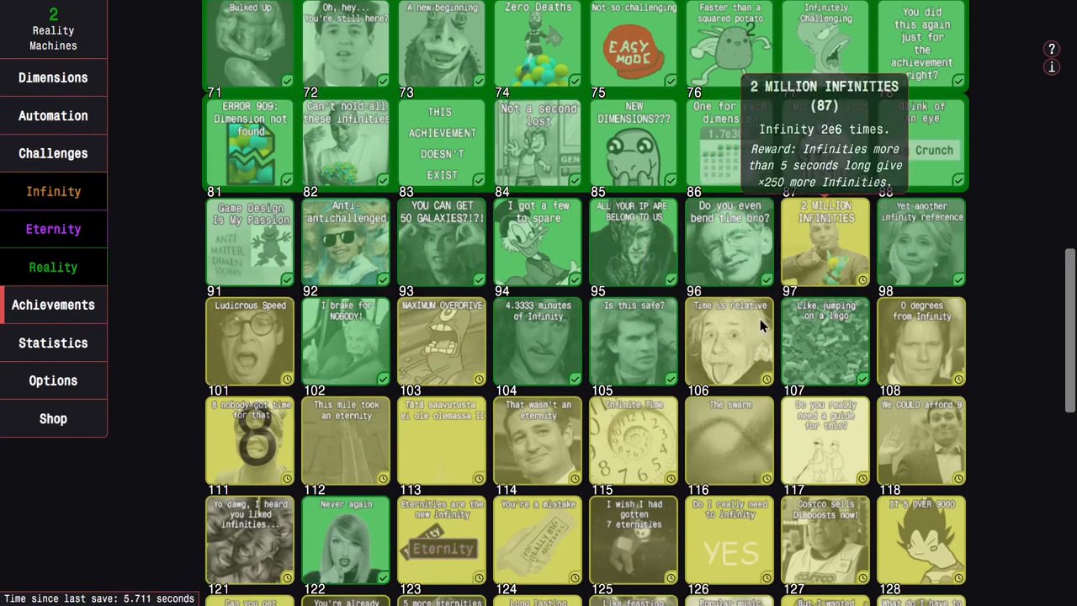
pyautogui.scroll(3)
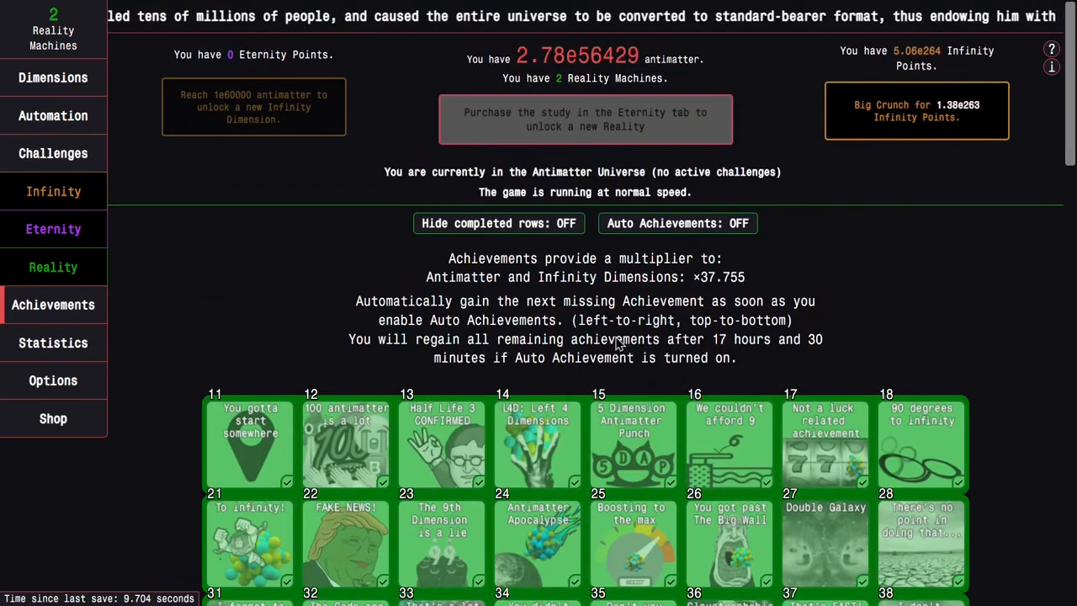
pyautogui.click(53, 77)
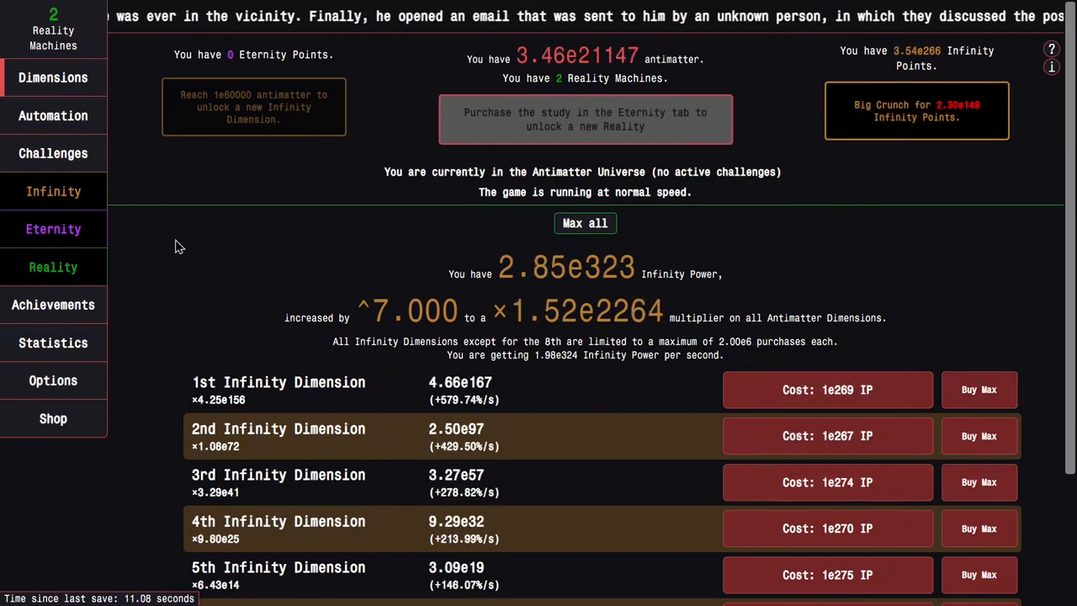
pyautogui.moveTo(53, 77)
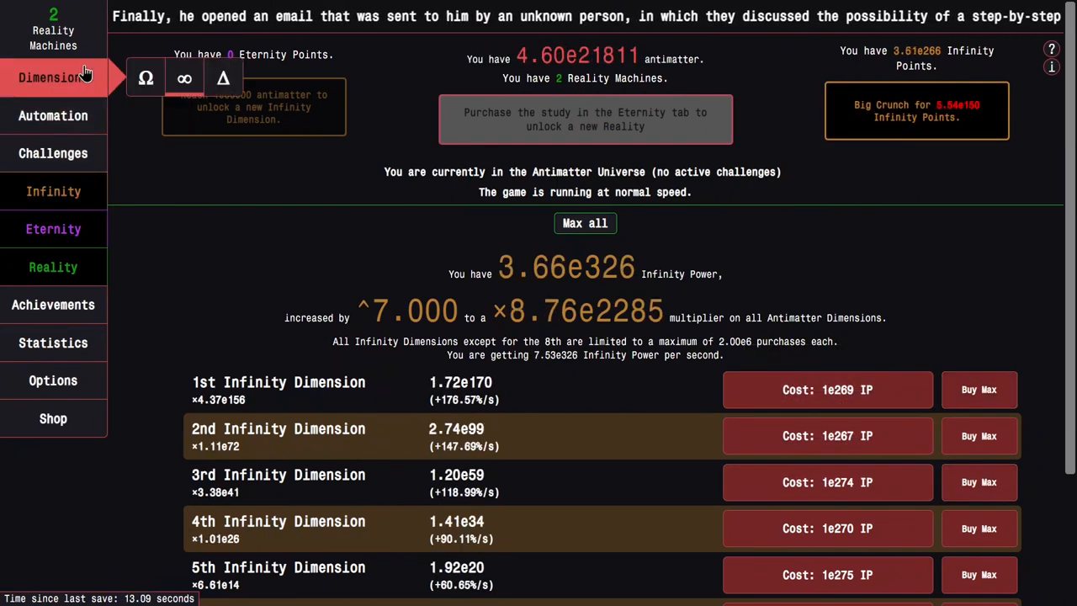
pyautogui.click(53, 191)
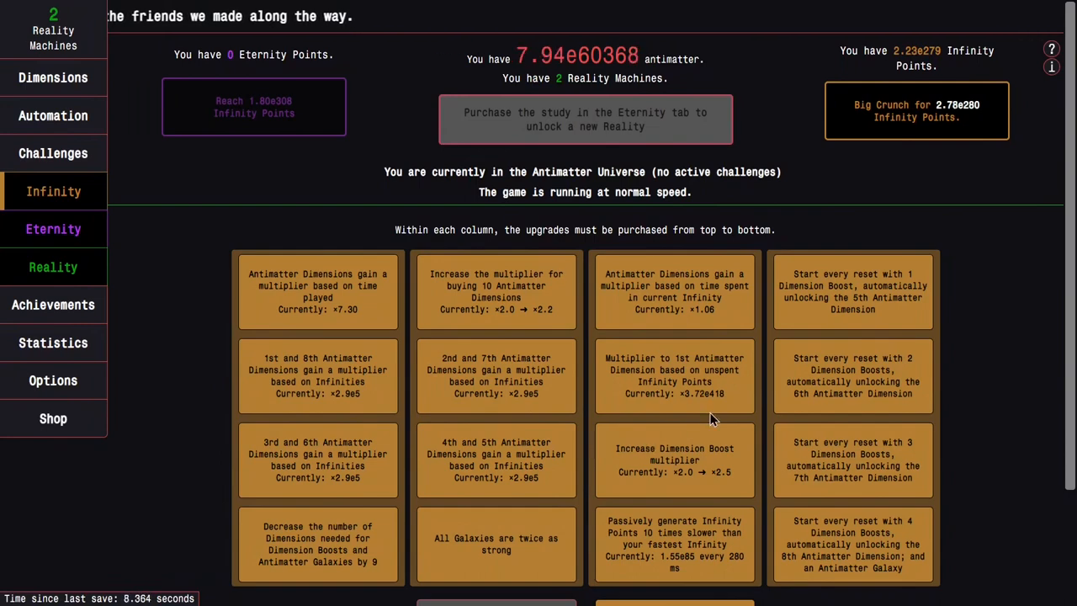
pyautogui.moveTo(126, 218)
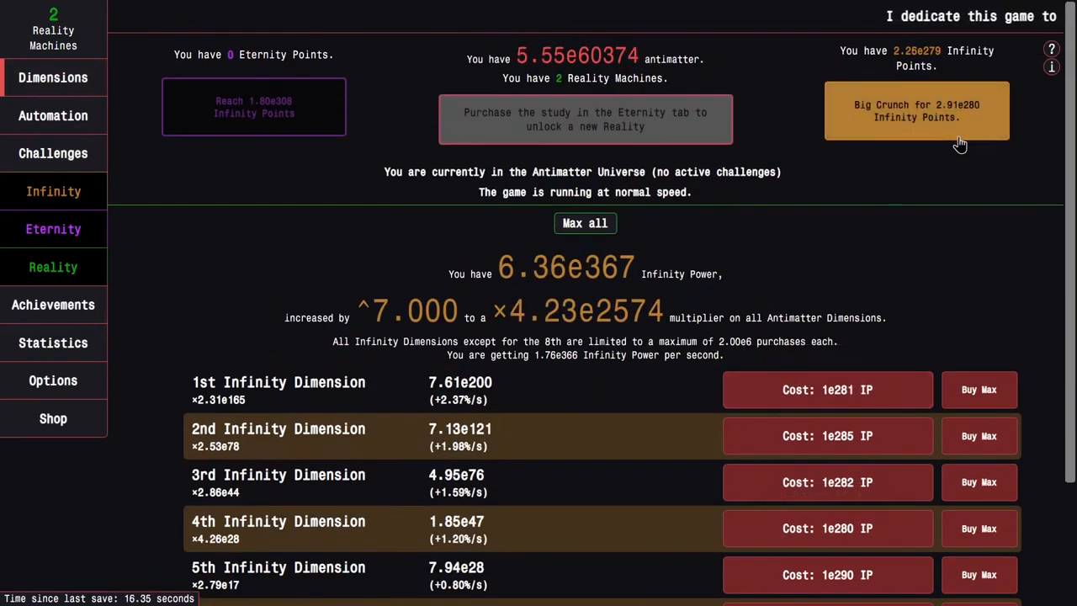
# - Buy the eighth Infinity Dimension and perform a Big Crunch for Infinity Points
pyautogui.scroll(-3)
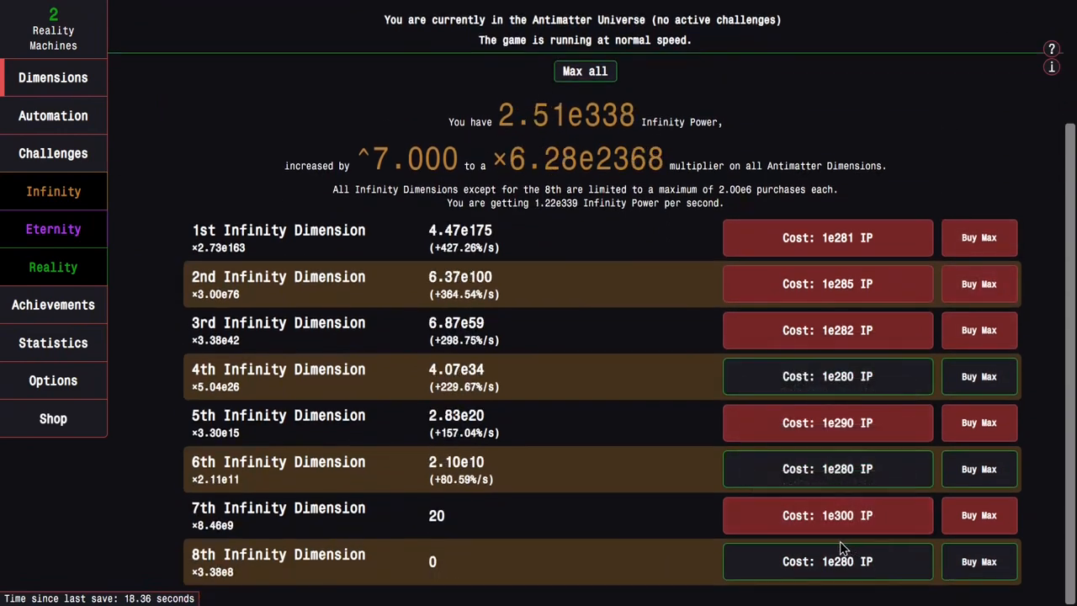
pyautogui.click(827, 468)
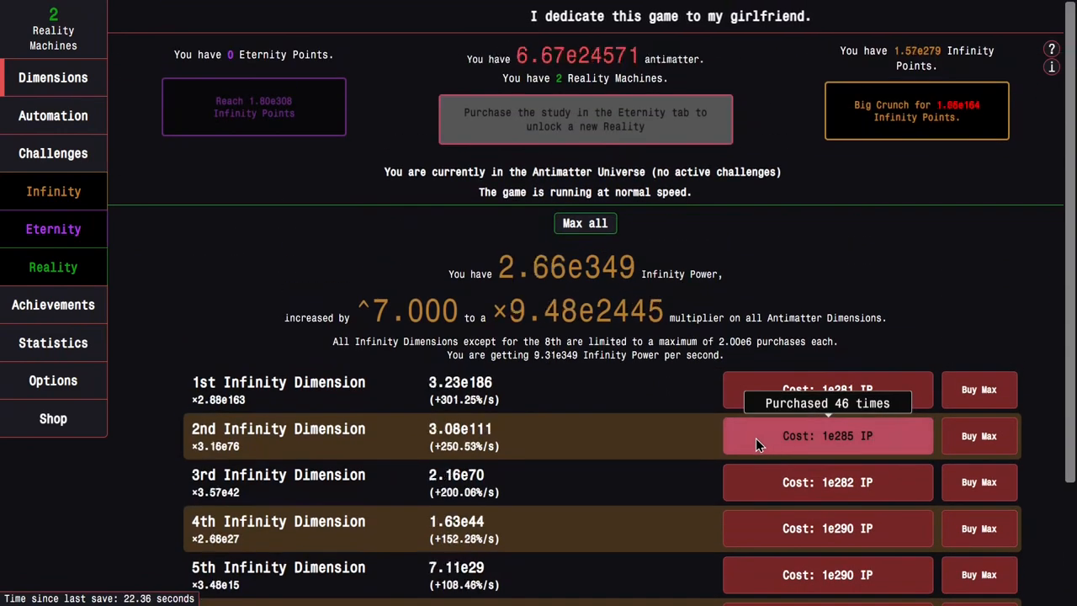
pyautogui.scroll(-3)
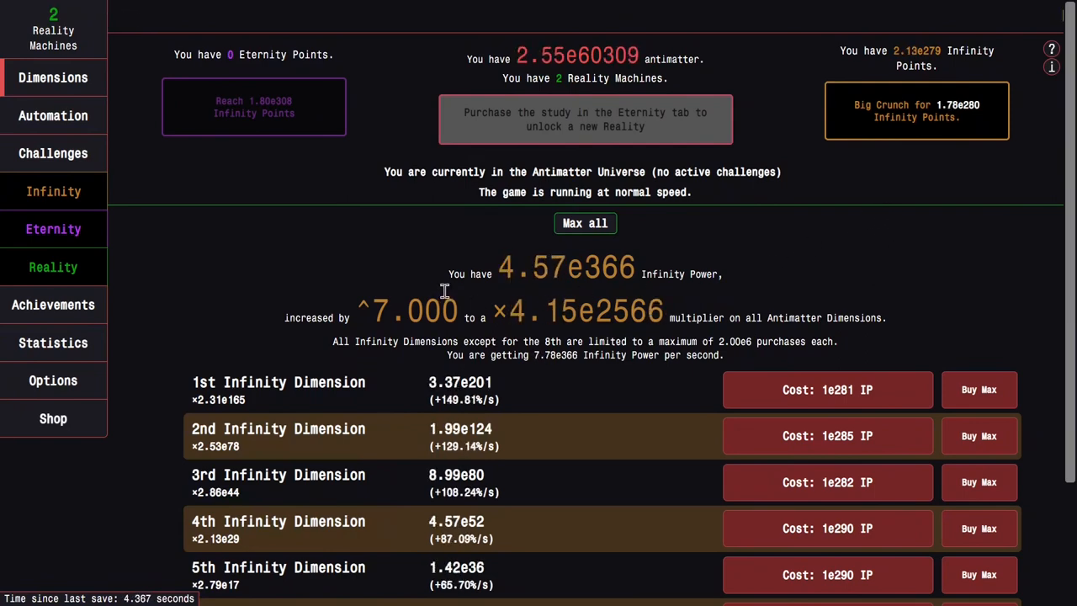
pyautogui.moveTo(54, 191)
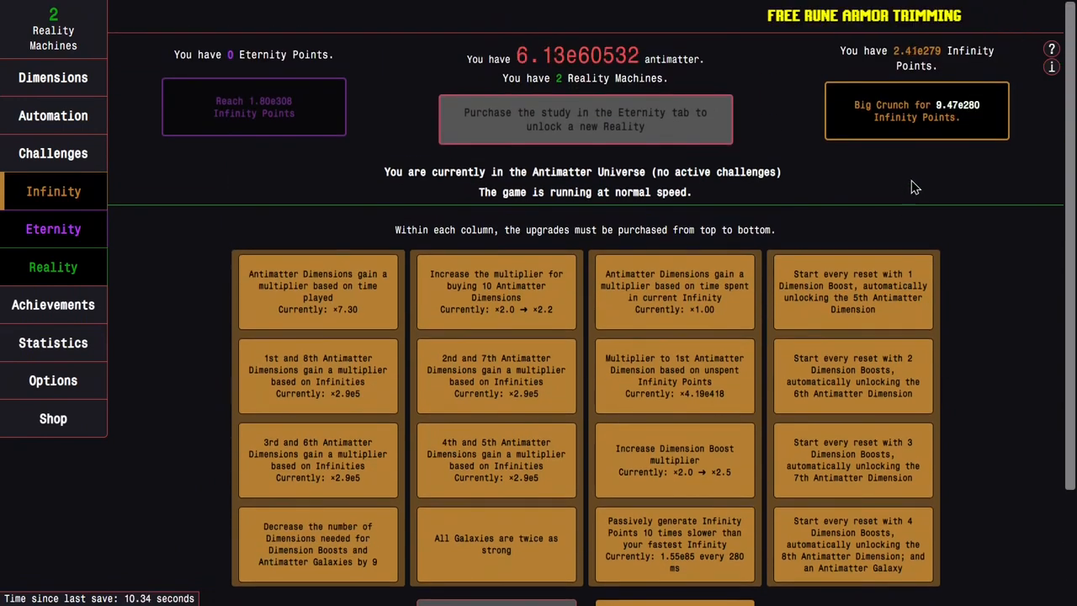
pyautogui.scroll(-3)
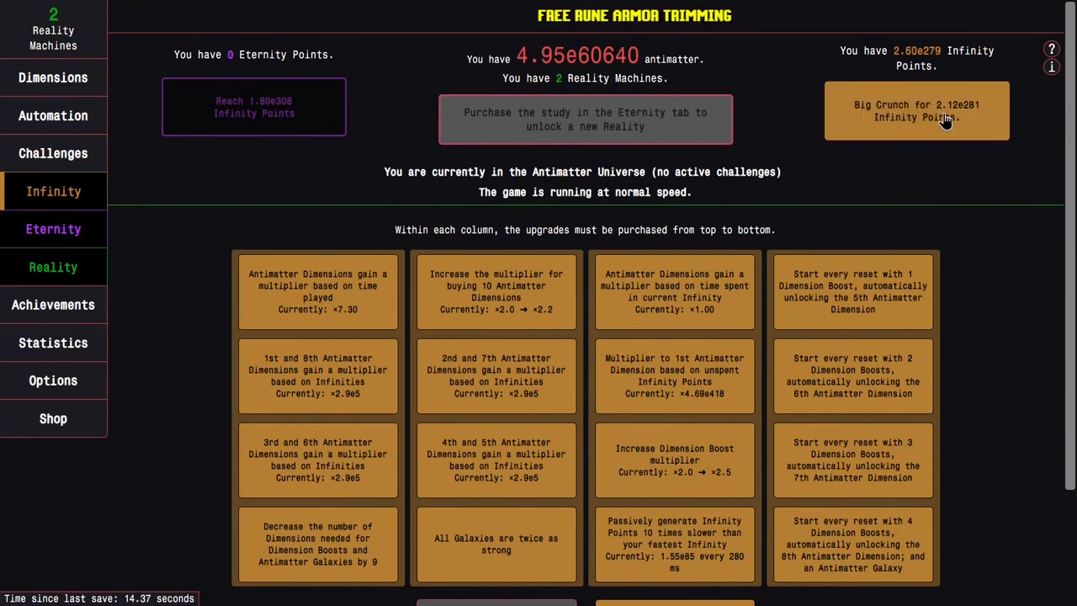
pyautogui.click(54, 78)
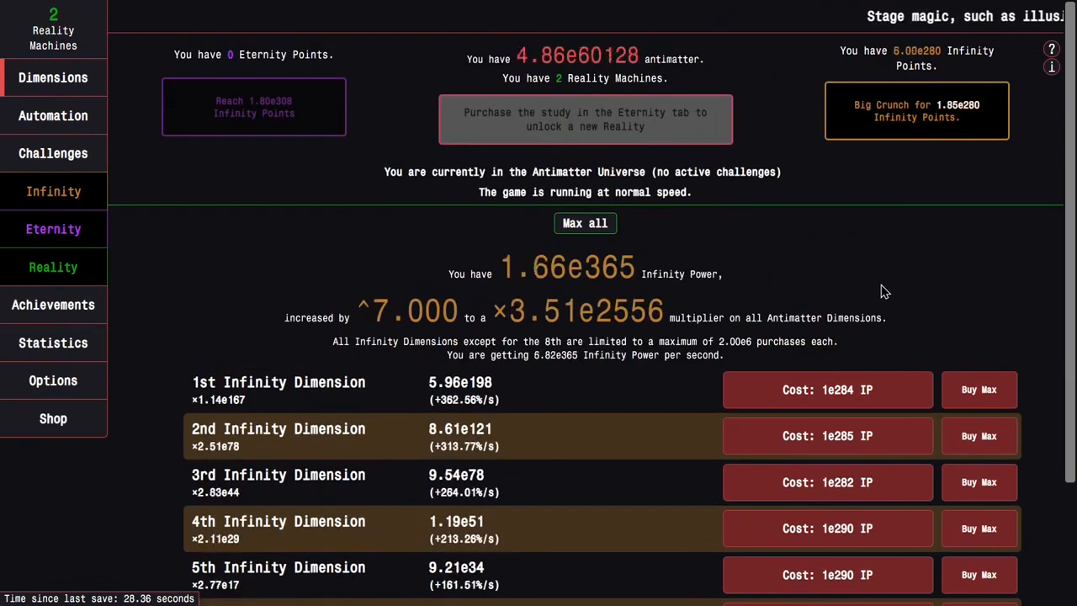
pyautogui.moveTo(259, 309)
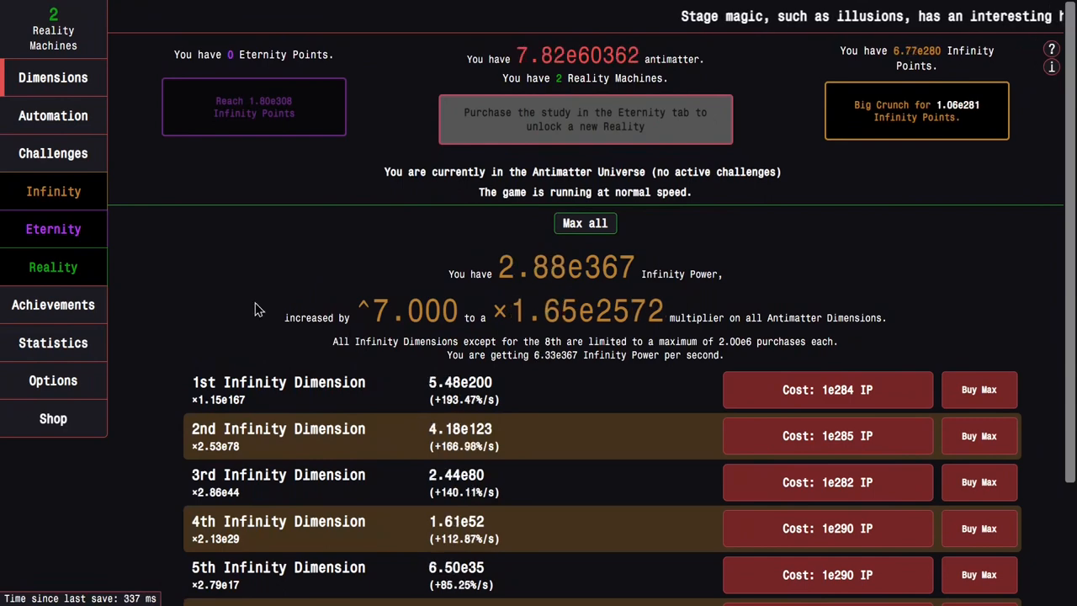
# - Check the Antimatter Dimensions list, then return to the Infinity Dimensions list
pyautogui.click(53, 78)
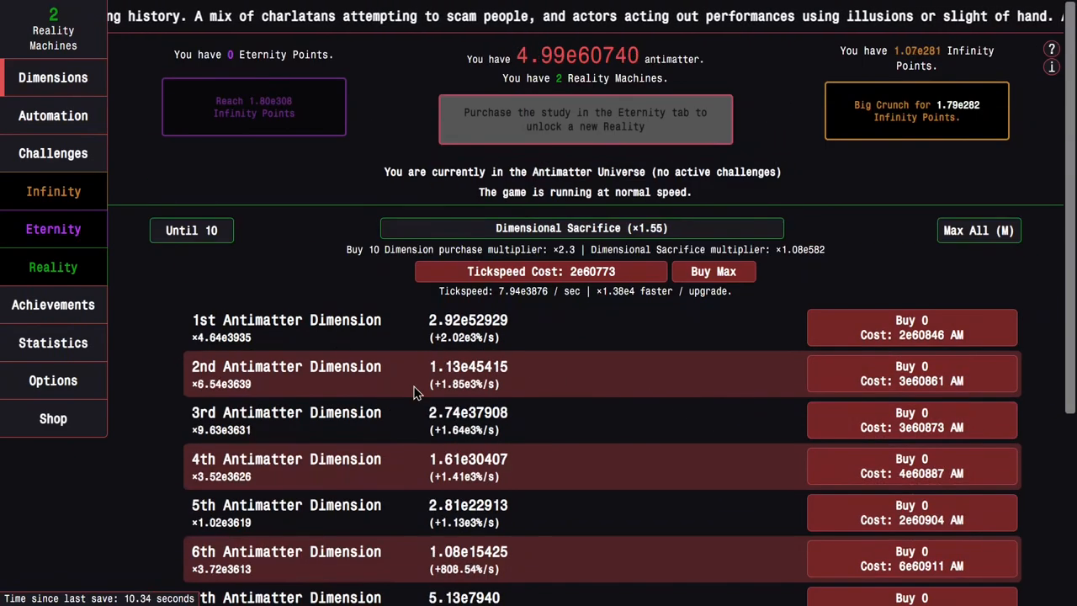
pyautogui.click(54, 191)
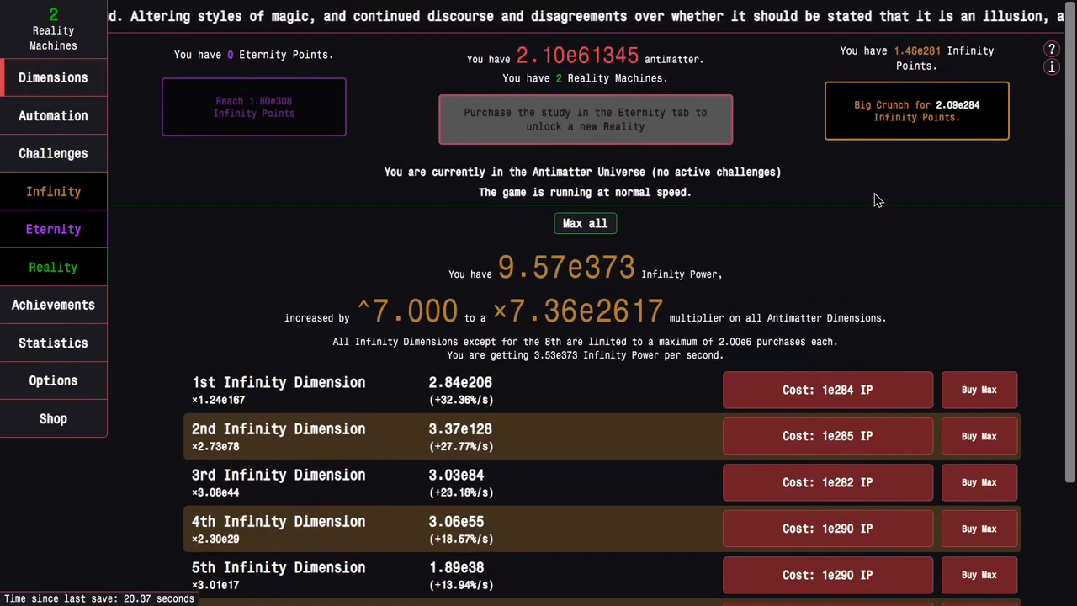
pyautogui.scroll(-3)
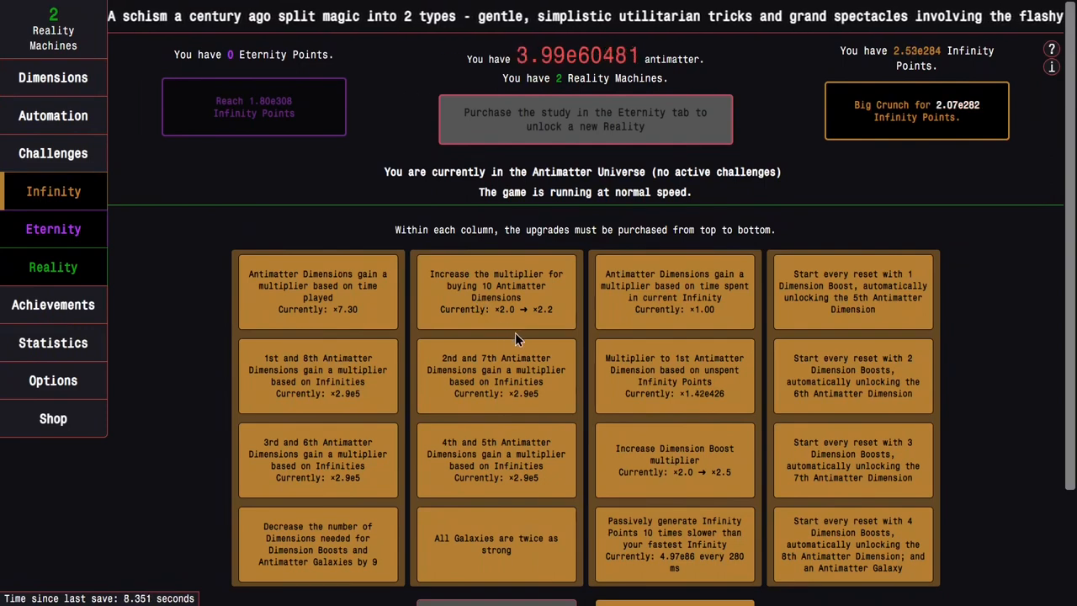
pyautogui.moveTo(720, 335)
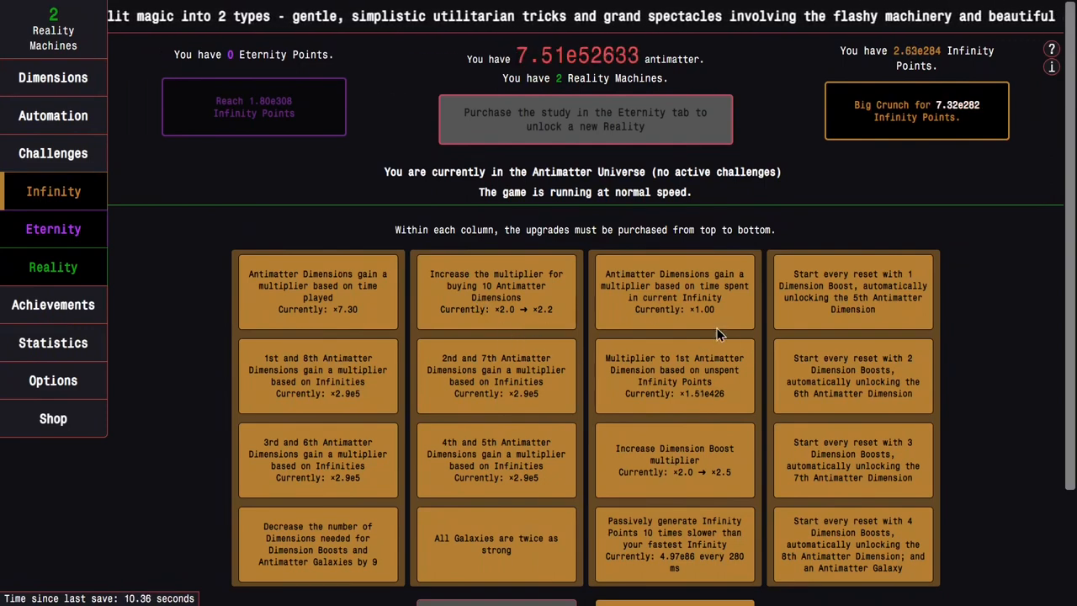
pyautogui.moveTo(363, 239)
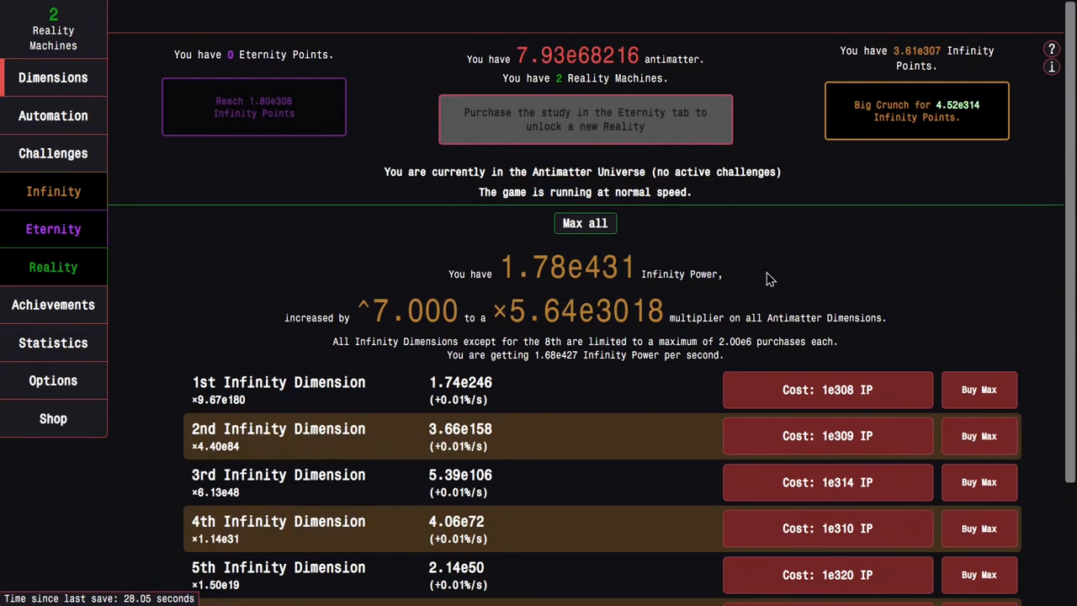
pyautogui.moveTo(804, 334)
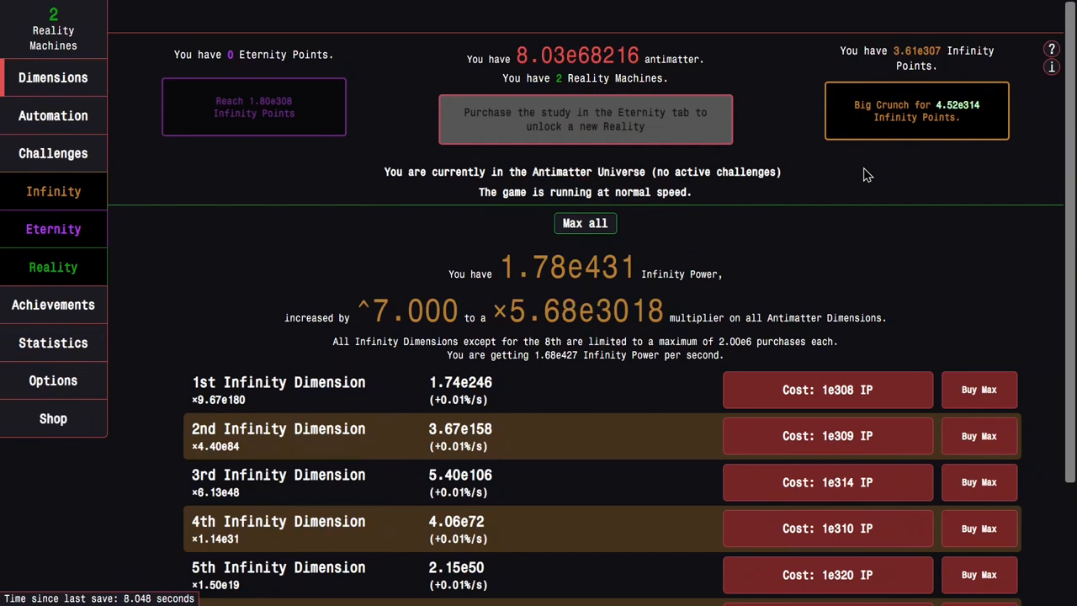
pyautogui.moveTo(875, 182)
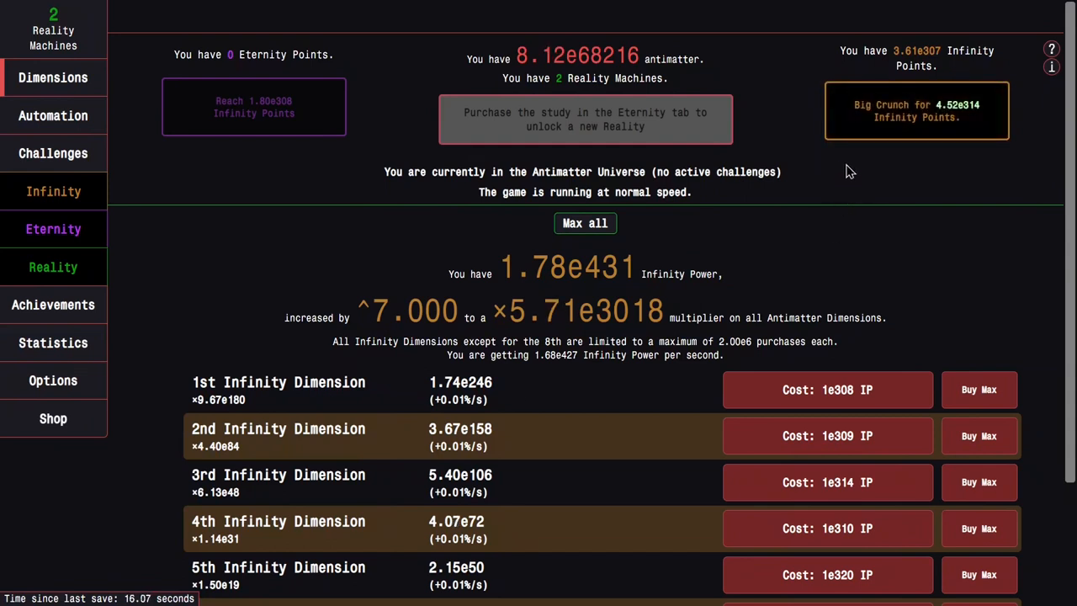
pyautogui.moveTo(829, 205)
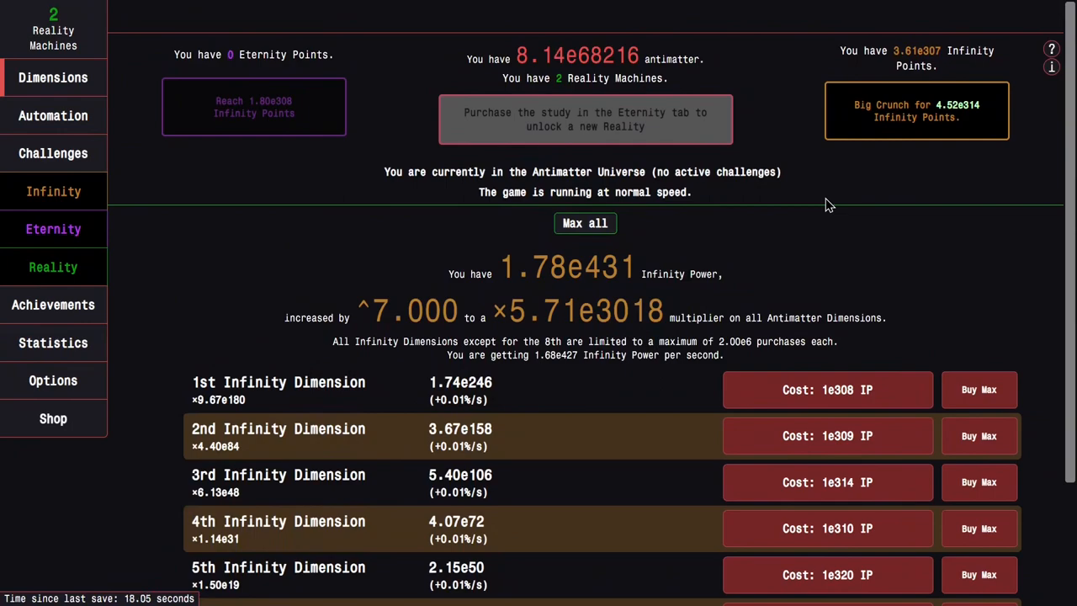
pyautogui.moveTo(143, 256)
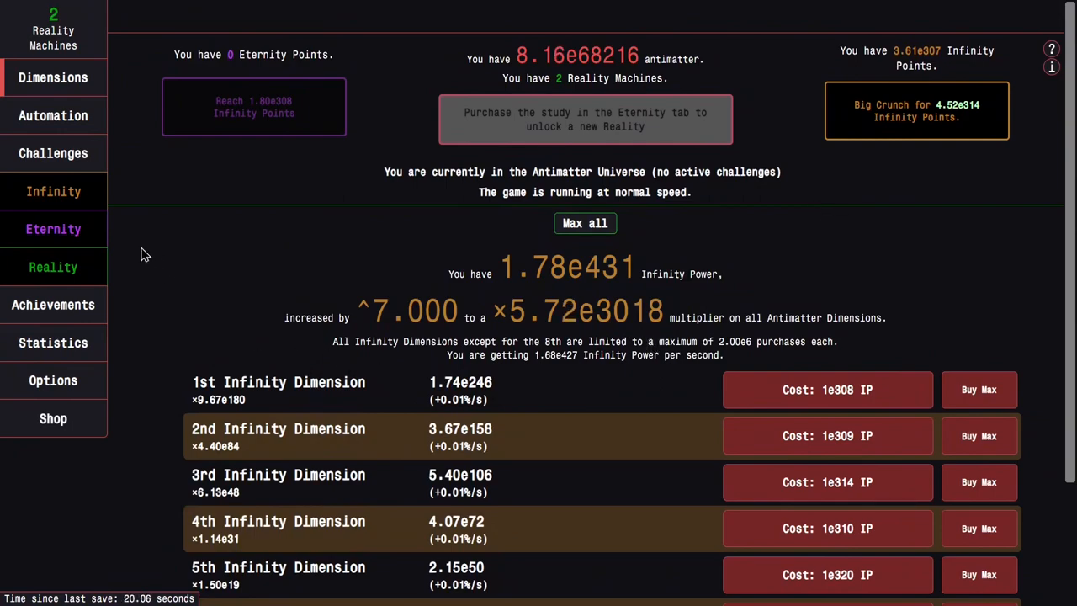
# - Review the Reality upgrades, then Big Crunch past 1.8e308 IP to reach the first Eternity
pyautogui.click(54, 266)
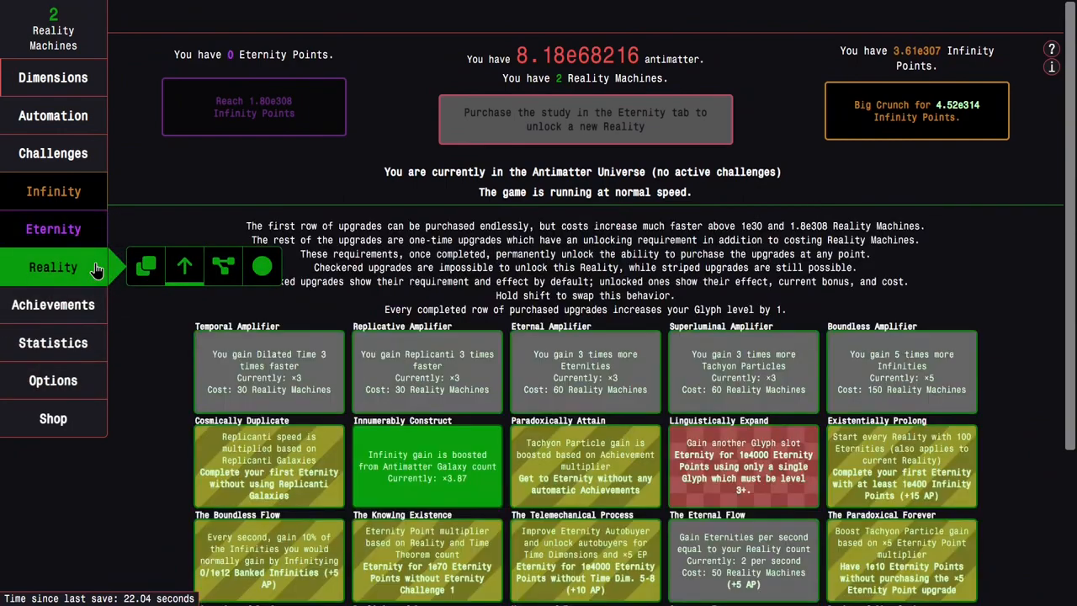
pyautogui.scroll(-3)
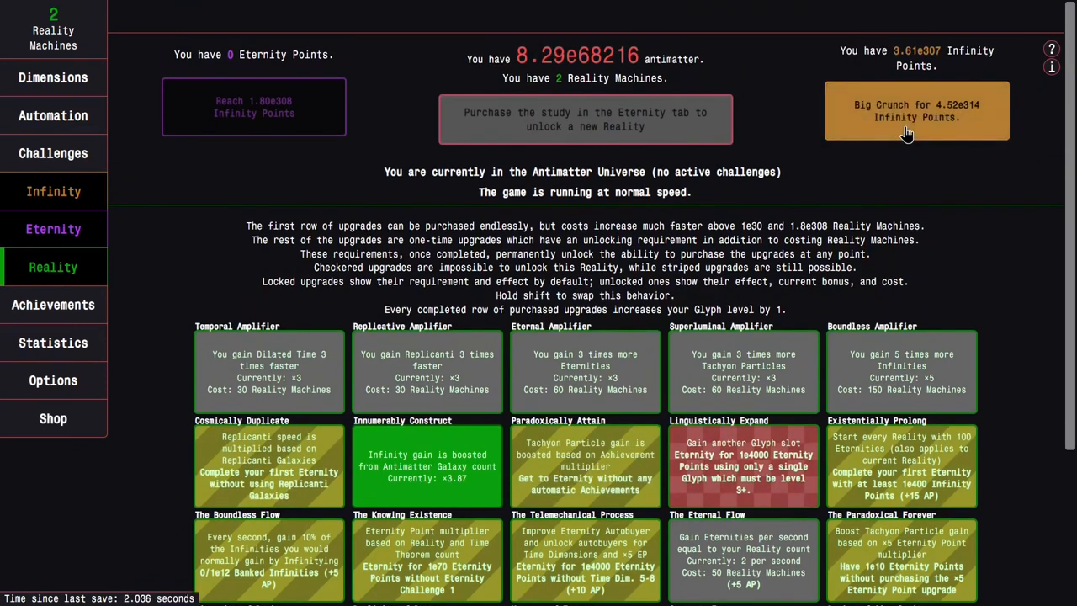
pyautogui.click(915, 111)
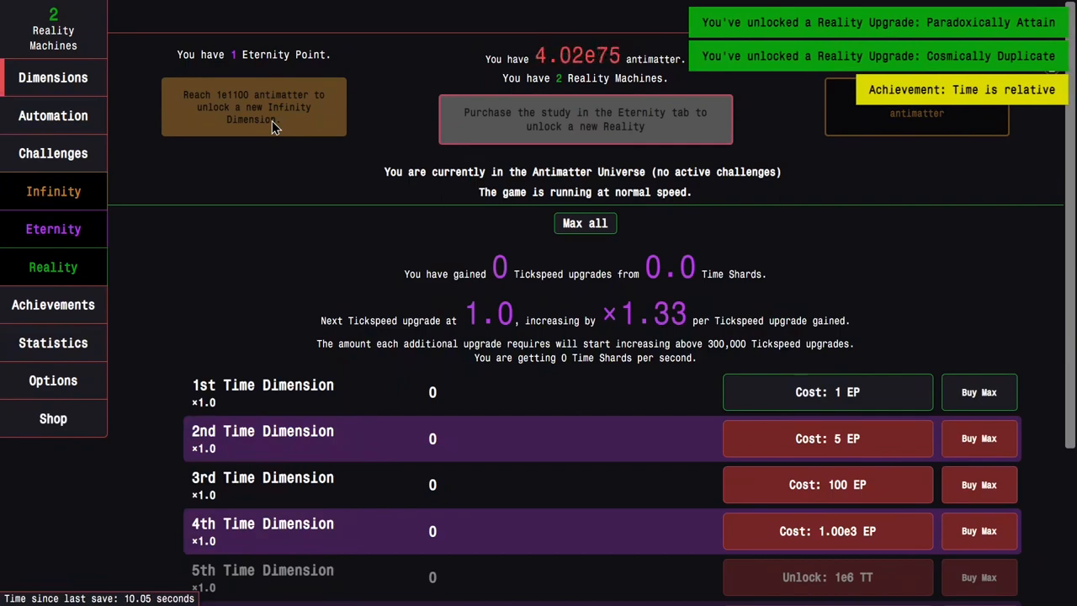
# - View the Eternity page, then the Reality upgrades with Cosmically Duplicate and Paradoxically Attain unlocked
pyautogui.click(54, 229)
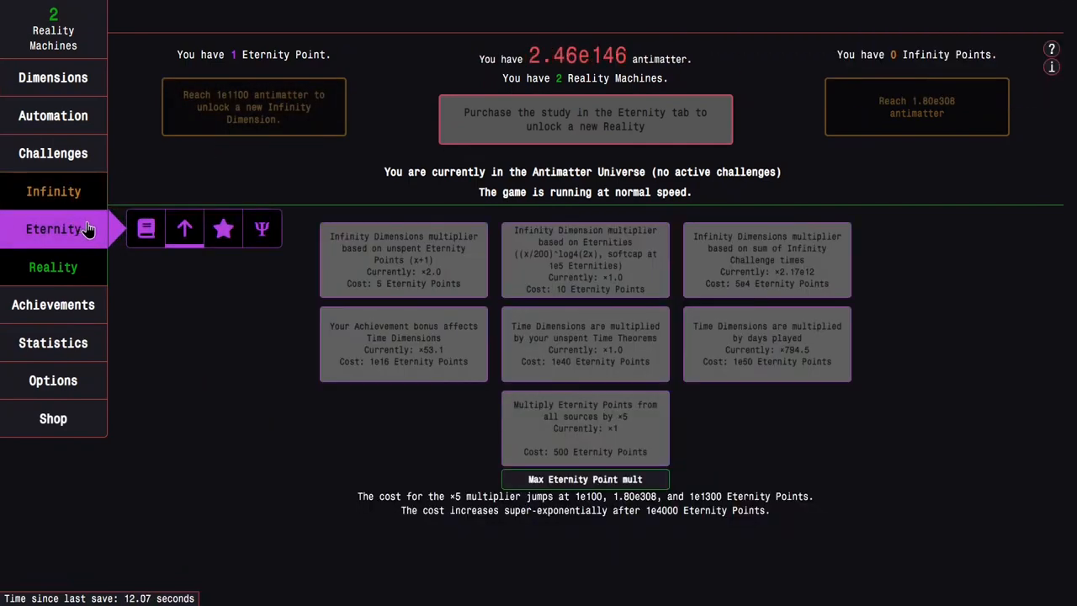
pyautogui.click(54, 266)
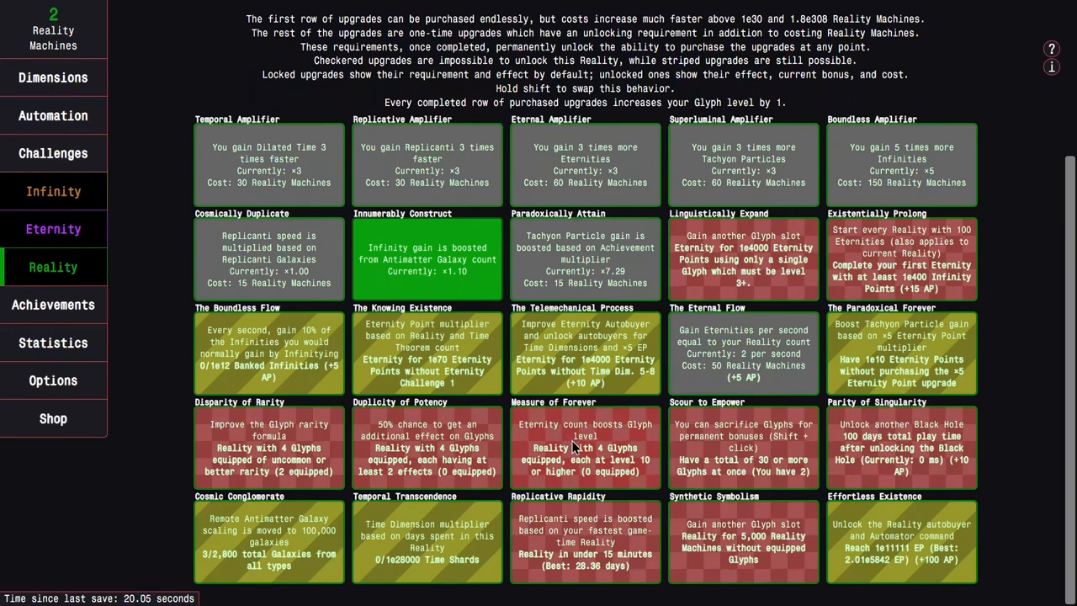
pyautogui.moveTo(907, 316)
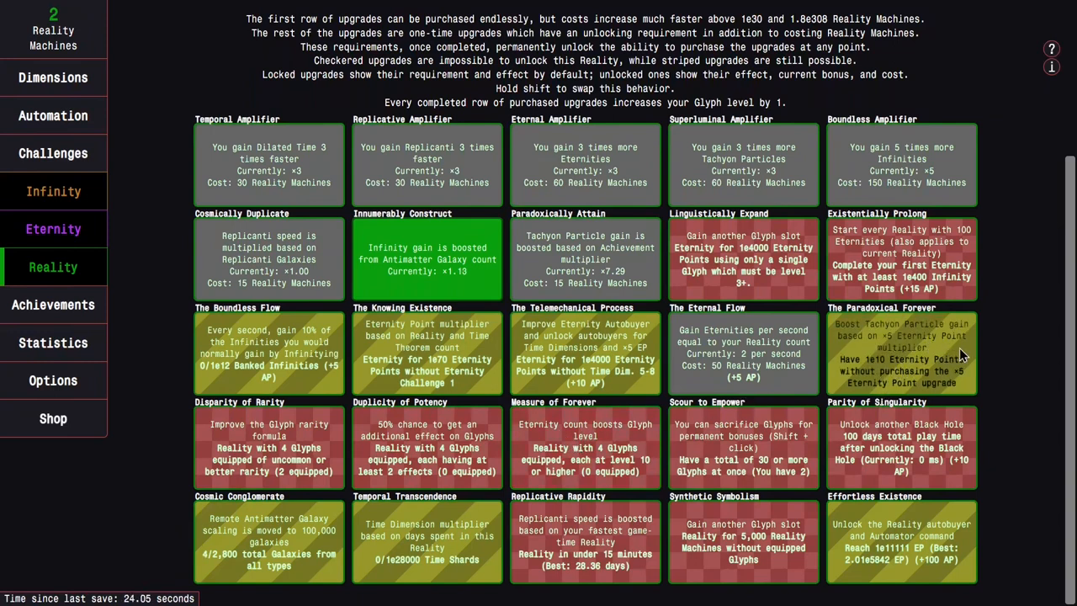
pyautogui.moveTo(871, 384)
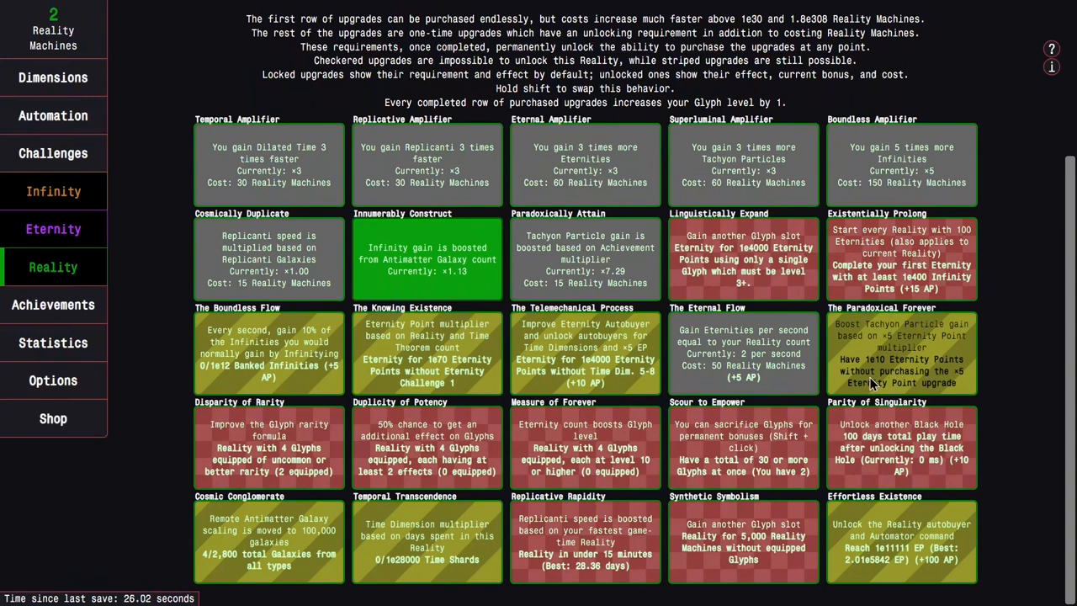
pyautogui.moveTo(901, 362)
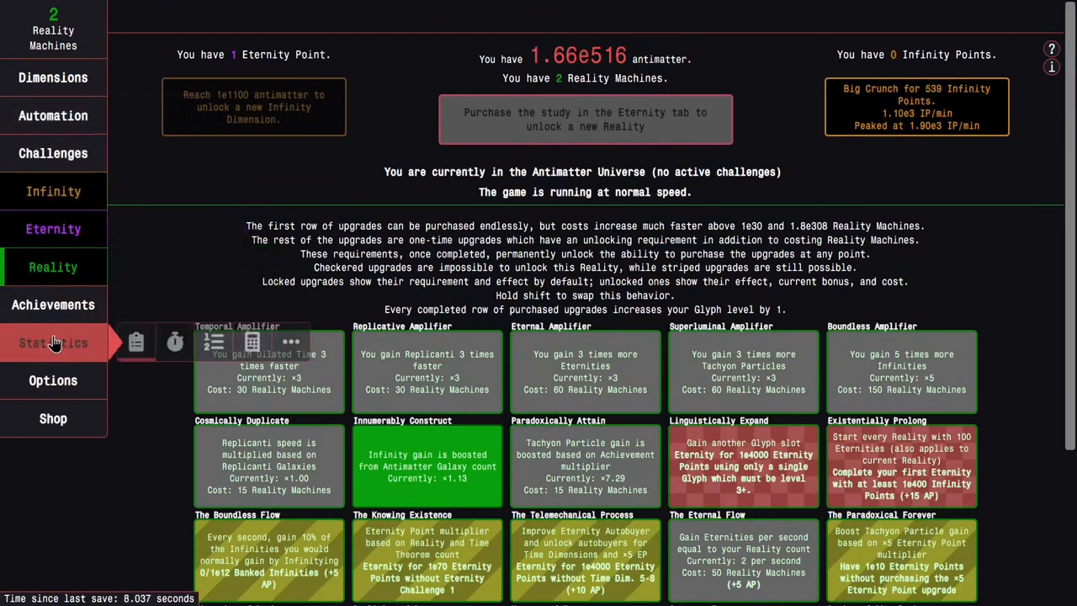
# - Switch Auto Achievements to ON in the achievements page
pyautogui.click(54, 304)
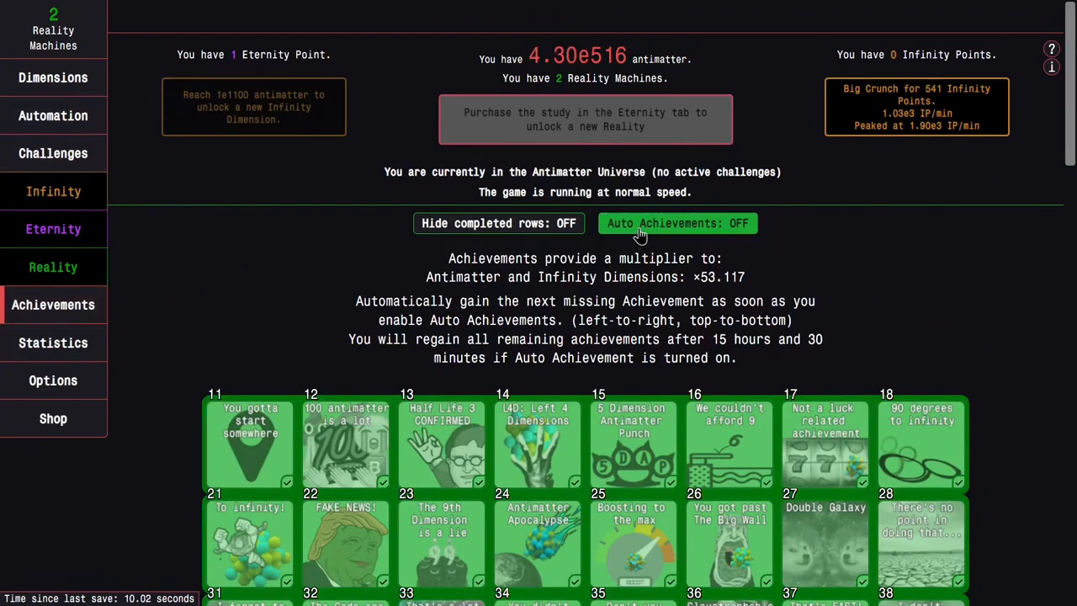
pyautogui.scroll(-3)
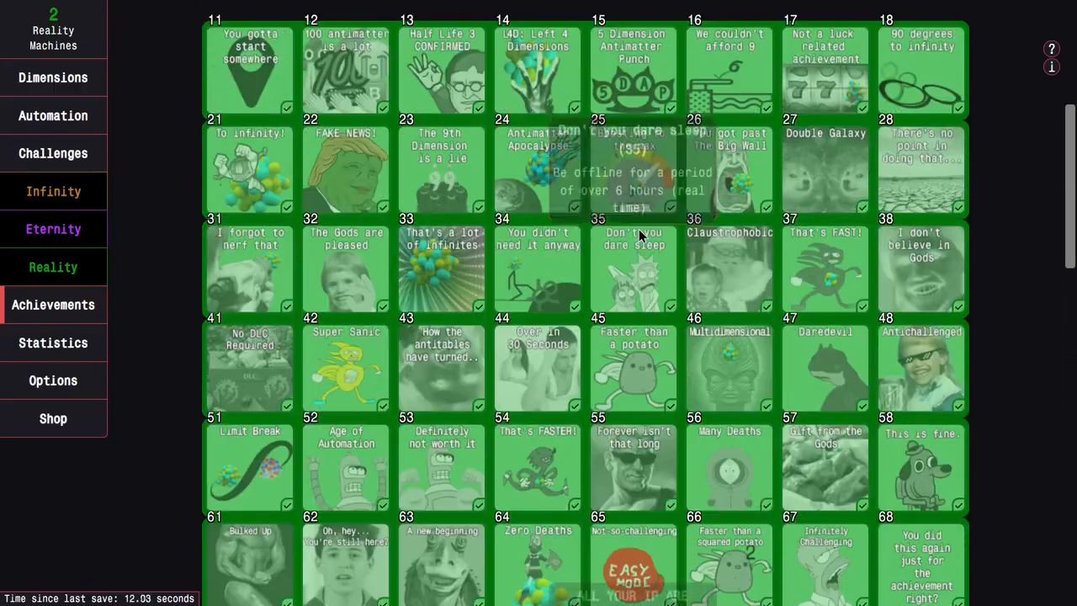
pyautogui.scroll(-3)
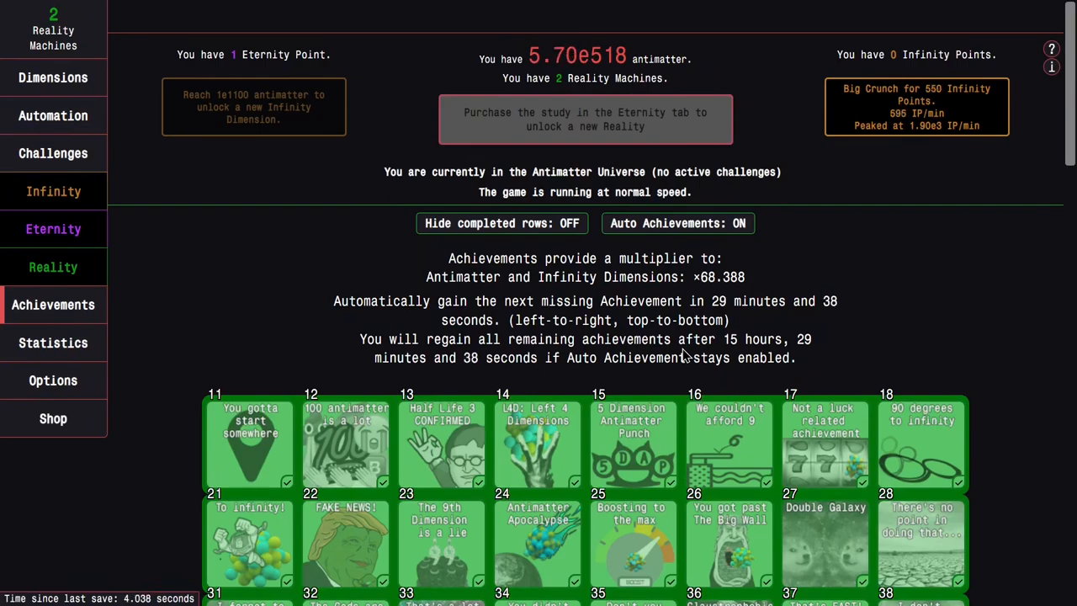
pyautogui.moveTo(682, 357)
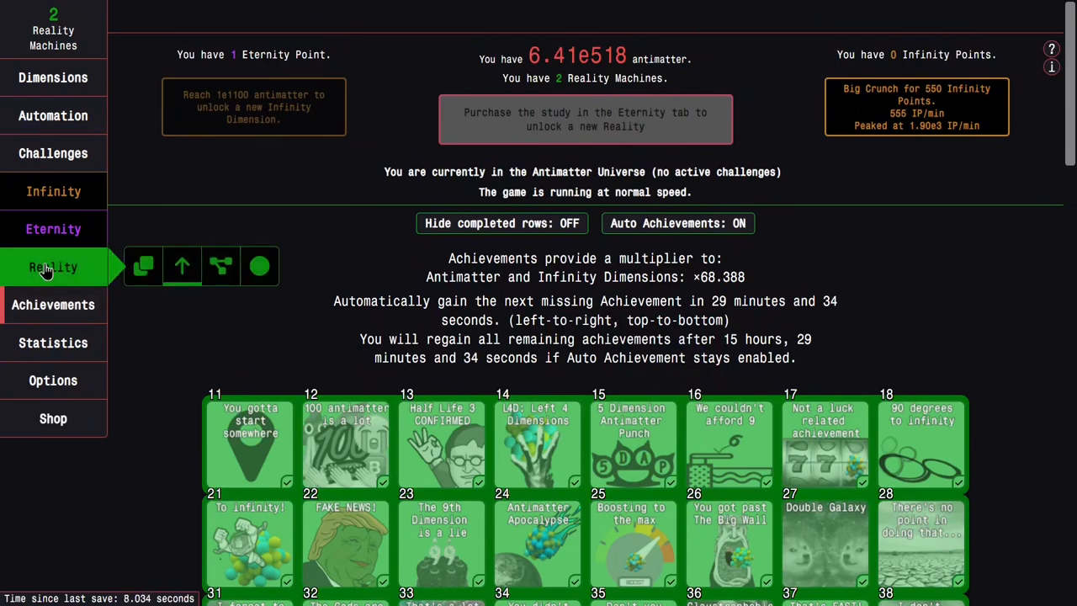
# - Return to the Reality upgrades overview via the Eternity page
pyautogui.click(54, 228)
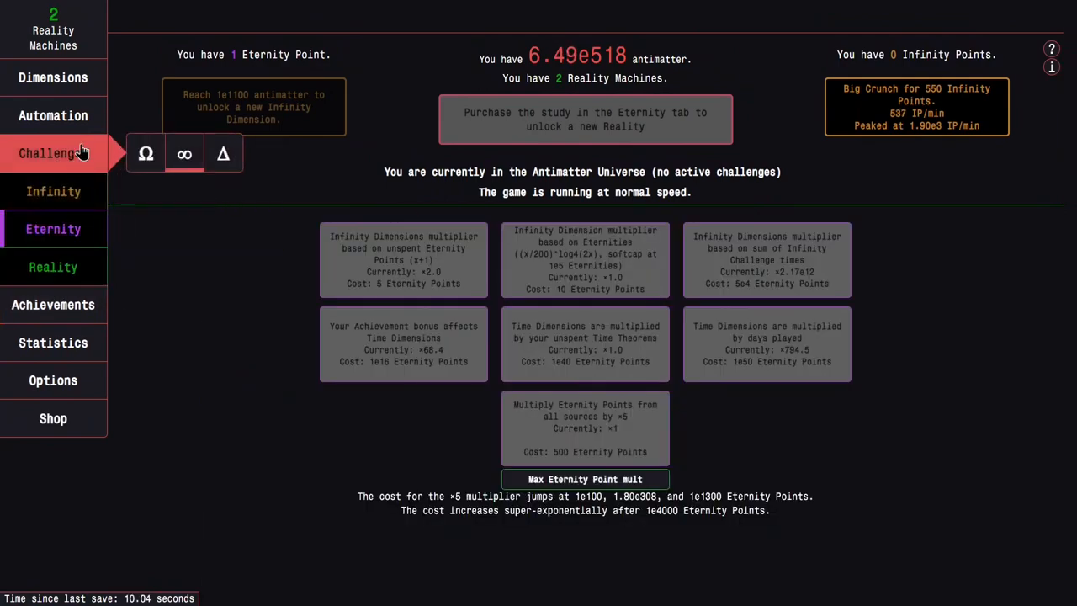
pyautogui.click(54, 266)
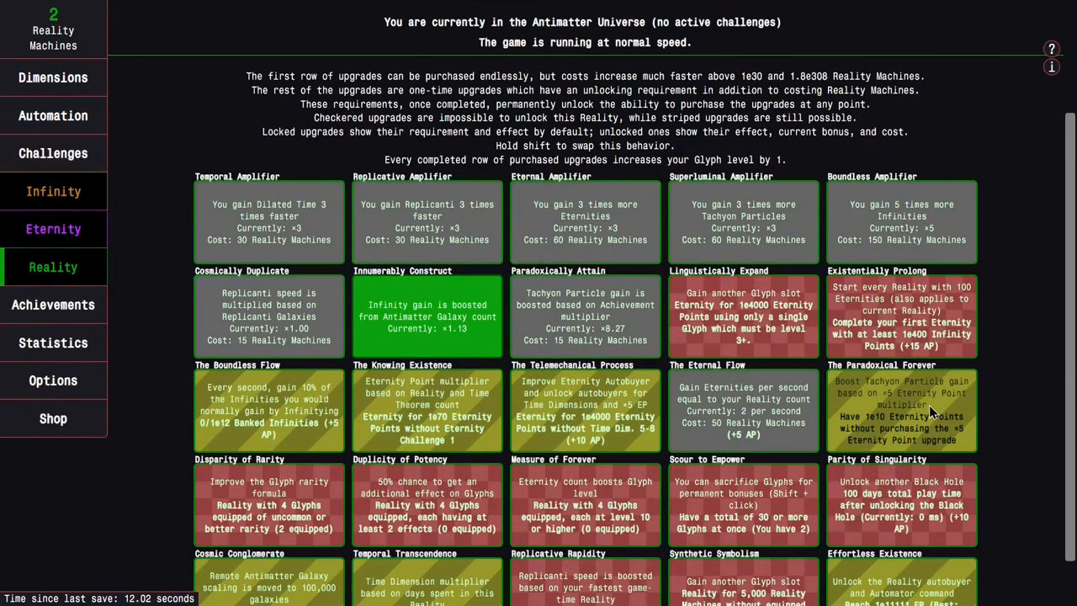
pyautogui.moveTo(974, 402)
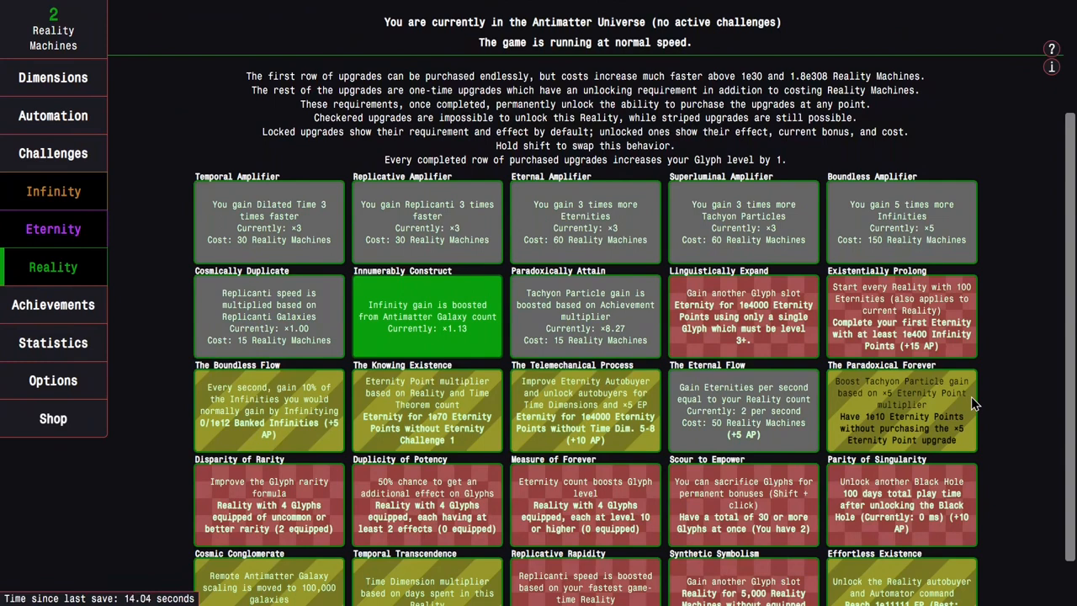